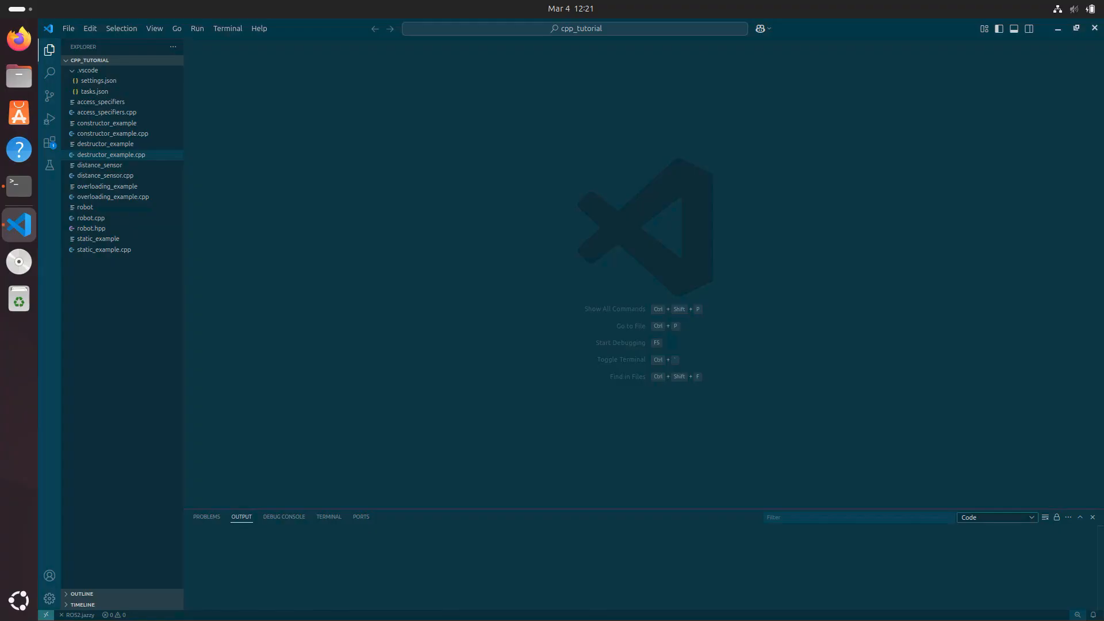
{"action": "mouse_move", "coordinate": [49, 153]}
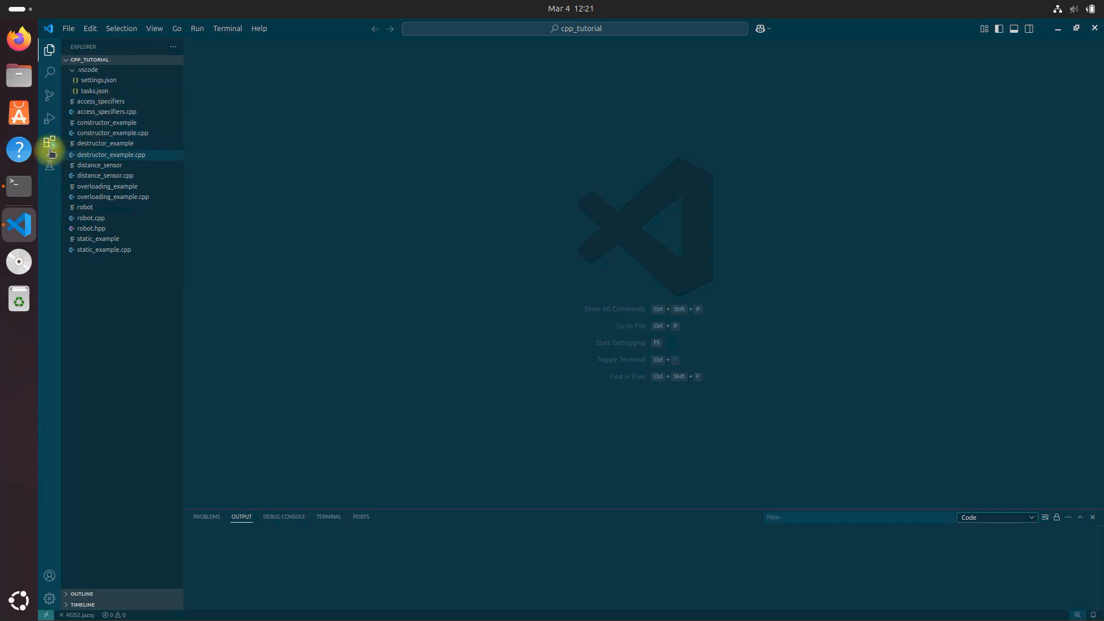
- Show the installed extensions list, including CMake Tools and C/C++
{"action": "left_click", "coordinate": [49, 142]}
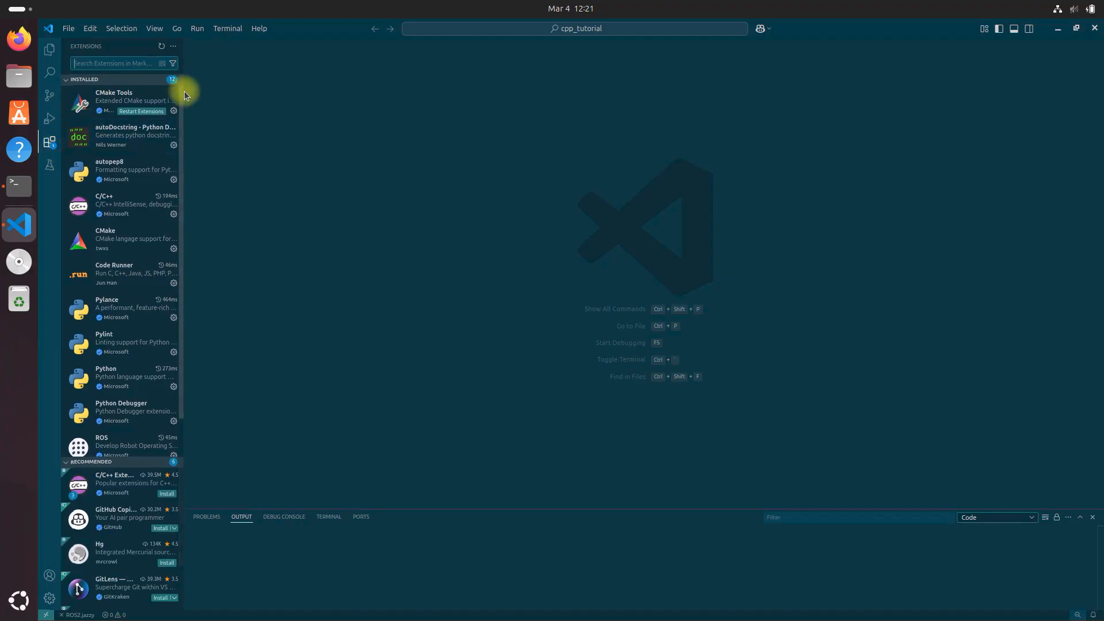
- Search the extension marketplace for 'Doxygen Document'
{"action": "left_click", "coordinate": [141, 111]}
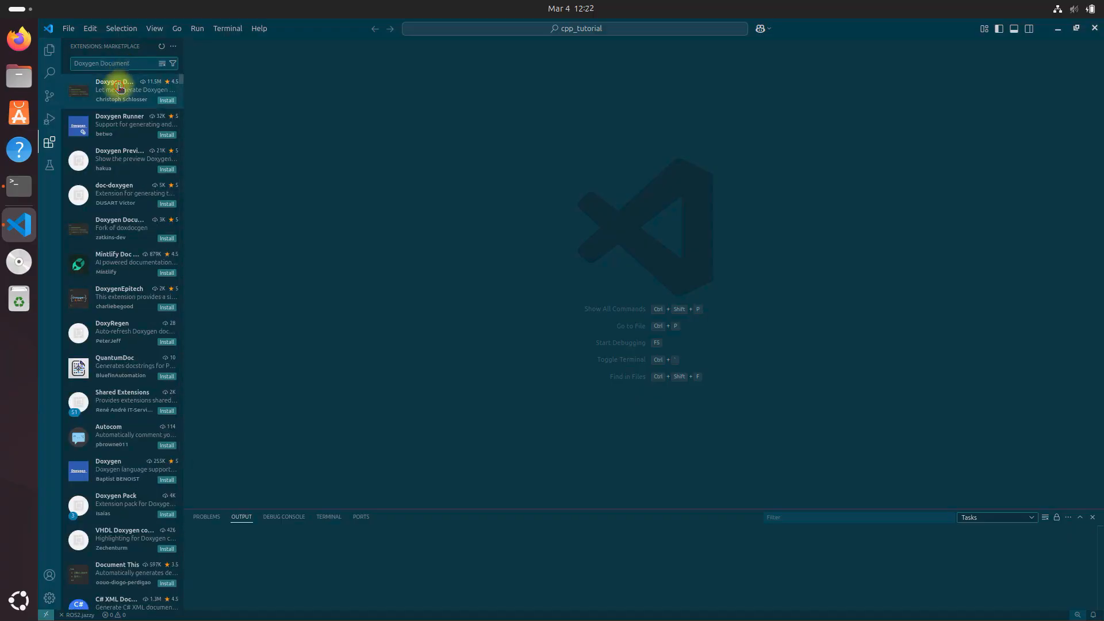
- Install Doxygen Documentation Generator by Christoph Schlosser, trusting the publisher
{"action": "left_click", "coordinate": [120, 90]}
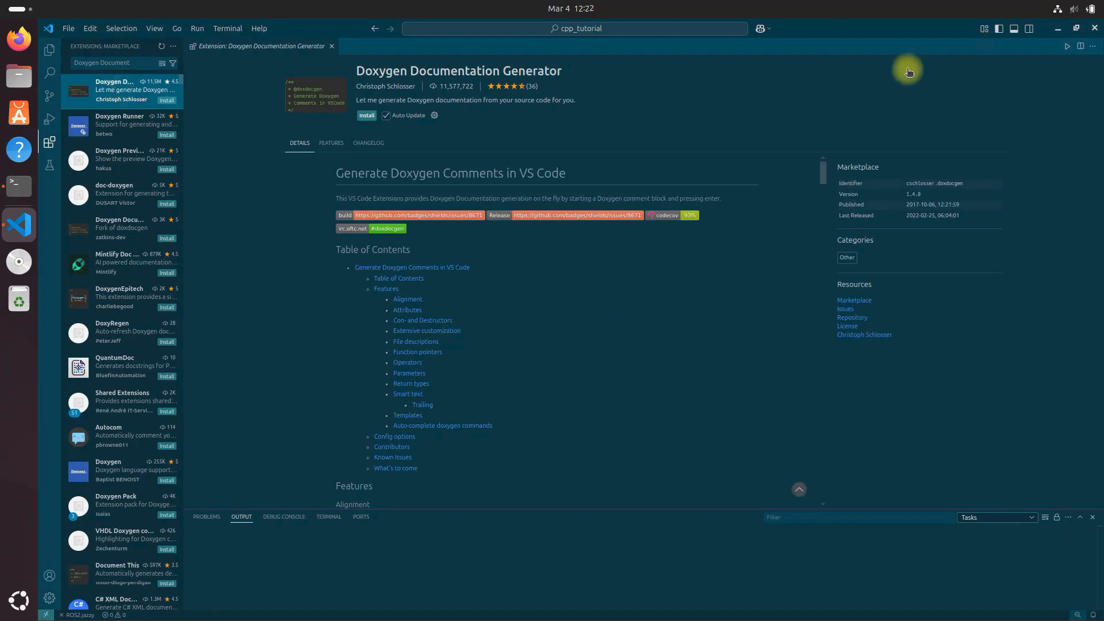
{"action": "mouse_move", "coordinate": [419, 112]}
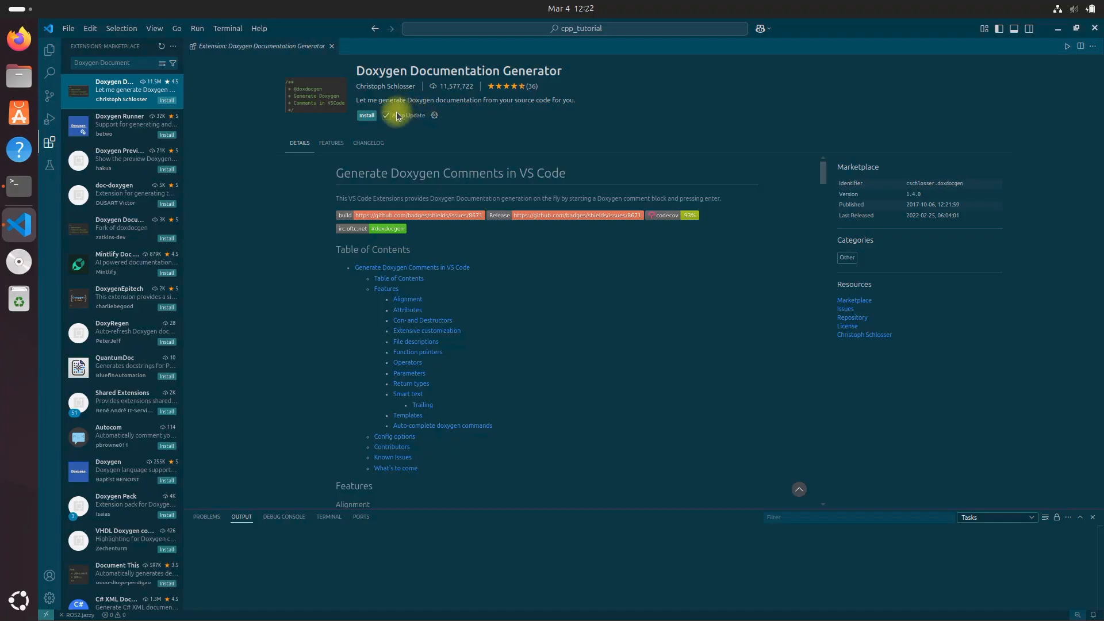
{"action": "left_click", "coordinate": [367, 115]}
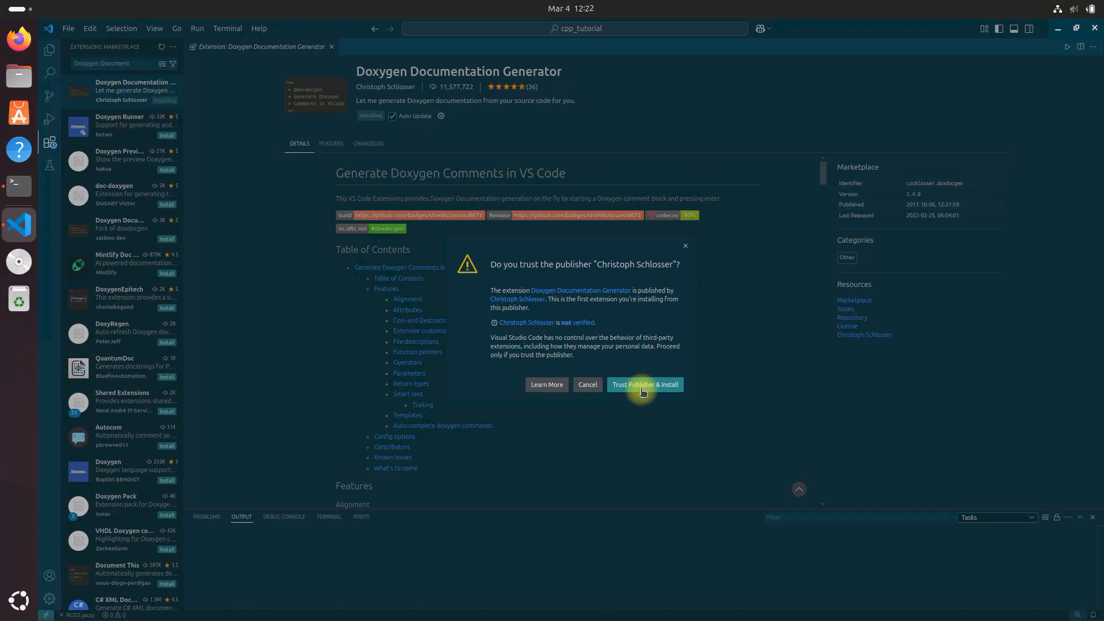
{"action": "left_click", "coordinate": [643, 385]}
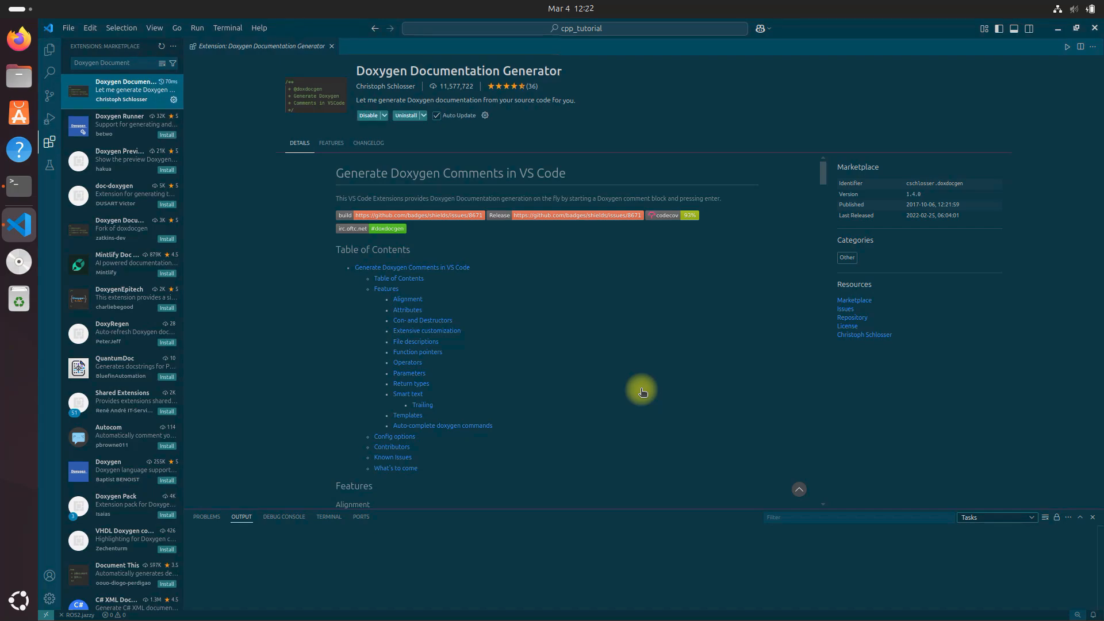
{"action": "mouse_move", "coordinate": [644, 395]}
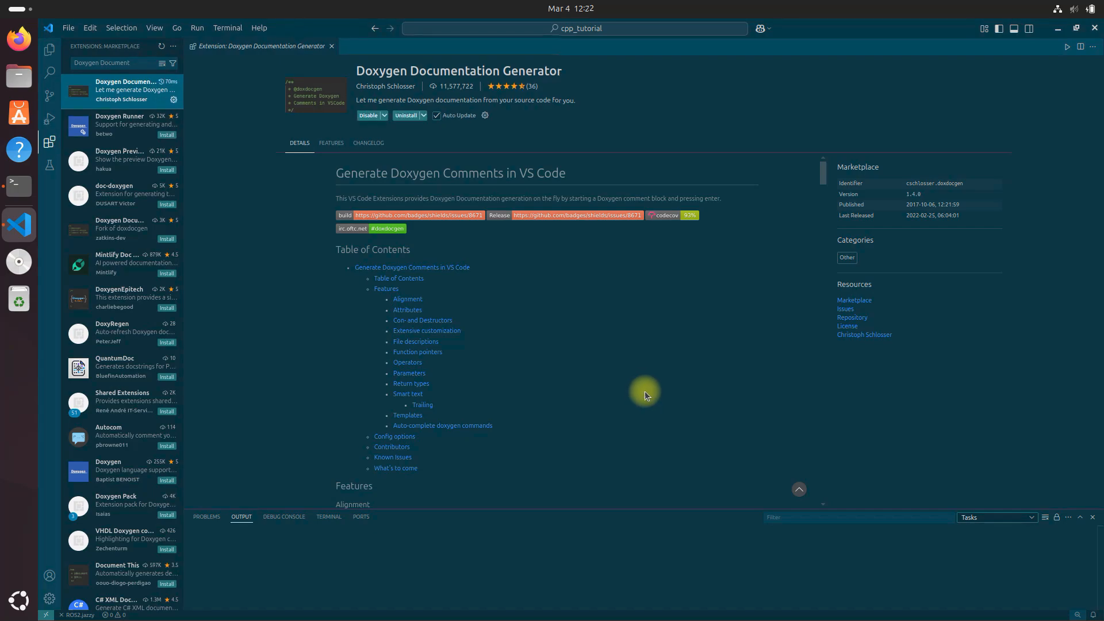
{"action": "mouse_move", "coordinate": [330, 46]}
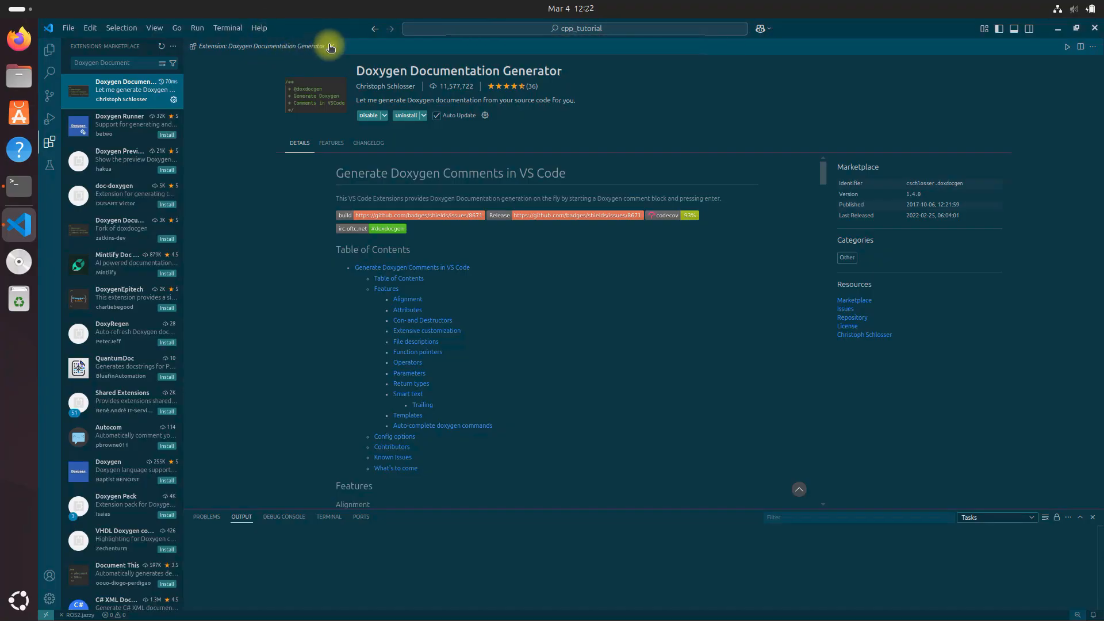
- Close the extension page and create robot_controller_doxygen.cpp in the cpp_tutorial project
{"action": "left_click", "coordinate": [331, 46]}
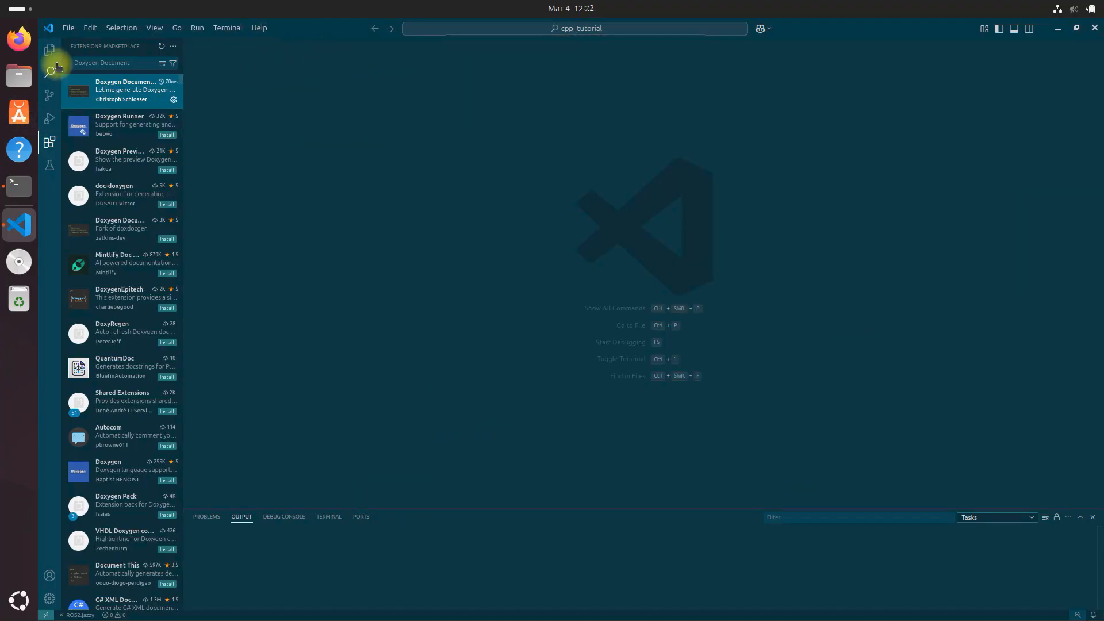
{"action": "left_click", "coordinate": [50, 49]}
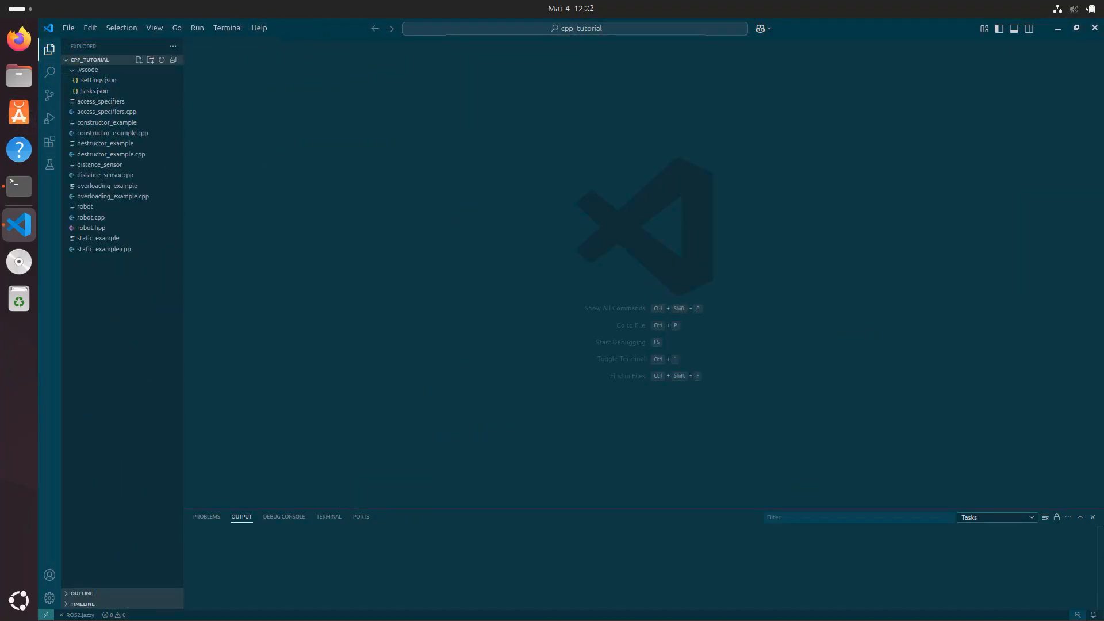
{"action": "mouse_move", "coordinate": [991, 279]}
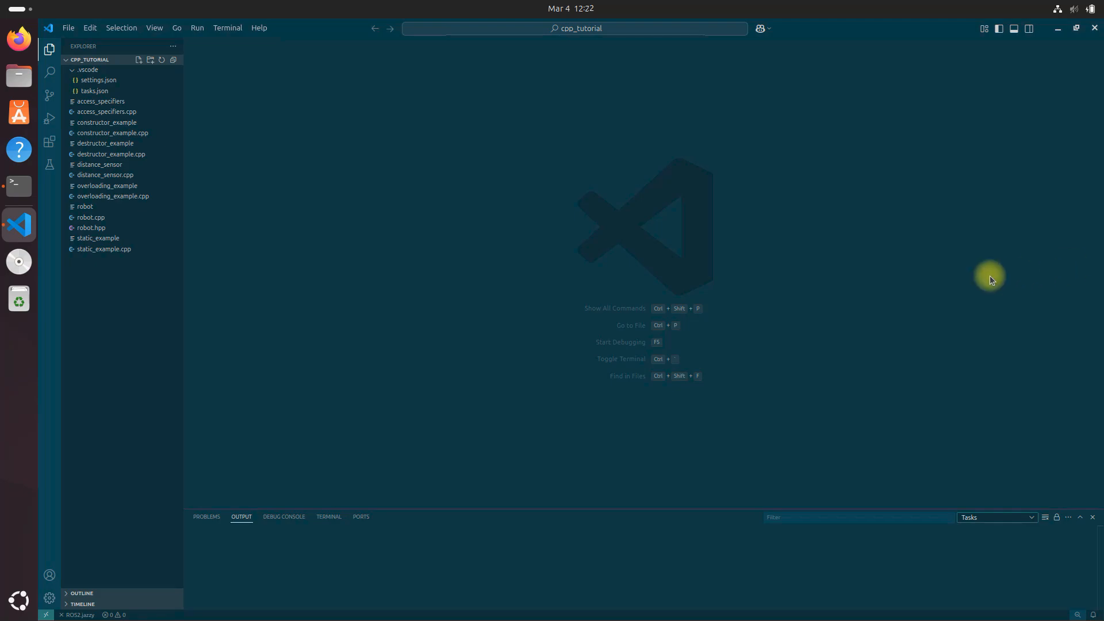
{"action": "mouse_move", "coordinate": [990, 289]}
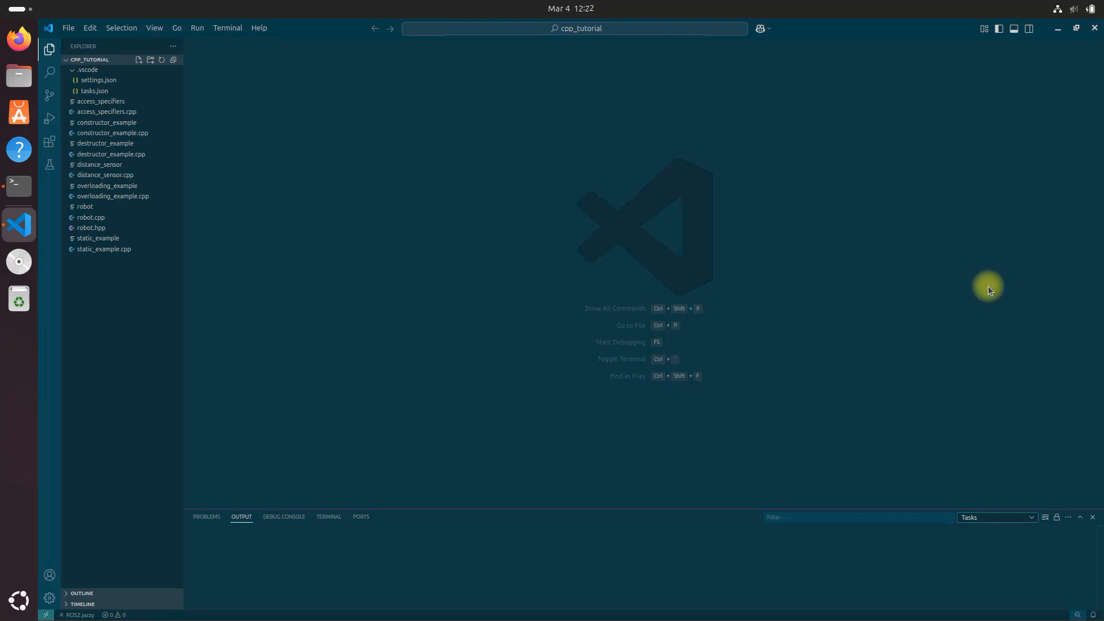
{"action": "mouse_move", "coordinate": [112, 295]}
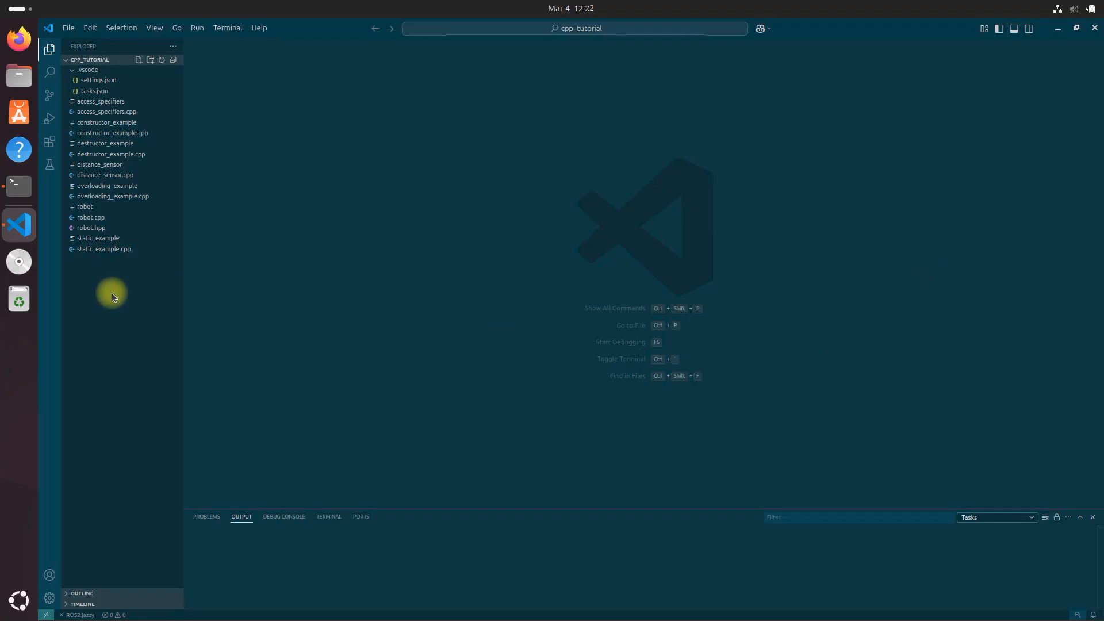
{"action": "left_click", "coordinate": [139, 60]}
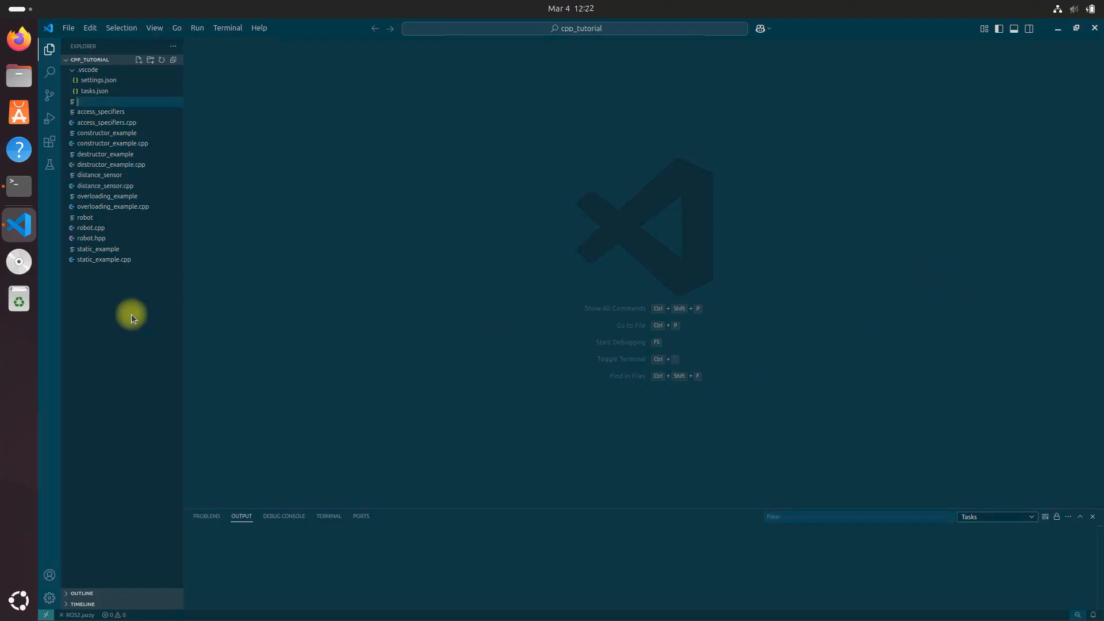
{"action": "type", "text": "robot."}
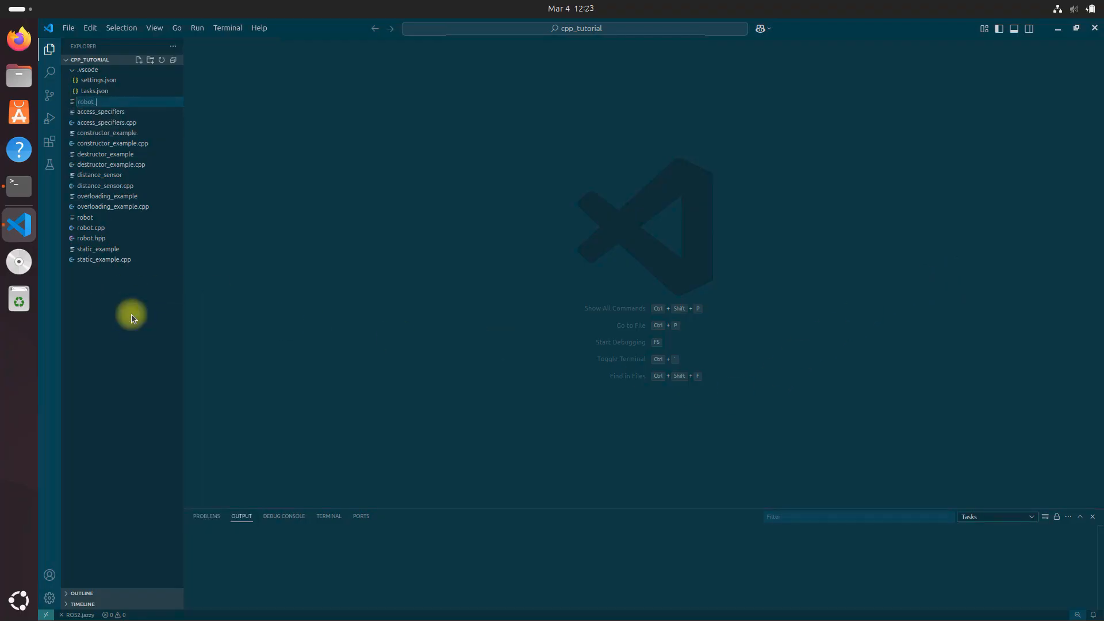
{"action": "type", "text": "_controller_doxygen.cpp"}
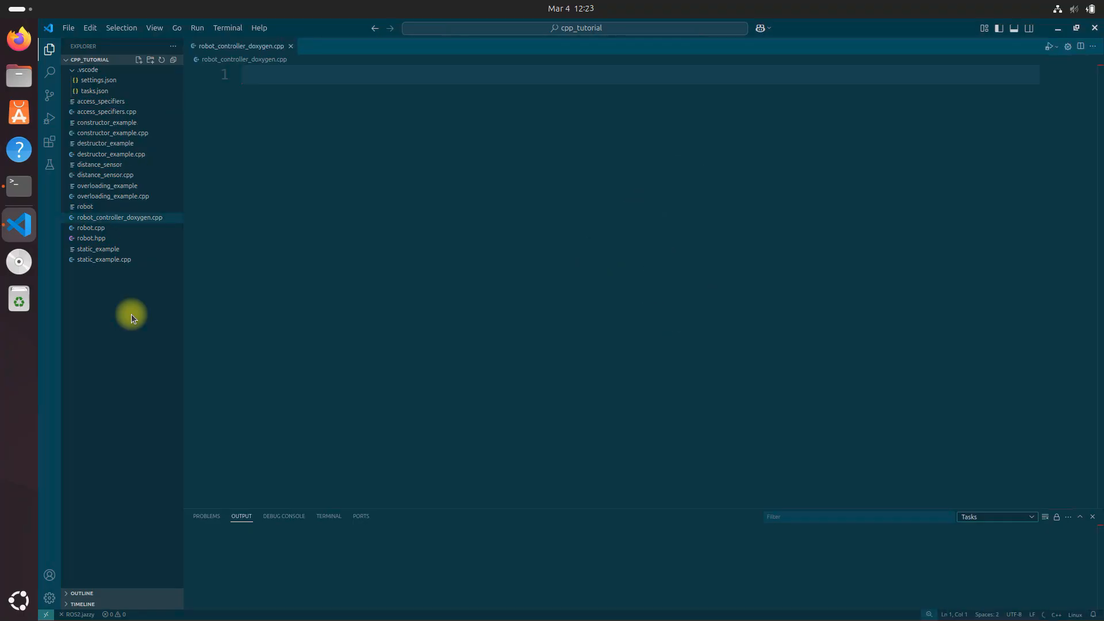
{"action": "mouse_move", "coordinate": [238, 327]}
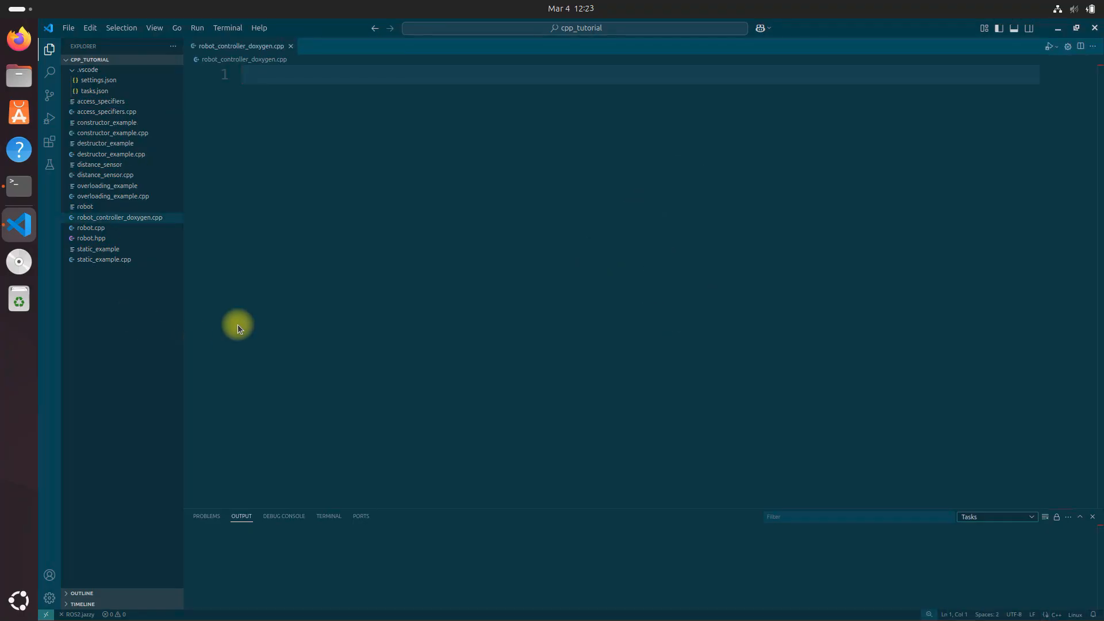
{"action": "mouse_move", "coordinate": [437, 176]}
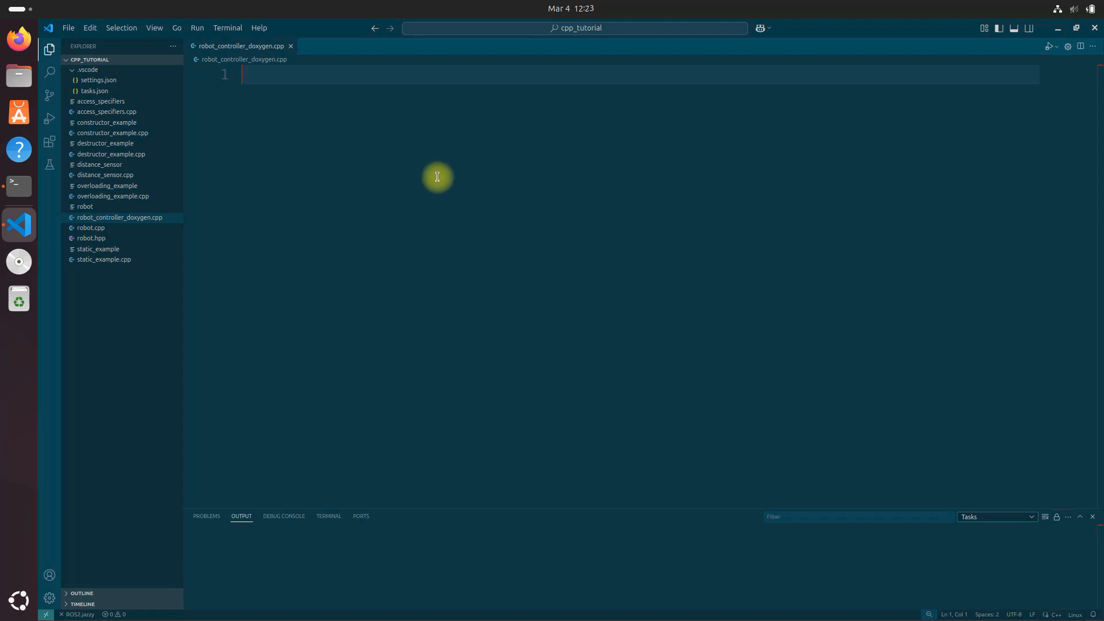
- Add #include <string> and declare class RobotController
{"action": "type", "text": "#include"}
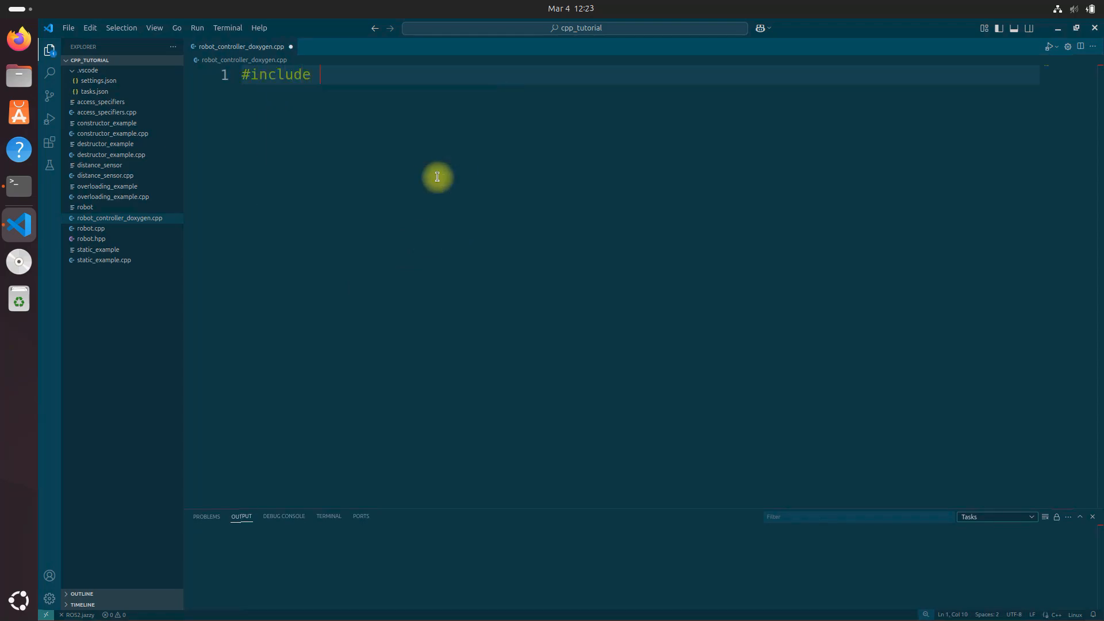
{"action": "type", "text": "<string>"}
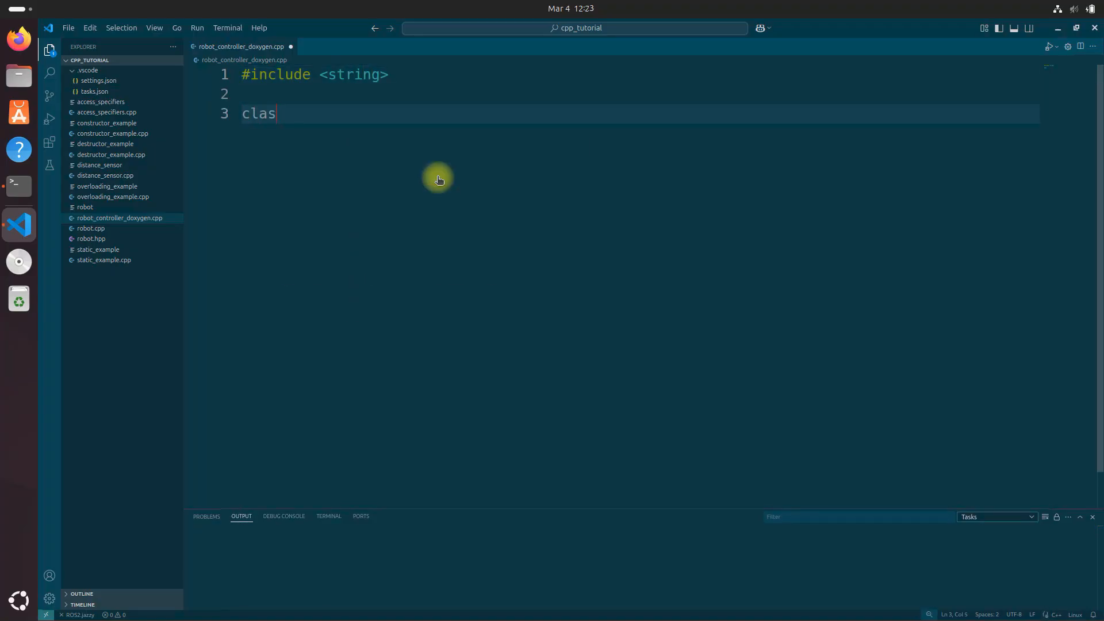
{"action": "type", "text": "s RobotContro"}
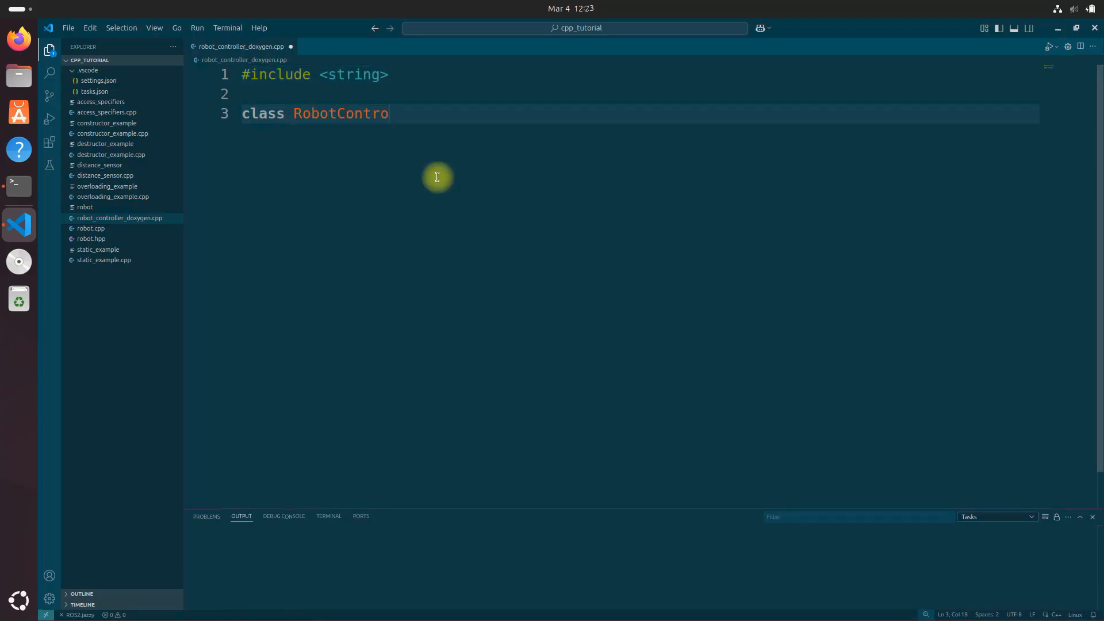
{"action": "type", "text": "ller {"}
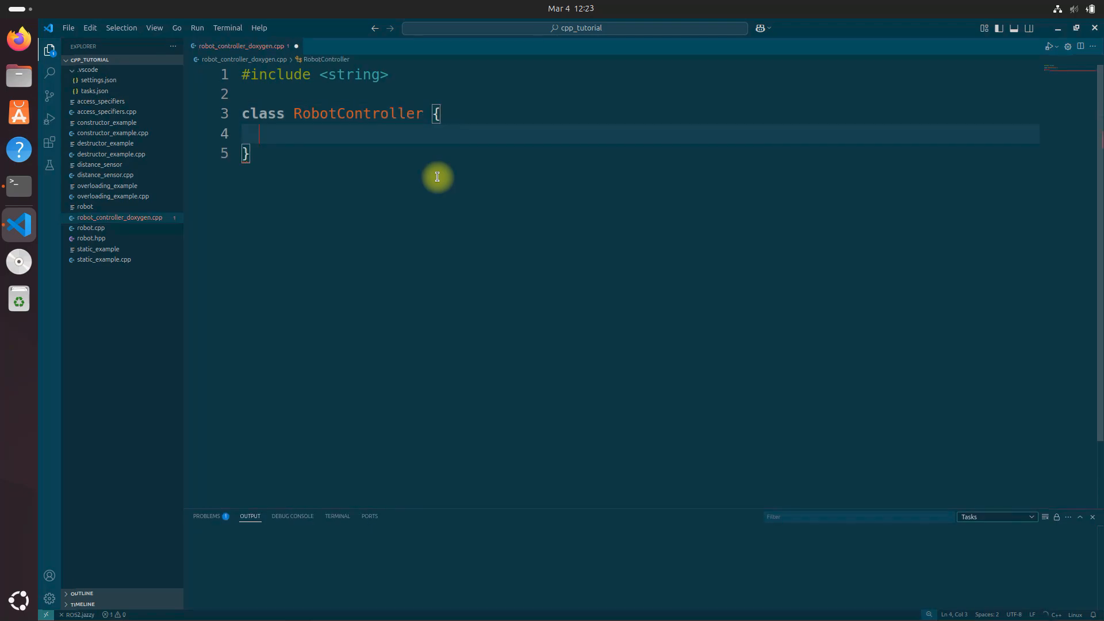
- Give the class private members double max_speed and std::string robot_name
{"action": "type", "text": "private:"}
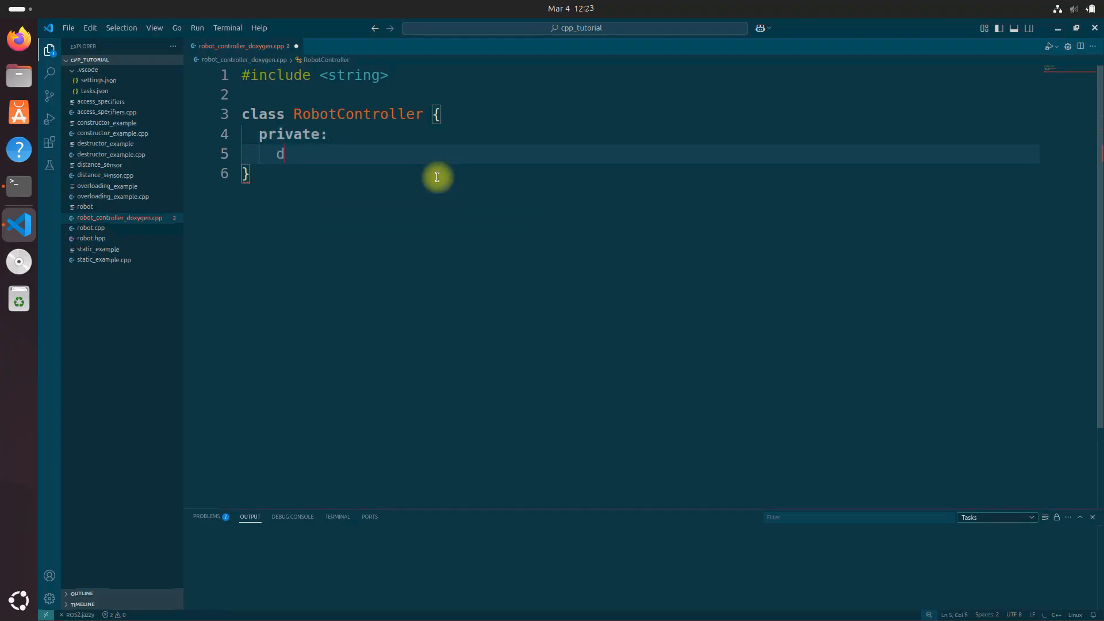
{"action": "type", "text": "ouble max_"}
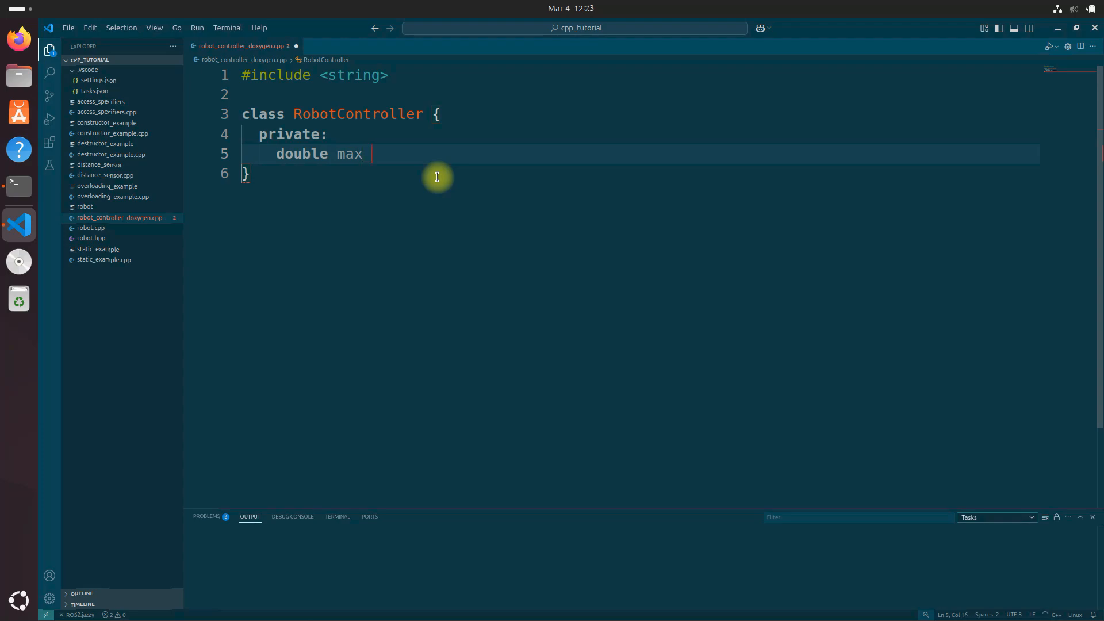
{"action": "type", "text": "speed"}
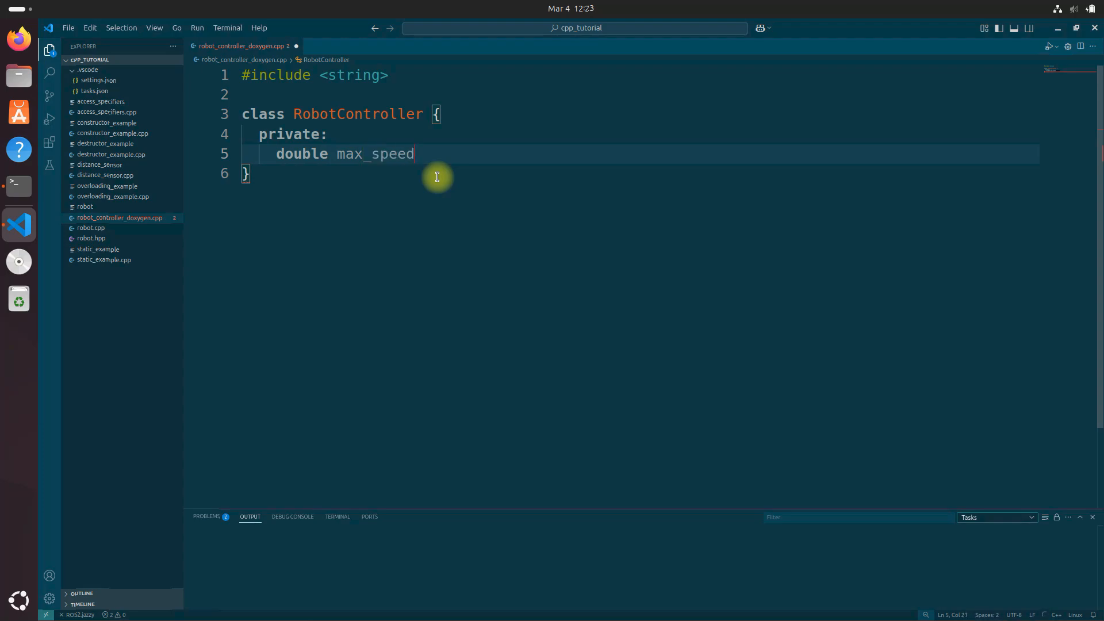
{"action": "type", "text": ";"}
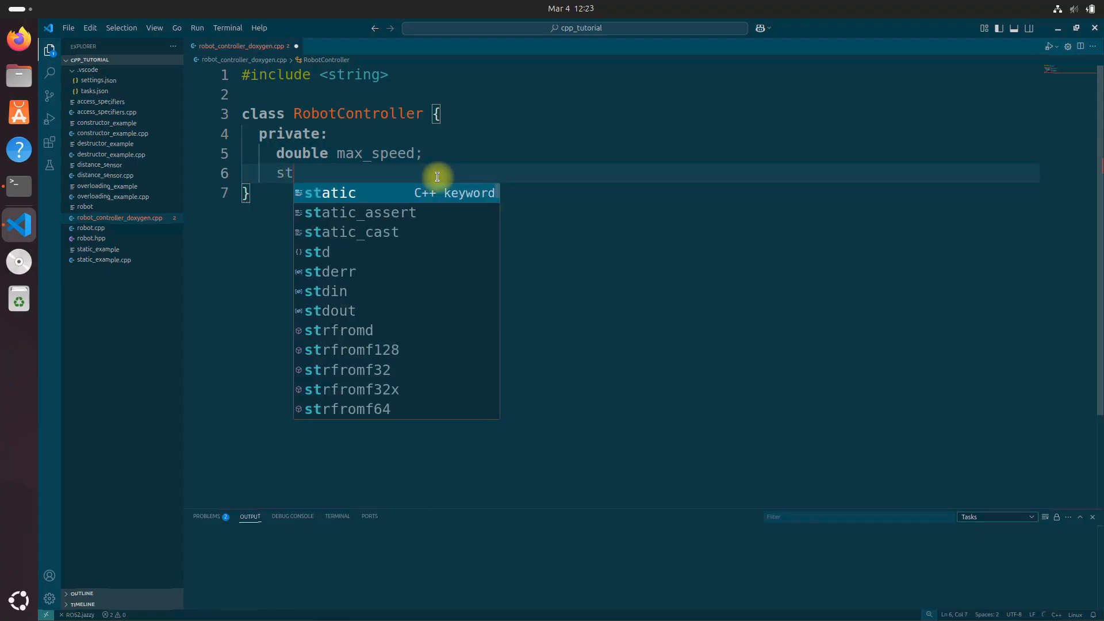
{"action": "type", "text": "d::string"}
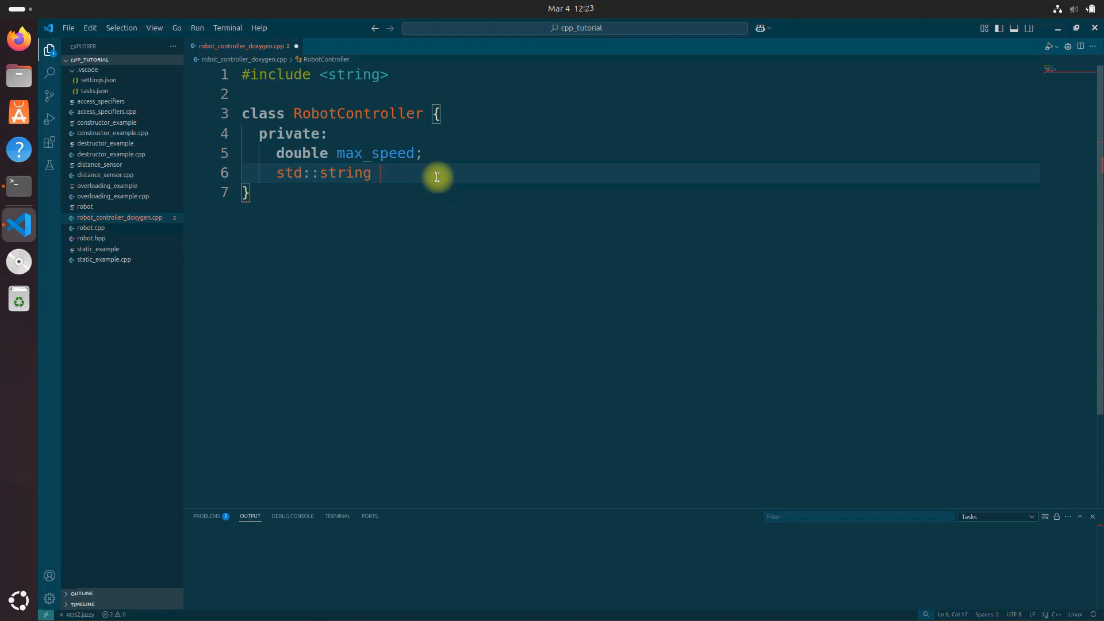
{"action": "type", "text": "robot_name;"}
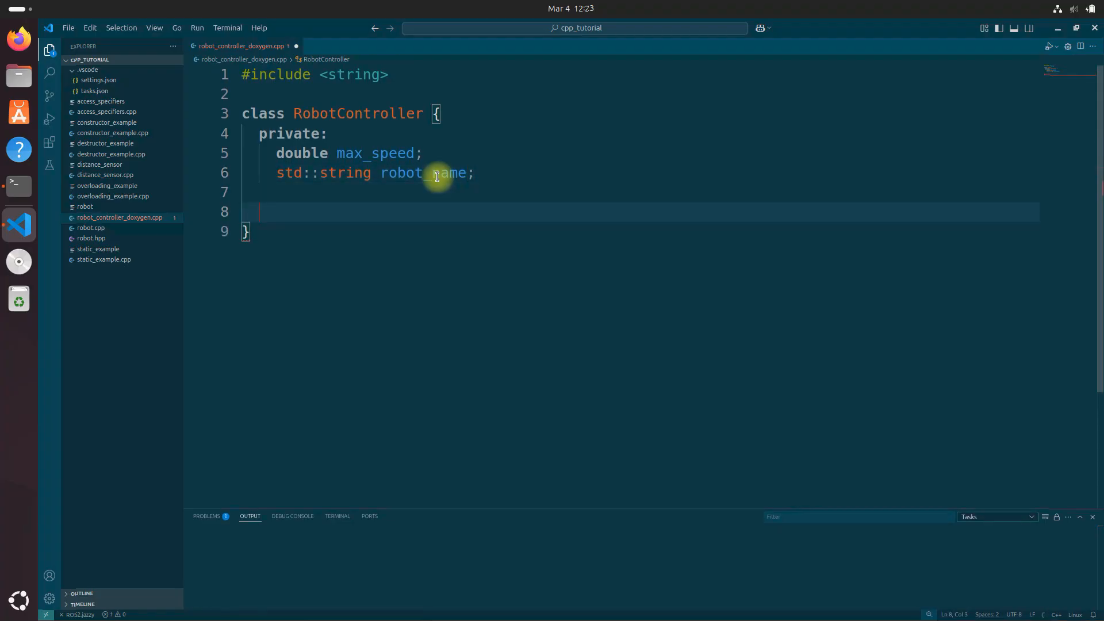
- Declare a public constructor RobotController(std::string name, double speed)
{"action": "type", "text": "public:"}
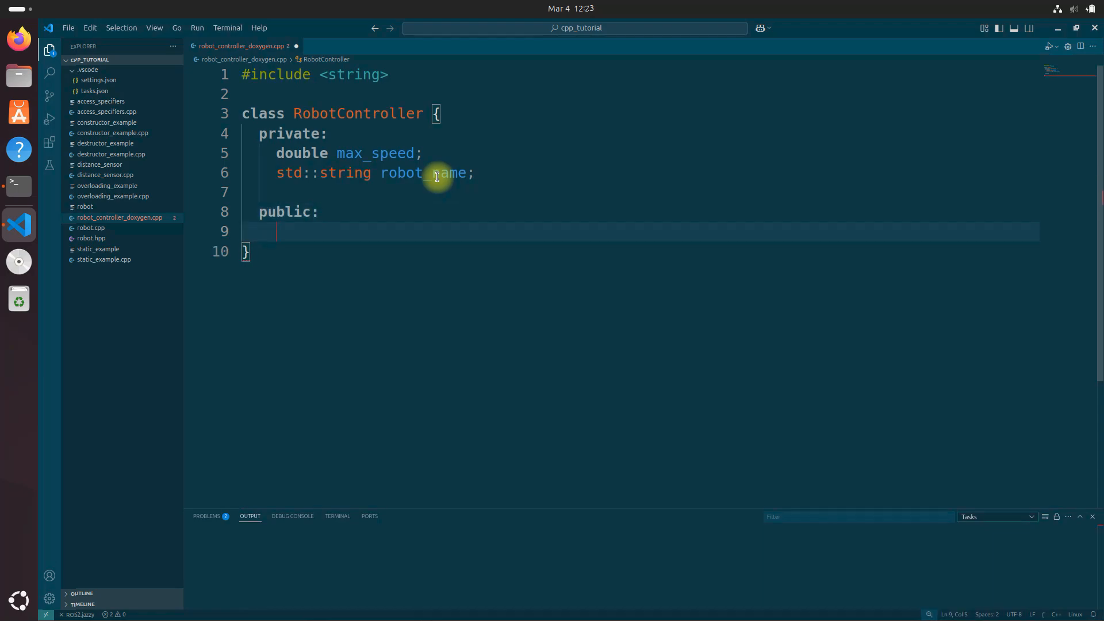
{"action": "type", "text": "RobotController"}
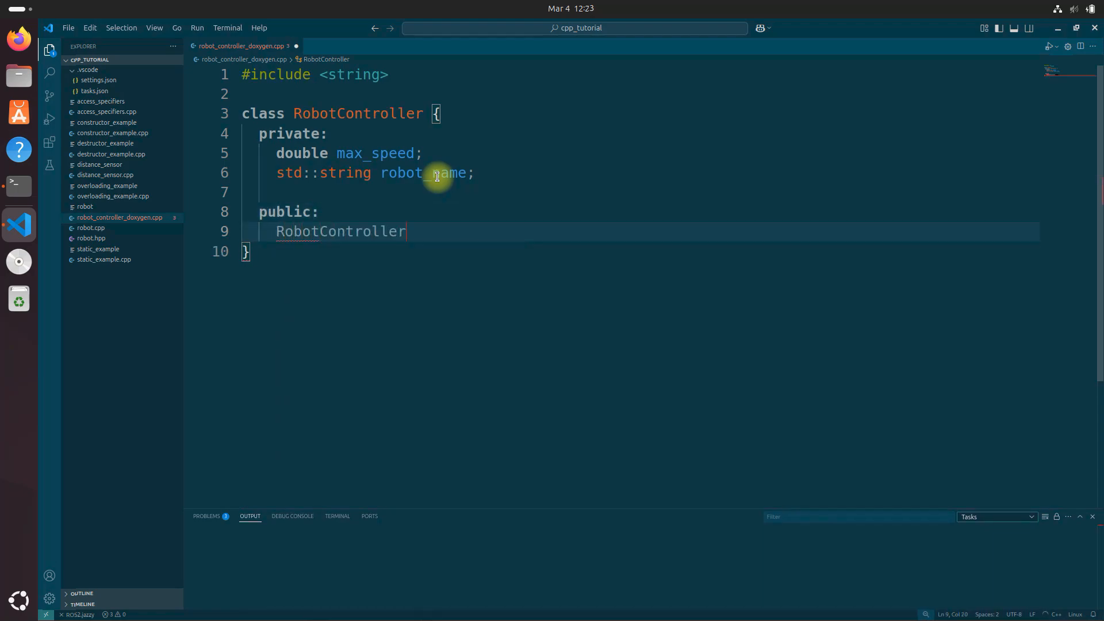
{"action": "type", "text": "(st"}
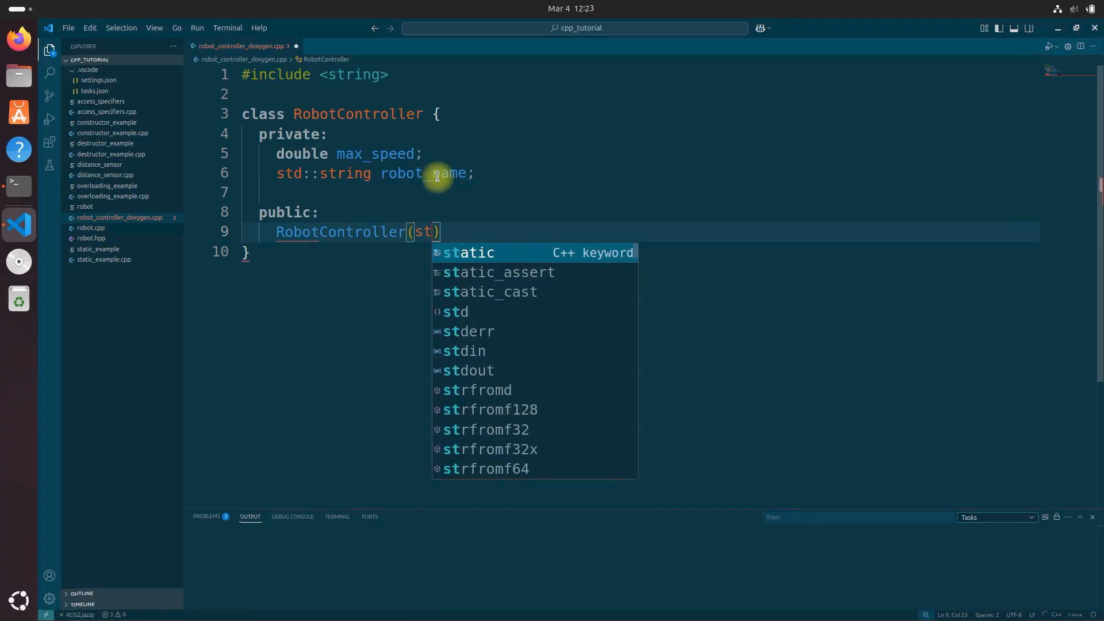
{"action": "type", "text": "d::string"}
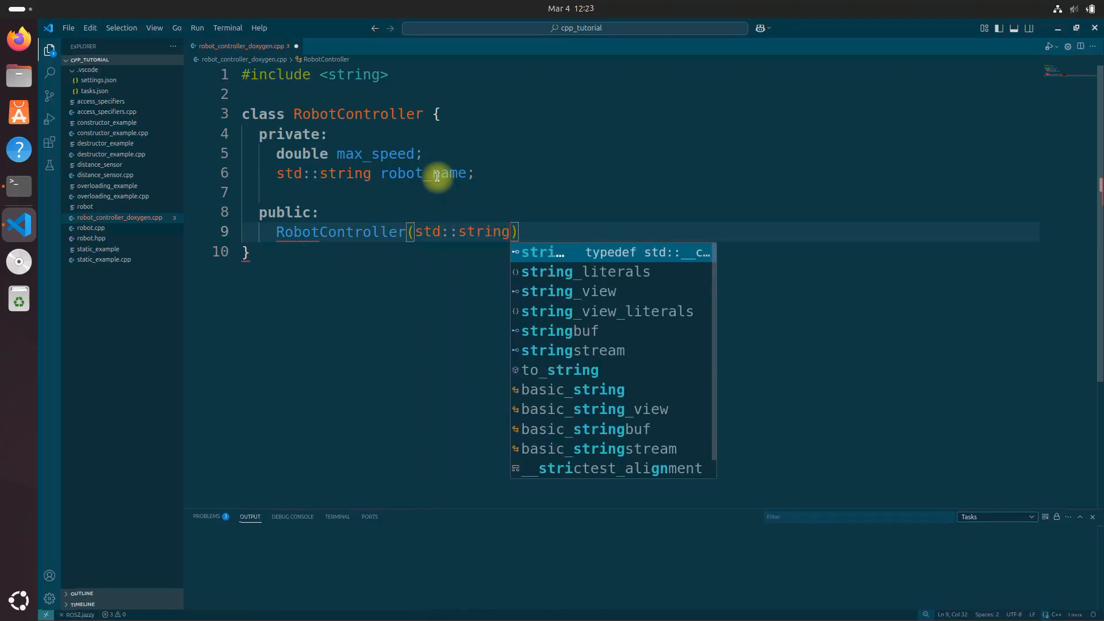
{"action": "type", "text": "name, double speed"}
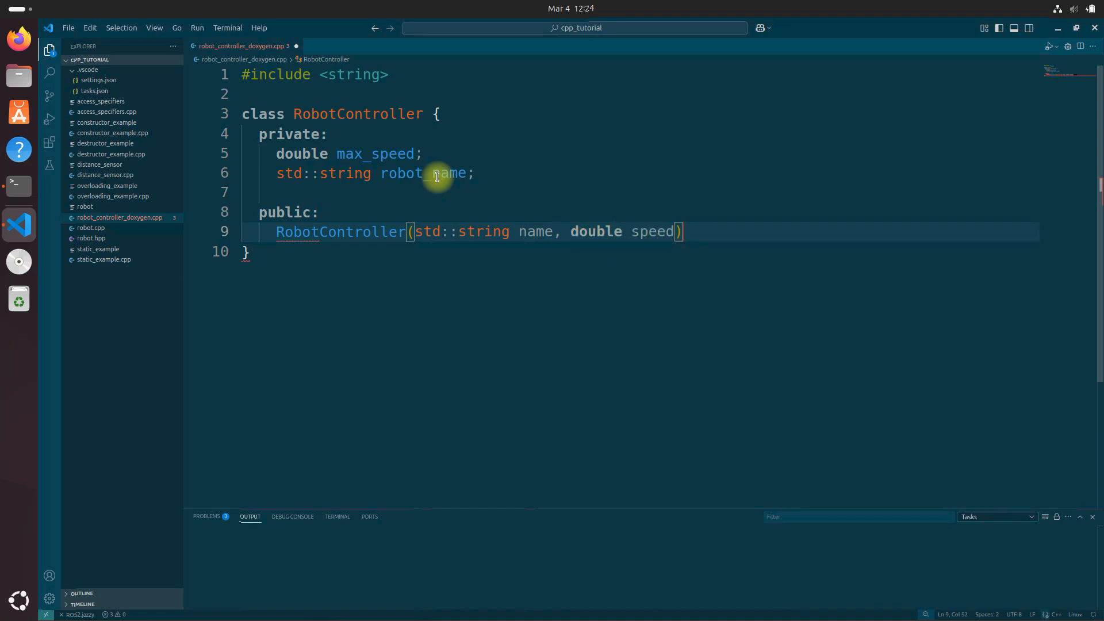
- Declare void moveForward(double distance) and save the file
{"action": "type", "text": "void moveFot"}
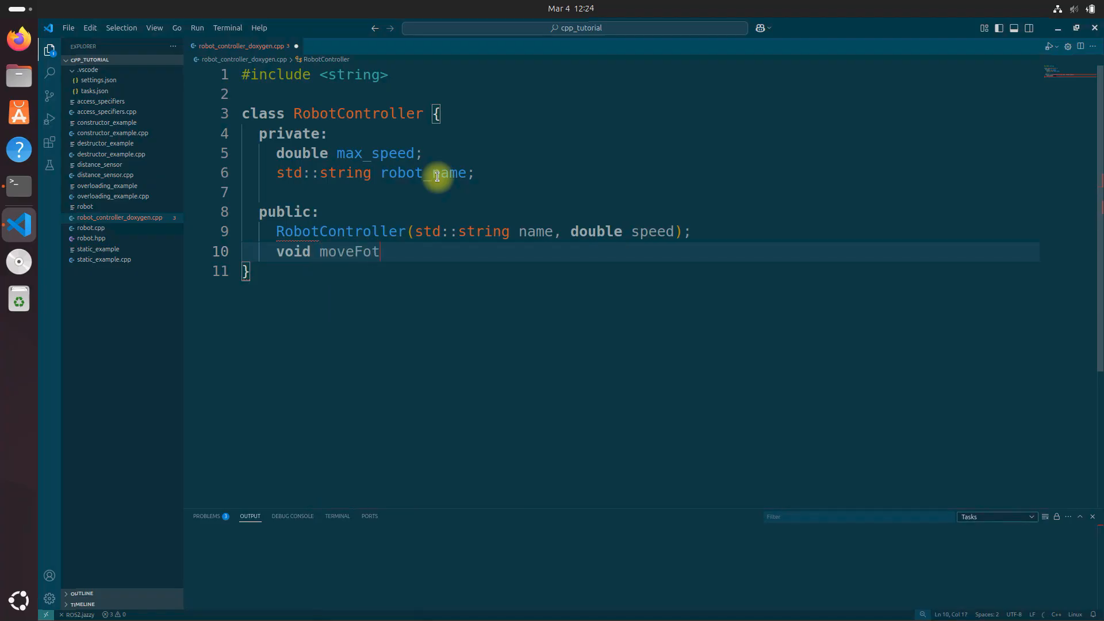
{"action": "type", "text": "ward"}
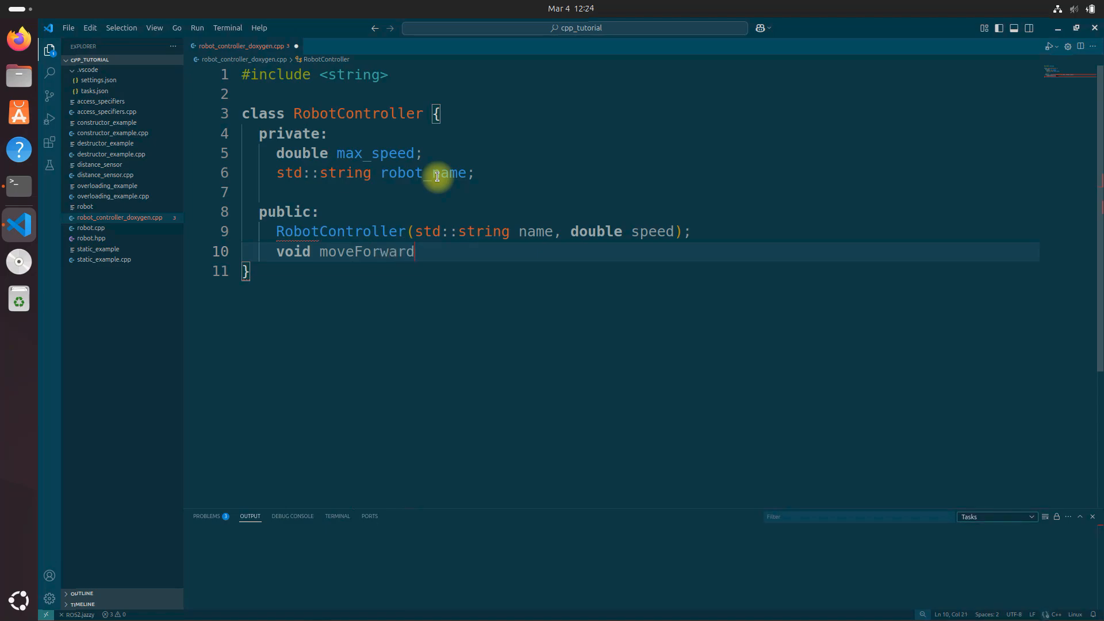
{"action": "type", "text": "(double distance"}
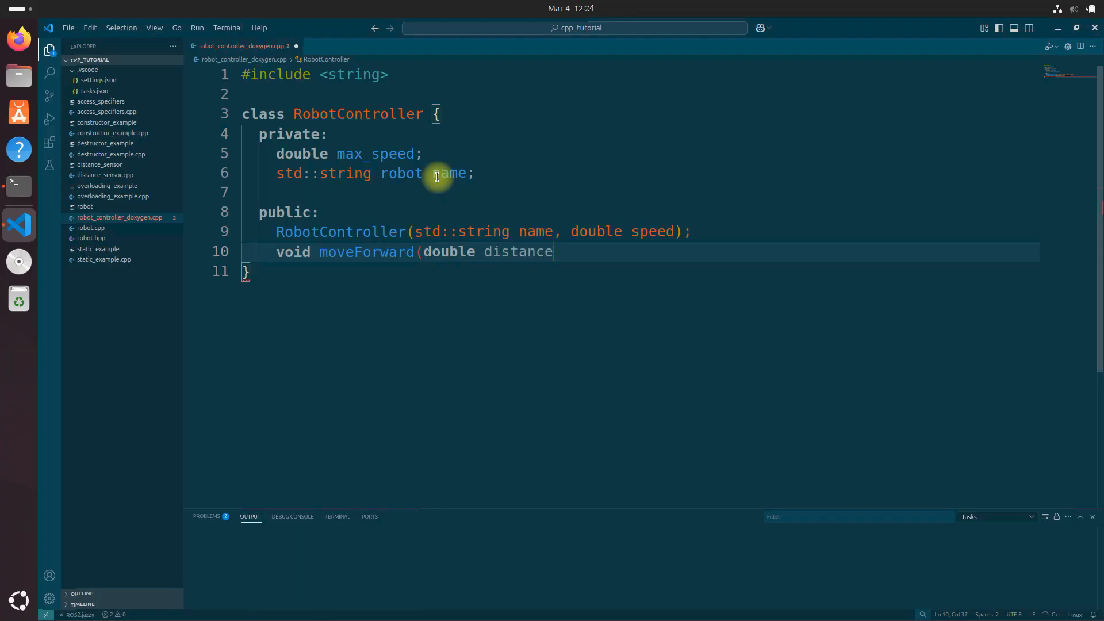
{"action": "type", "text": ");"}
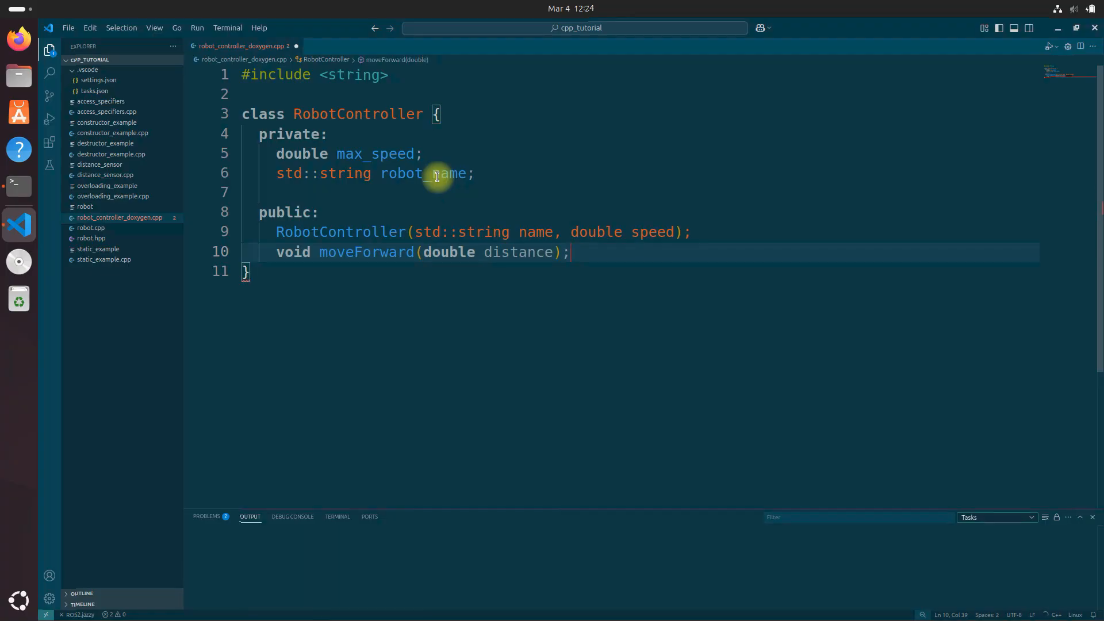
{"action": "key", "text": "ctrl+s"}
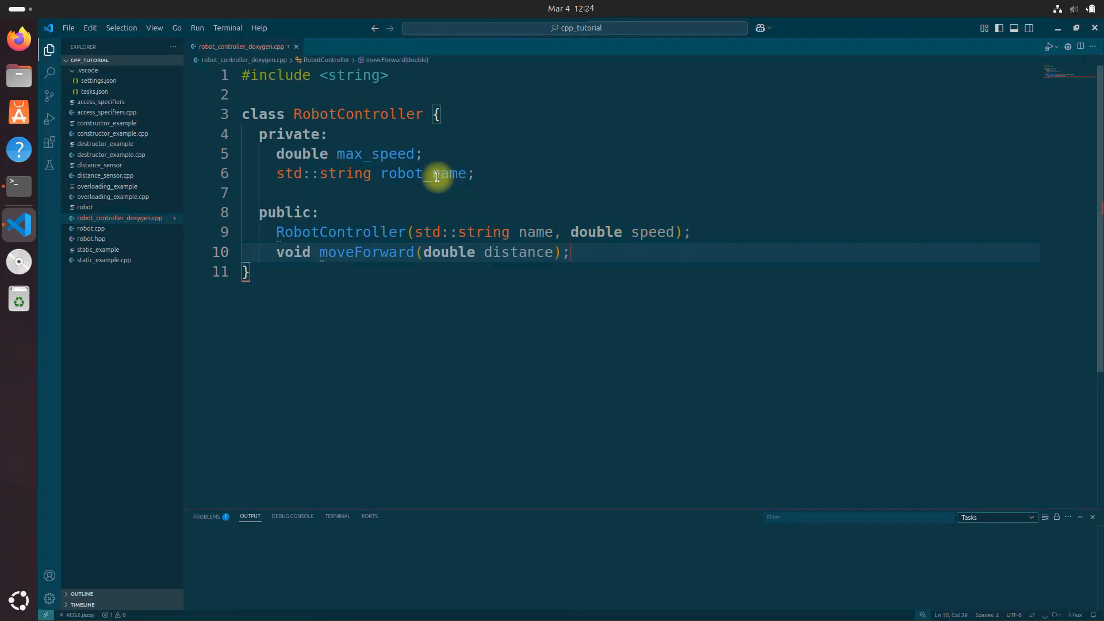
{"action": "left_click", "coordinate": [282, 192]}
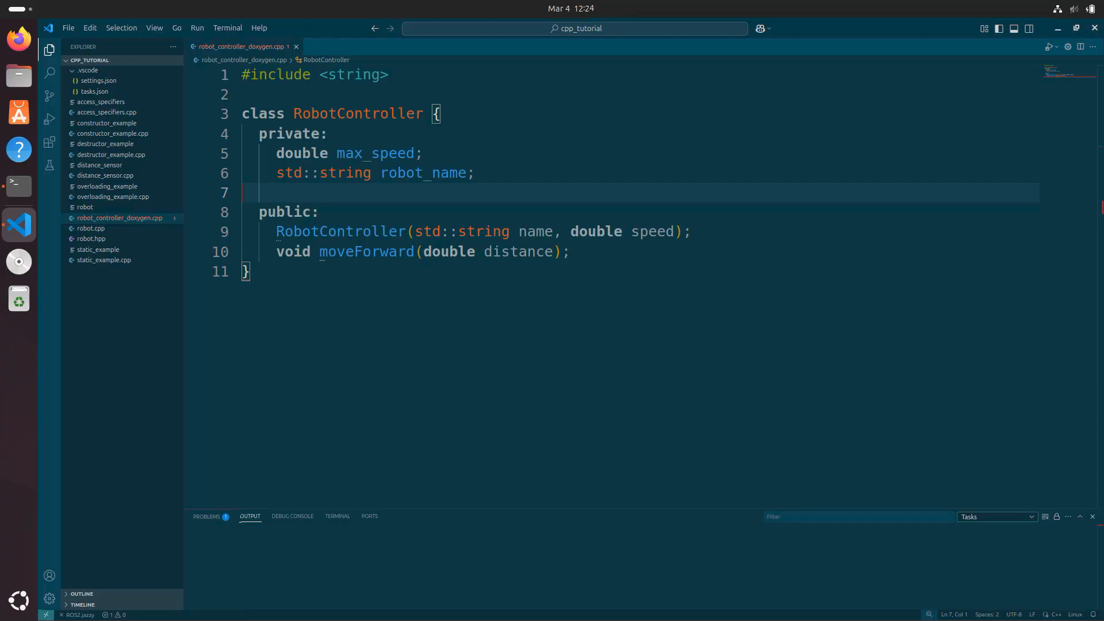
{"action": "mouse_move", "coordinate": [422, 201]}
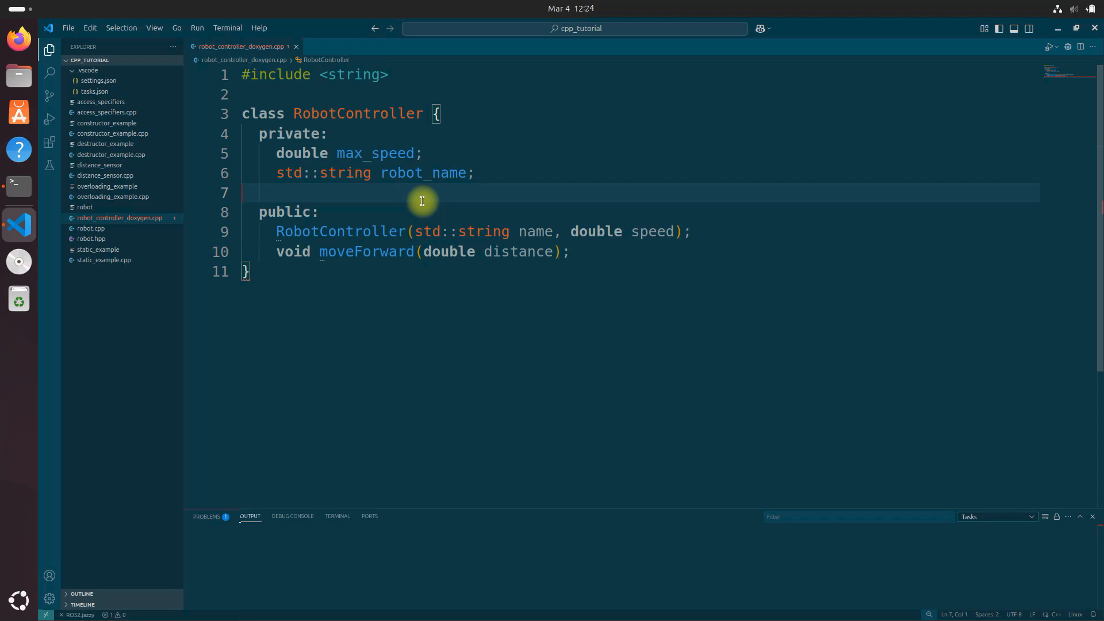
{"action": "mouse_move", "coordinate": [378, 195]}
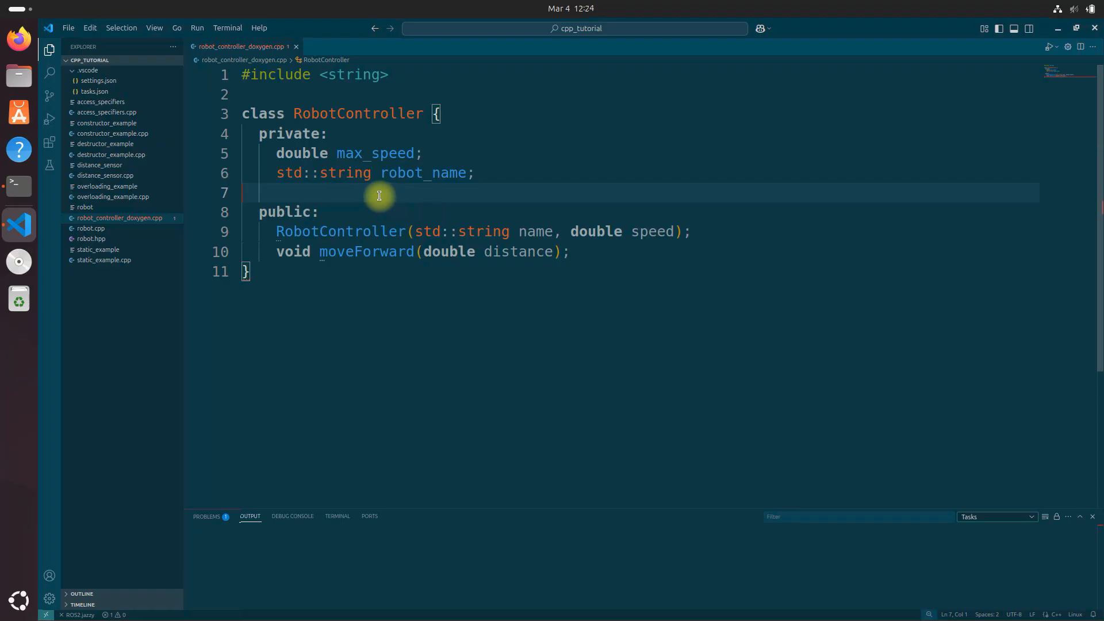
{"action": "mouse_move", "coordinate": [479, 101]}
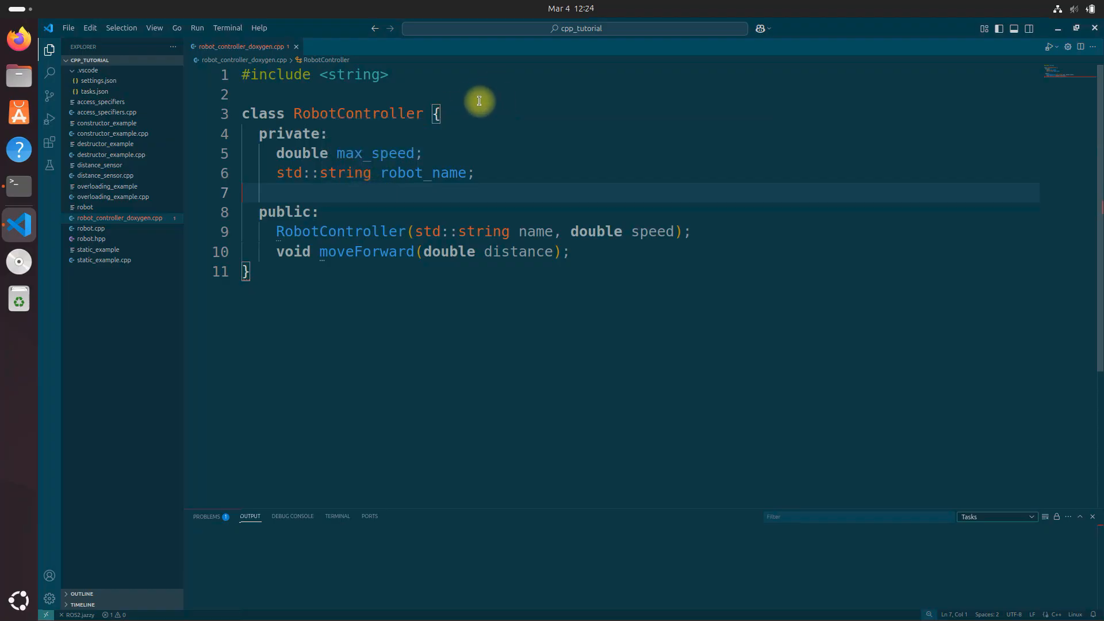
{"action": "mouse_move", "coordinate": [270, 90]}
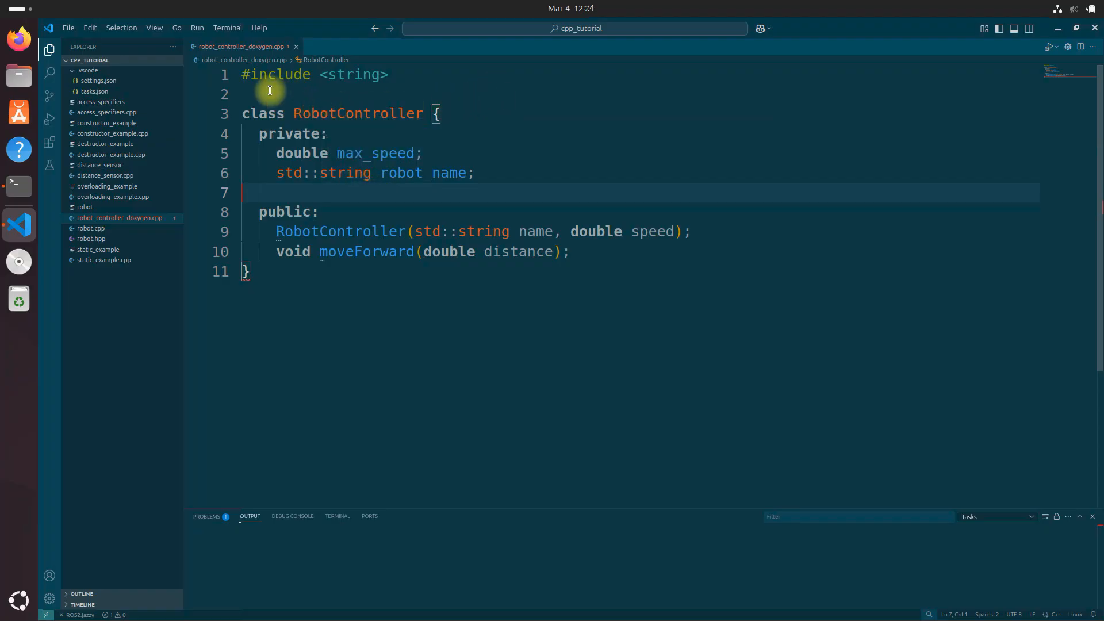
{"action": "left_click", "coordinate": [282, 94]}
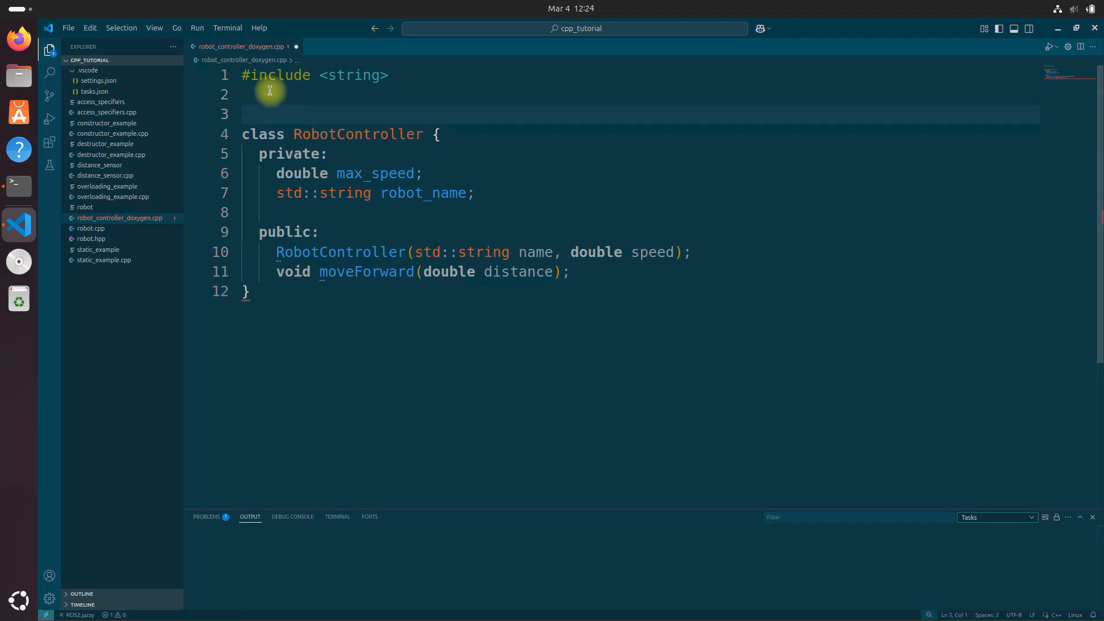
{"action": "type", "text": "/**"}
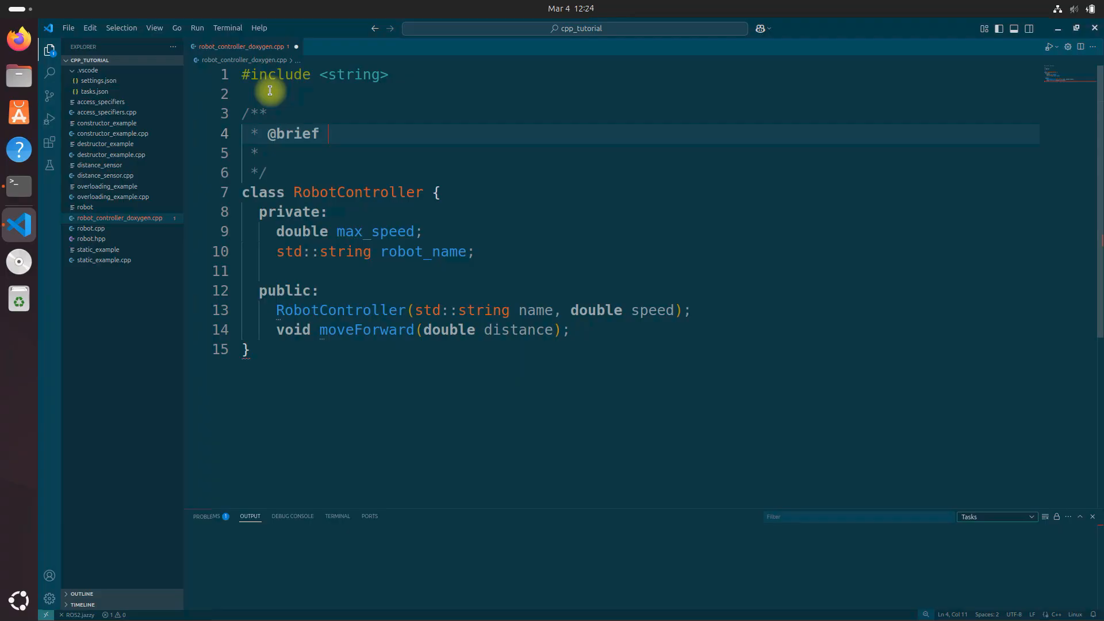
{"action": "mouse_move", "coordinate": [286, 100]}
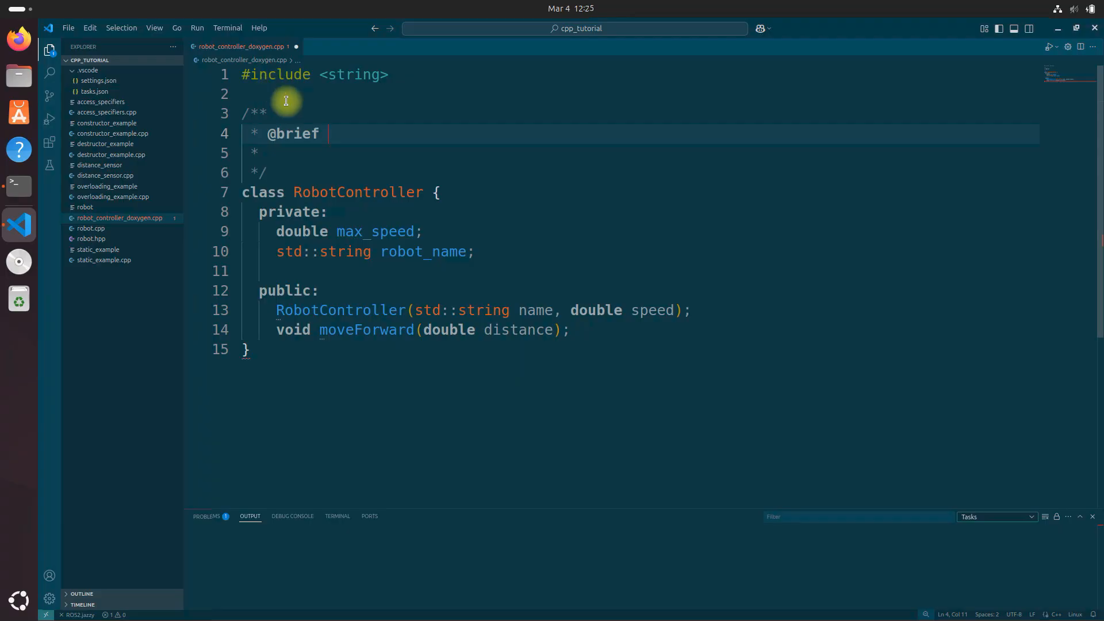
{"action": "mouse_move", "coordinate": [354, 138]}
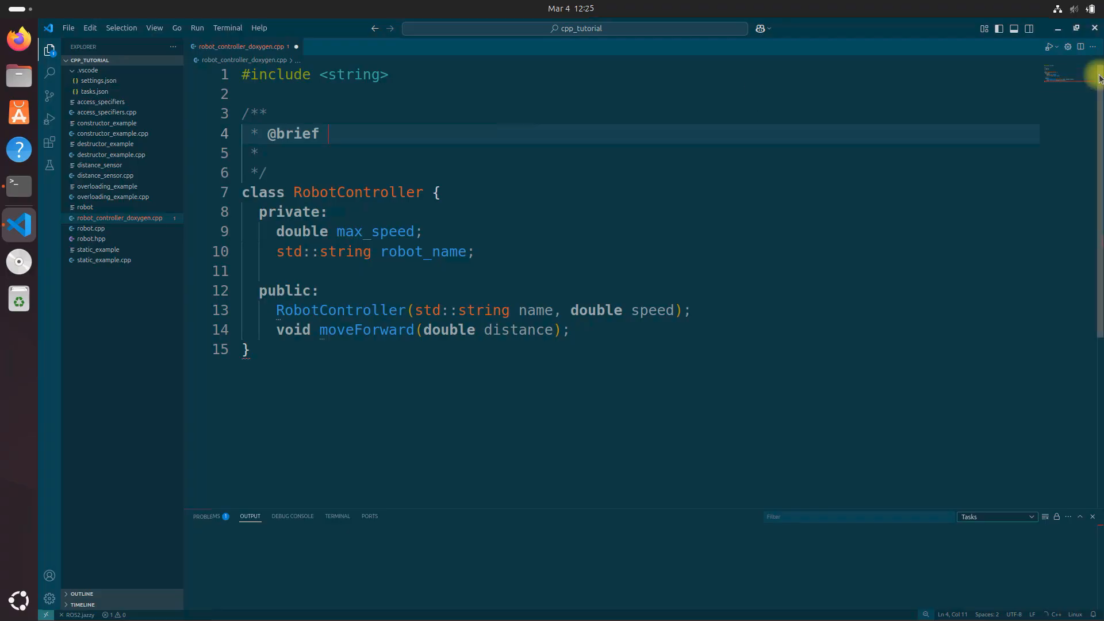
{"action": "type", "text": "Controller cla"}
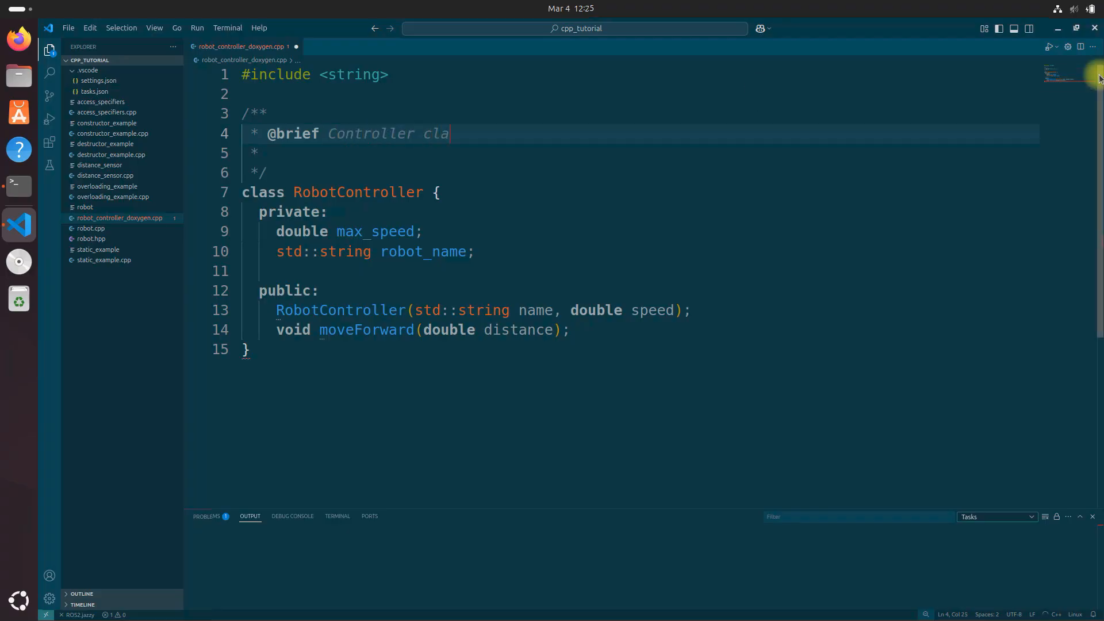
{"action": "type", "text": "ss for robot moveme"}
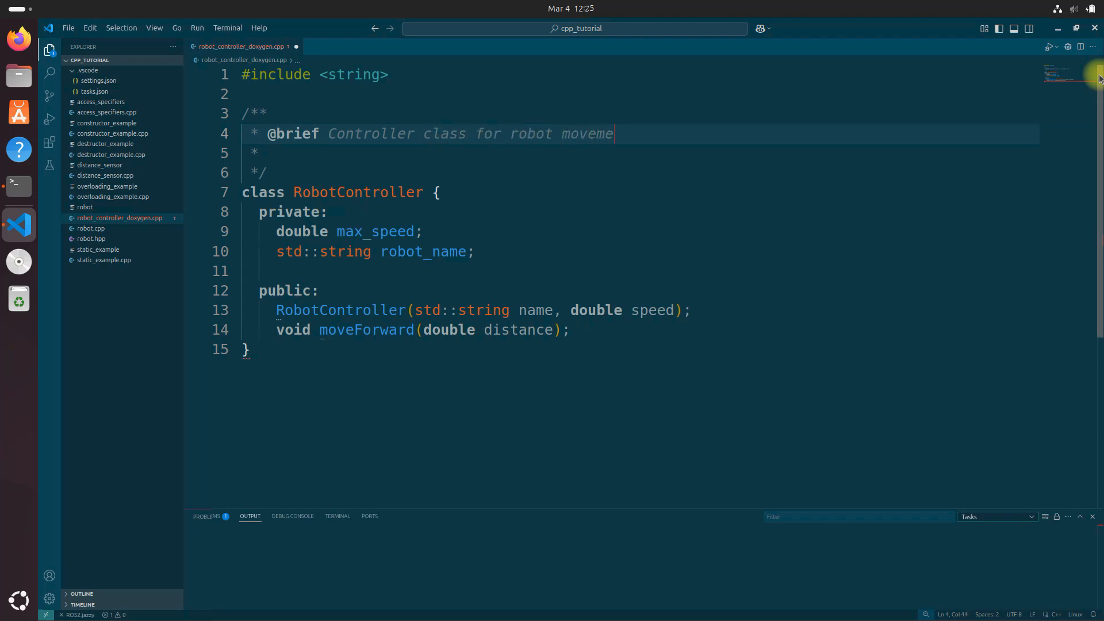
{"action": "key", "text": "Enter"}
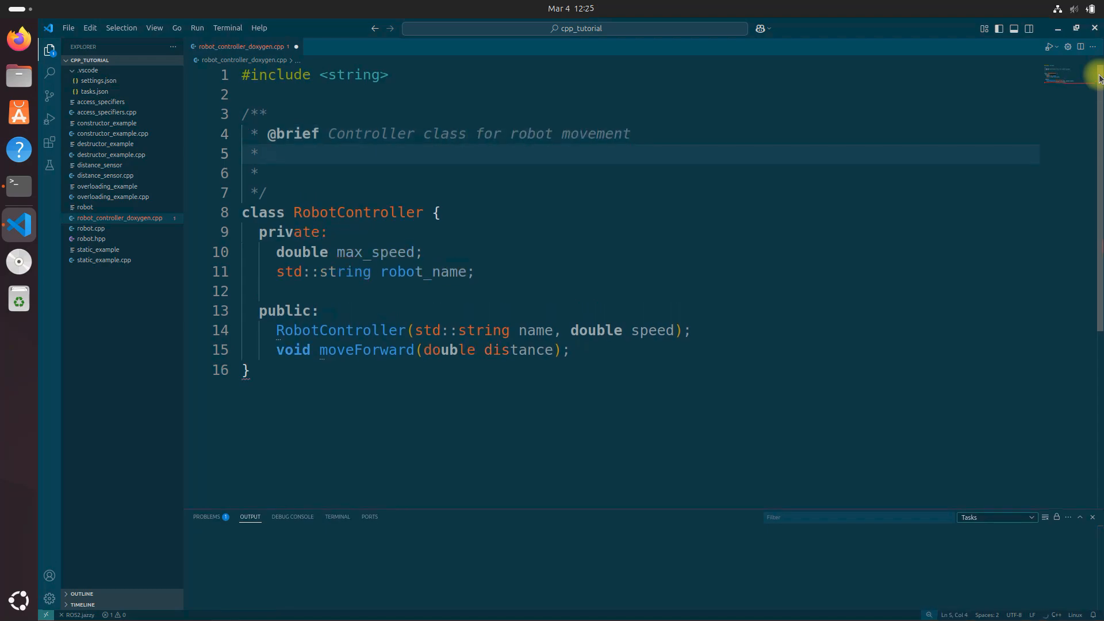
{"action": "type", "text": "@details"}
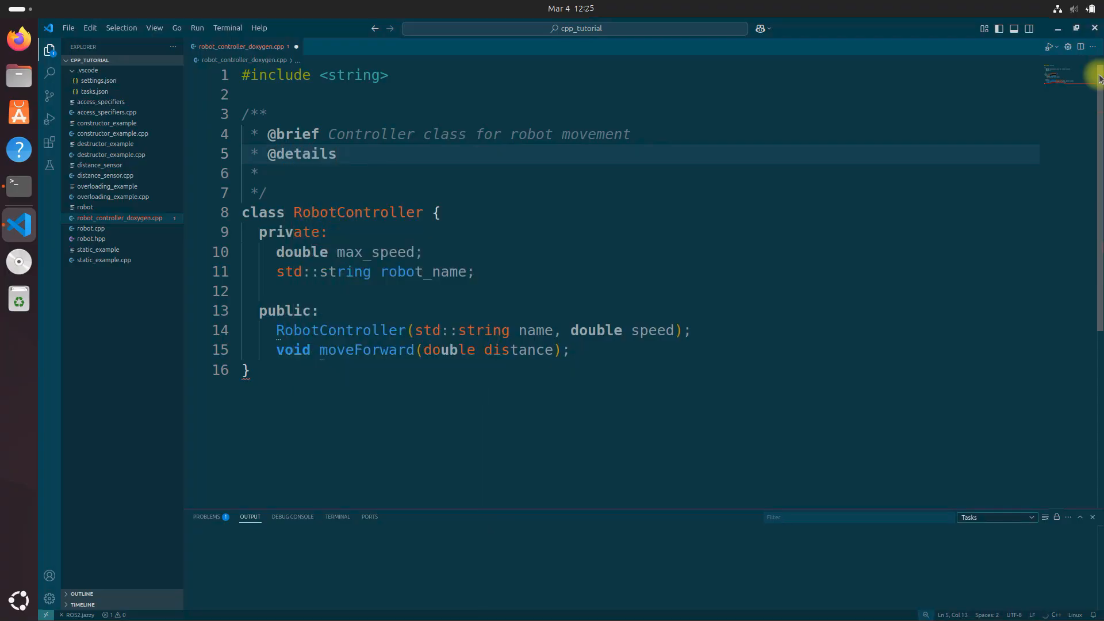
{"action": "type", "text": "H"}
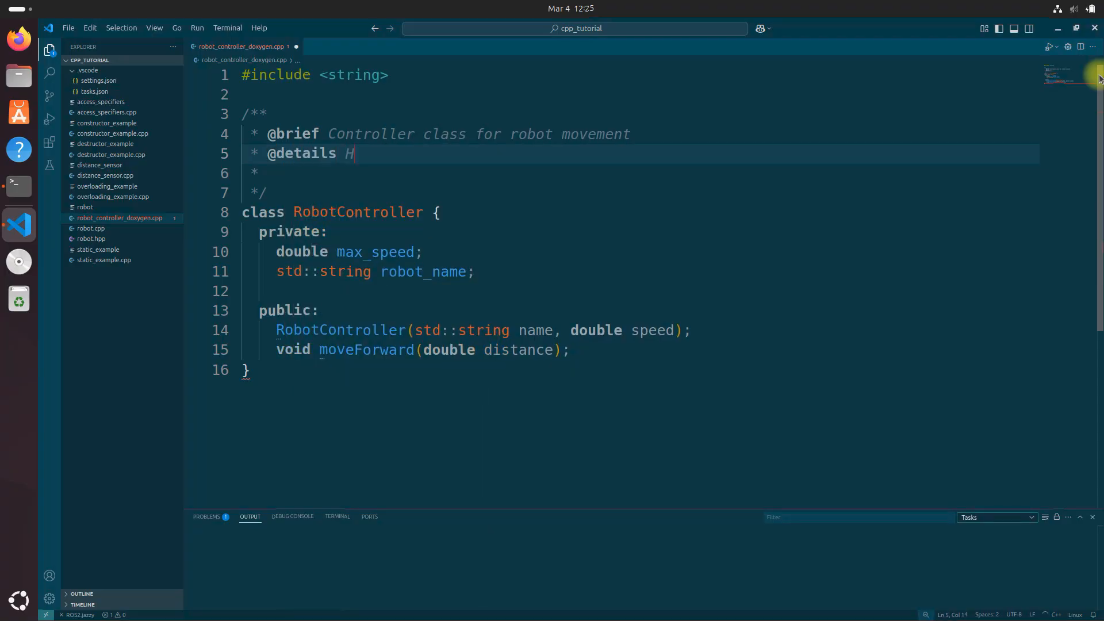
{"action": "type", "text": "andles"}
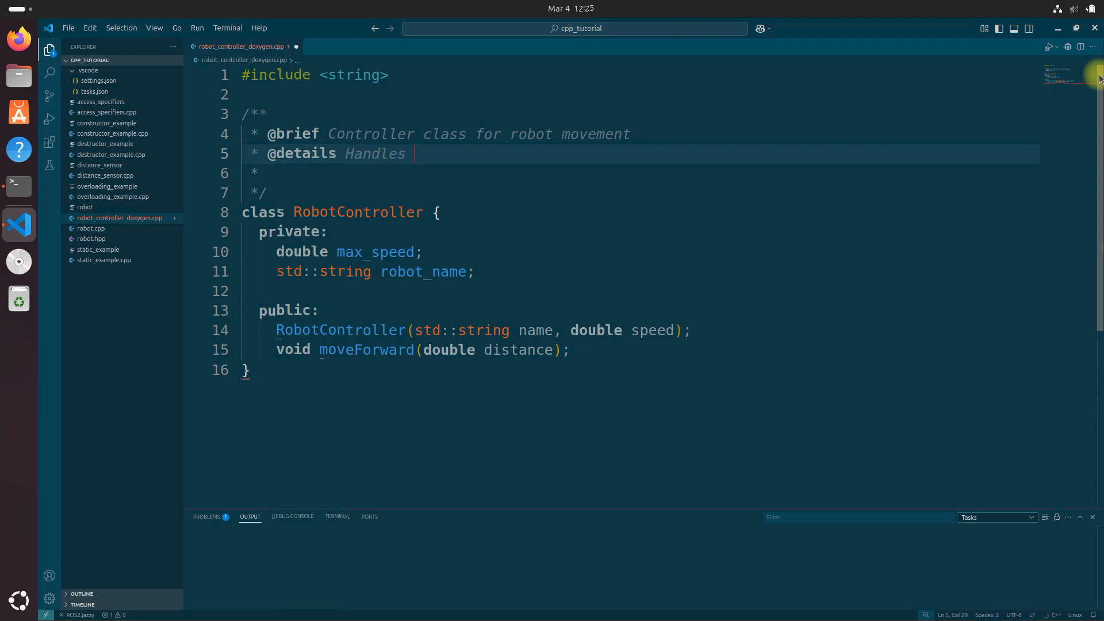
{"action": "type", "text": "basic movement operations and"}
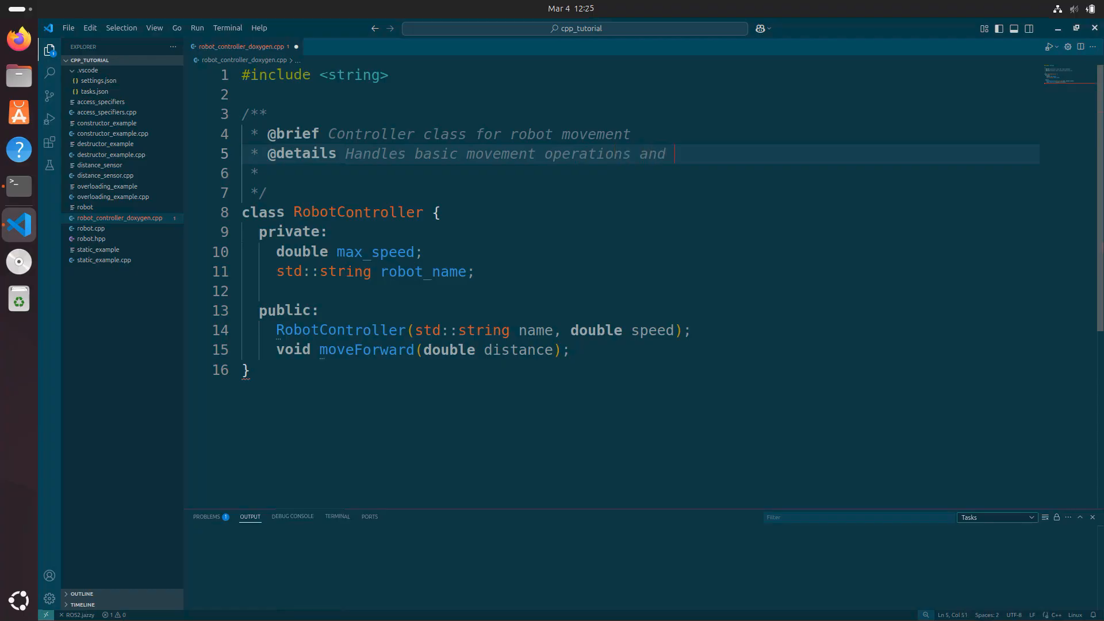
{"action": "mouse_move", "coordinate": [505, 251]}
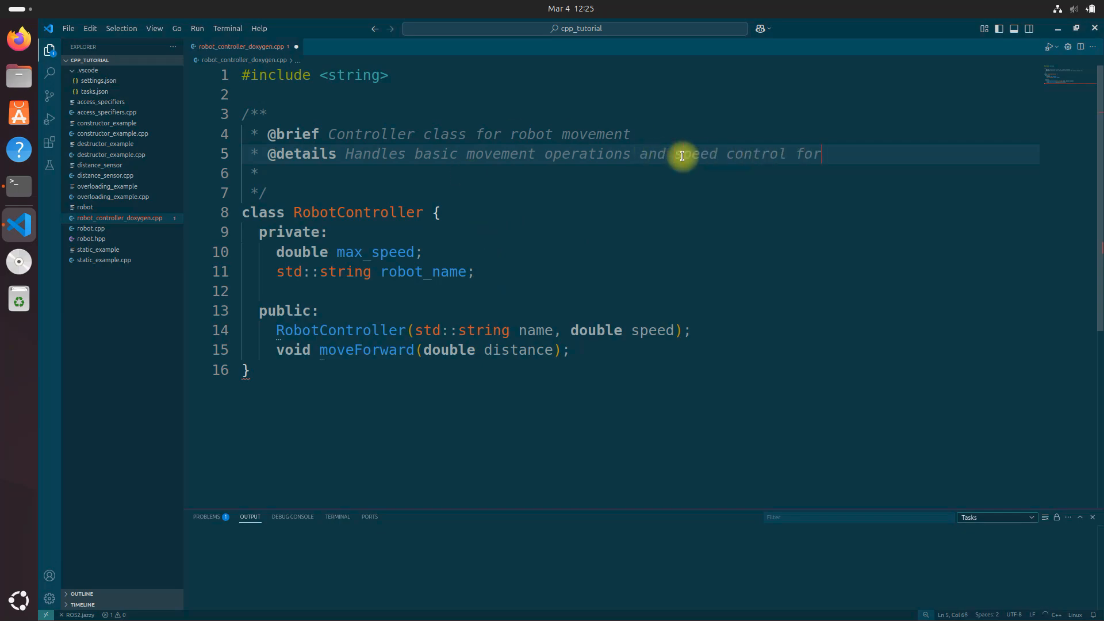
{"action": "type", "text": "the robot"}
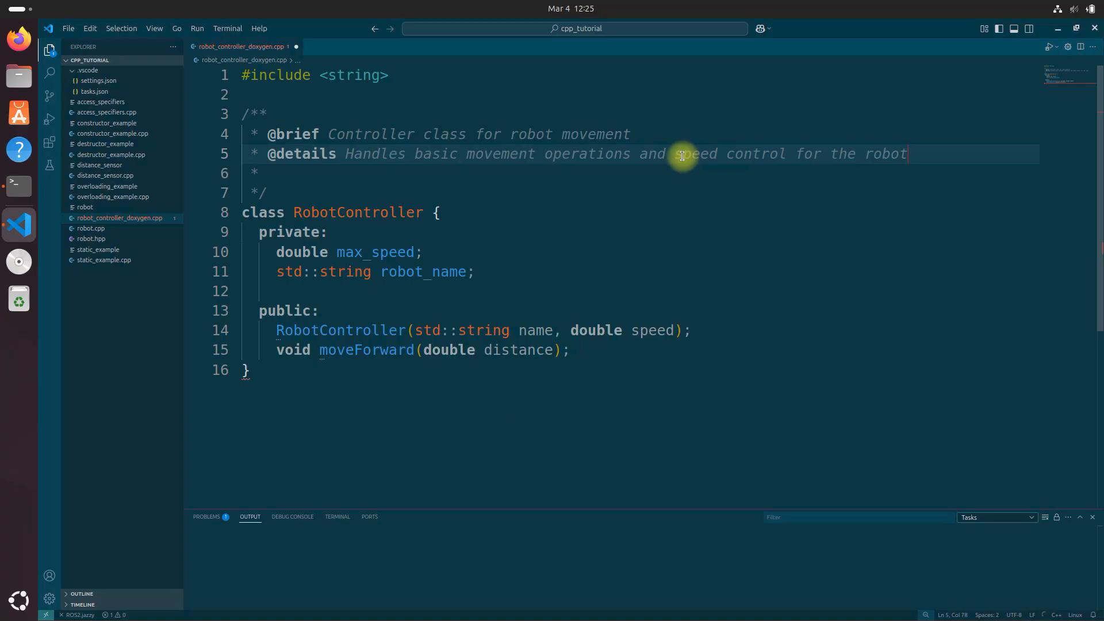
{"action": "mouse_move", "coordinate": [681, 154]}
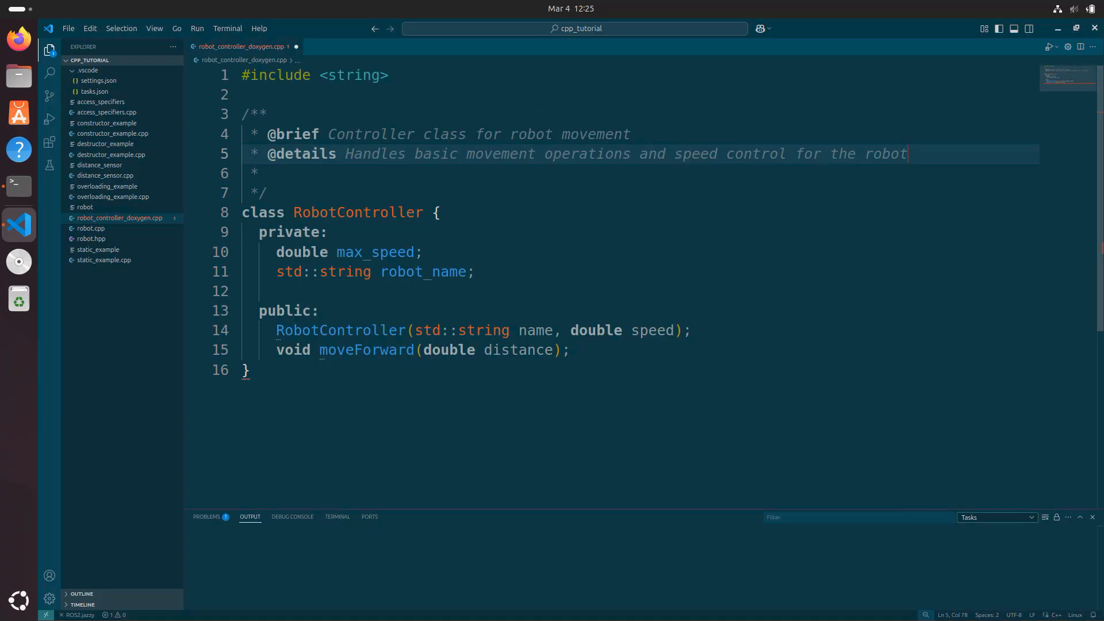
{"action": "mouse_move", "coordinate": [513, 280]}
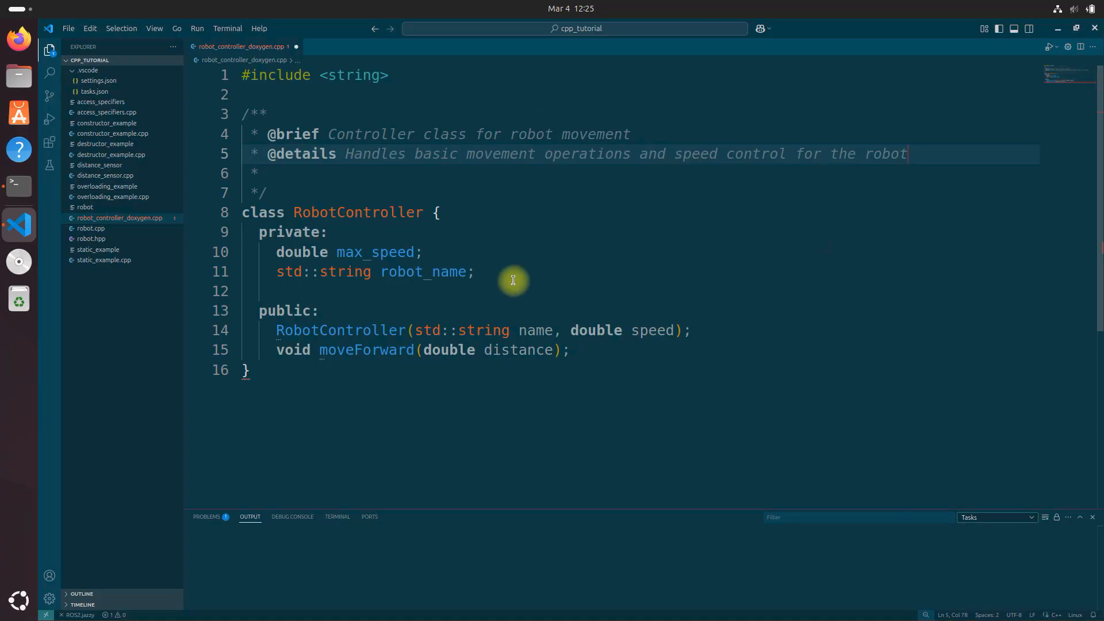
{"action": "mouse_move", "coordinate": [437, 232]}
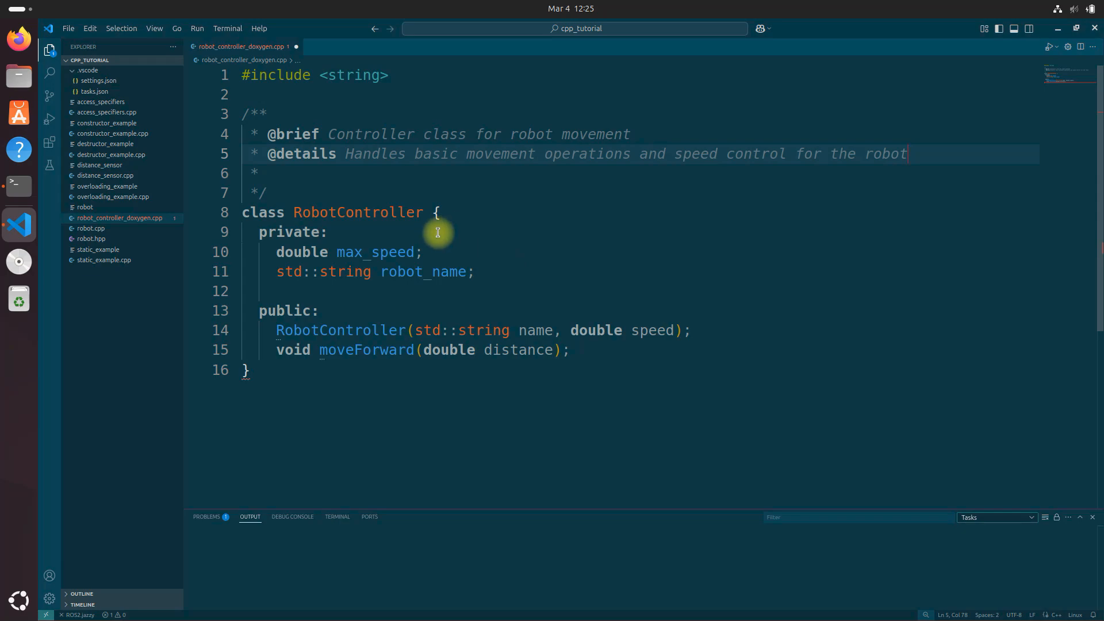
- Generate the constructor's Doxygen block and describe name as the robot's identifier
{"action": "left_click", "coordinate": [415, 311]}
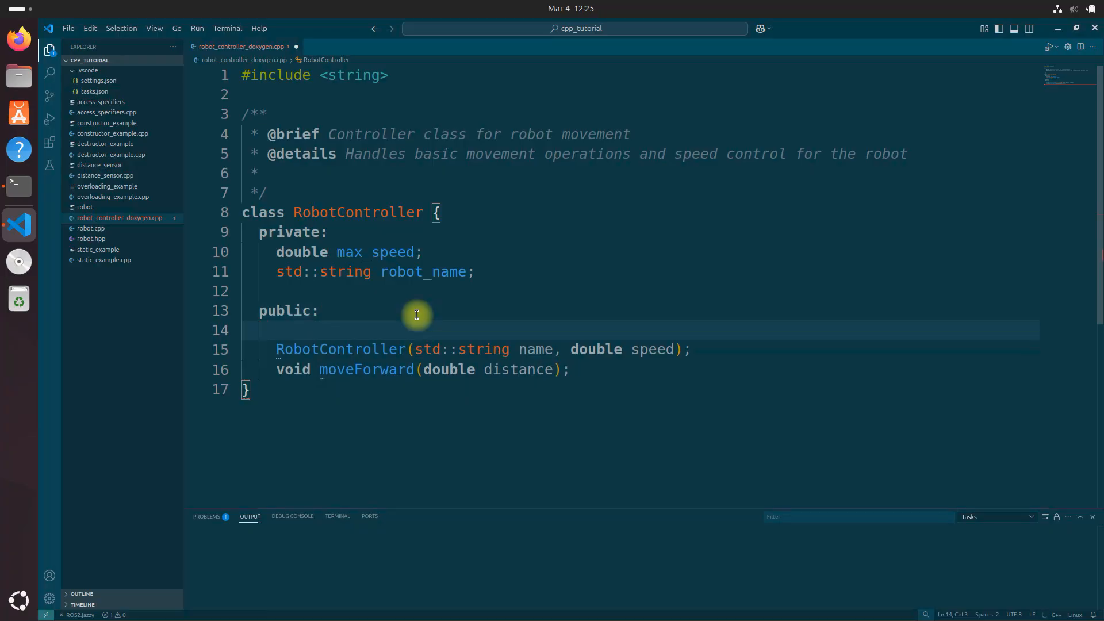
{"action": "type", "text": "/**"}
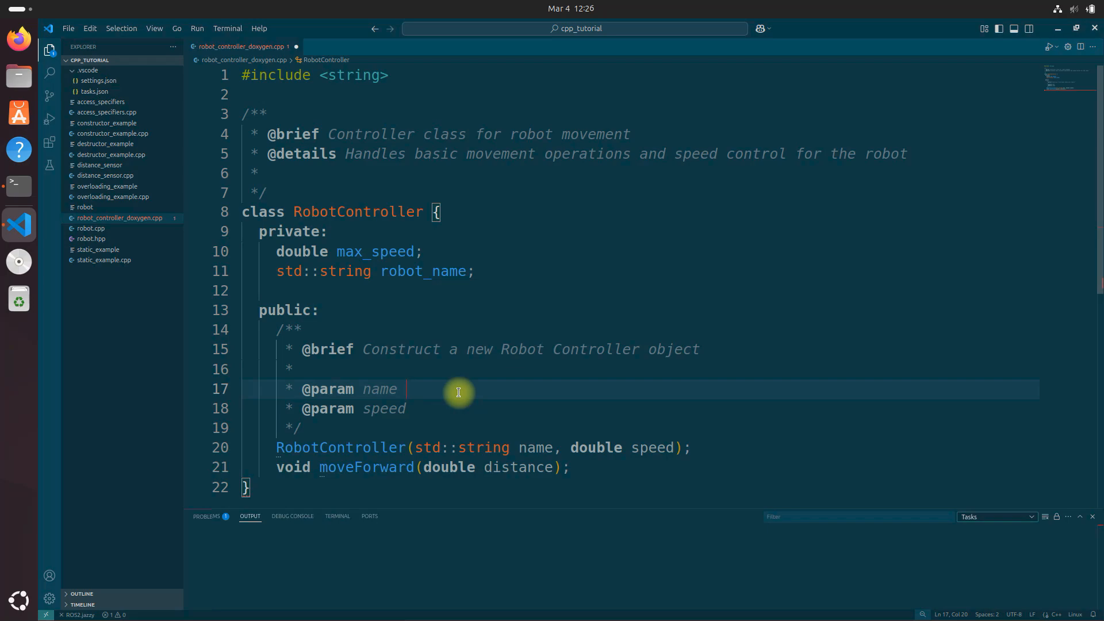
{"action": "type", "text": "The"}
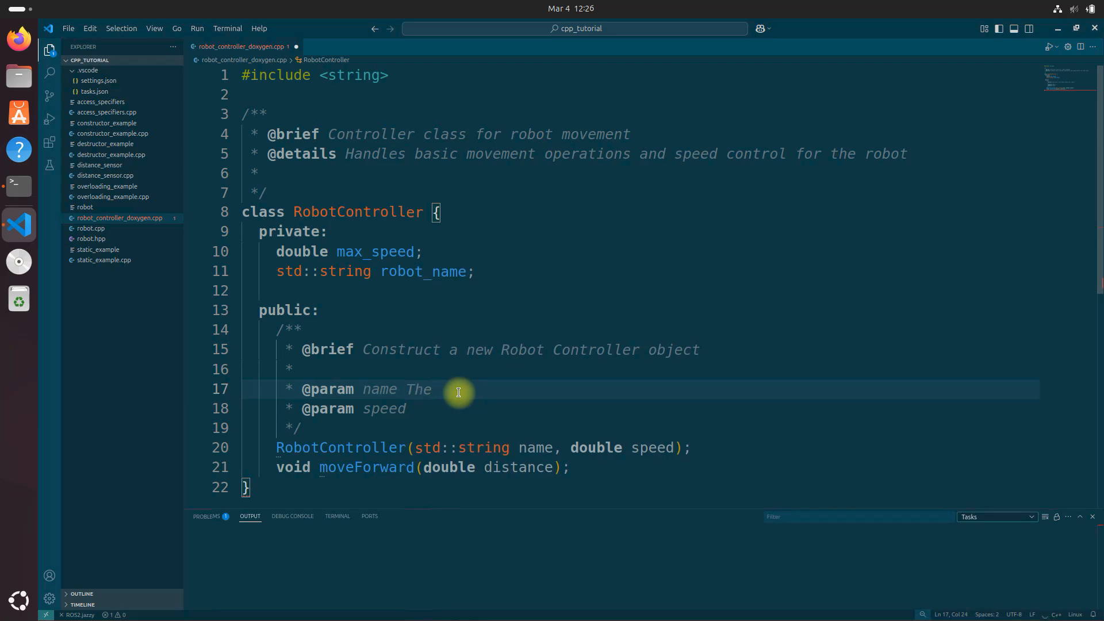
{"action": "type", "text": "name"}
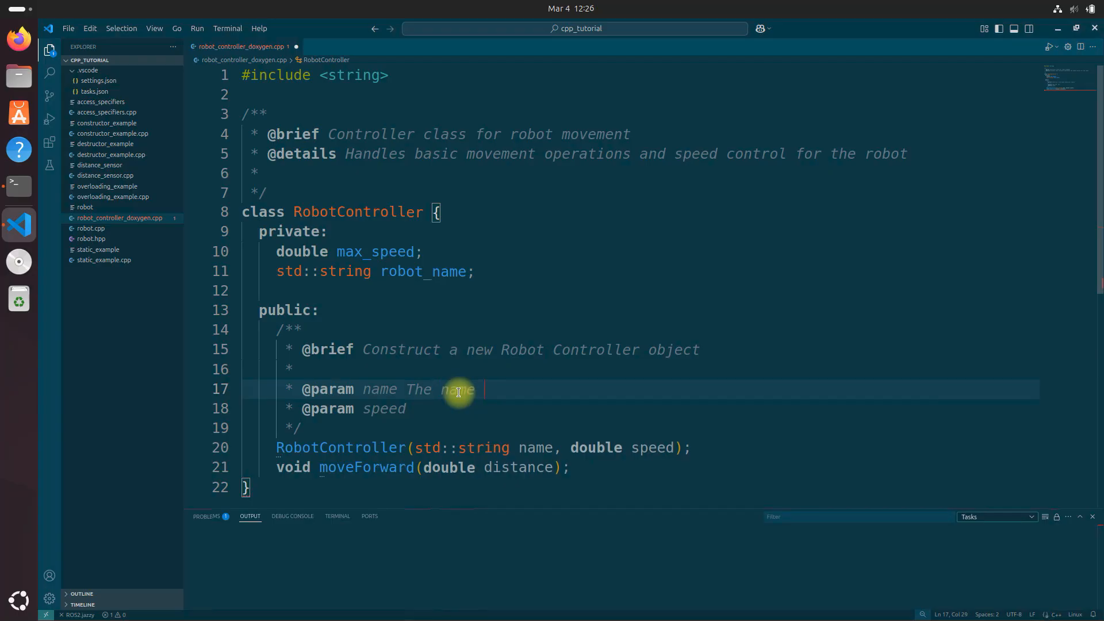
{"action": "type", "text": "identifier for the robot"}
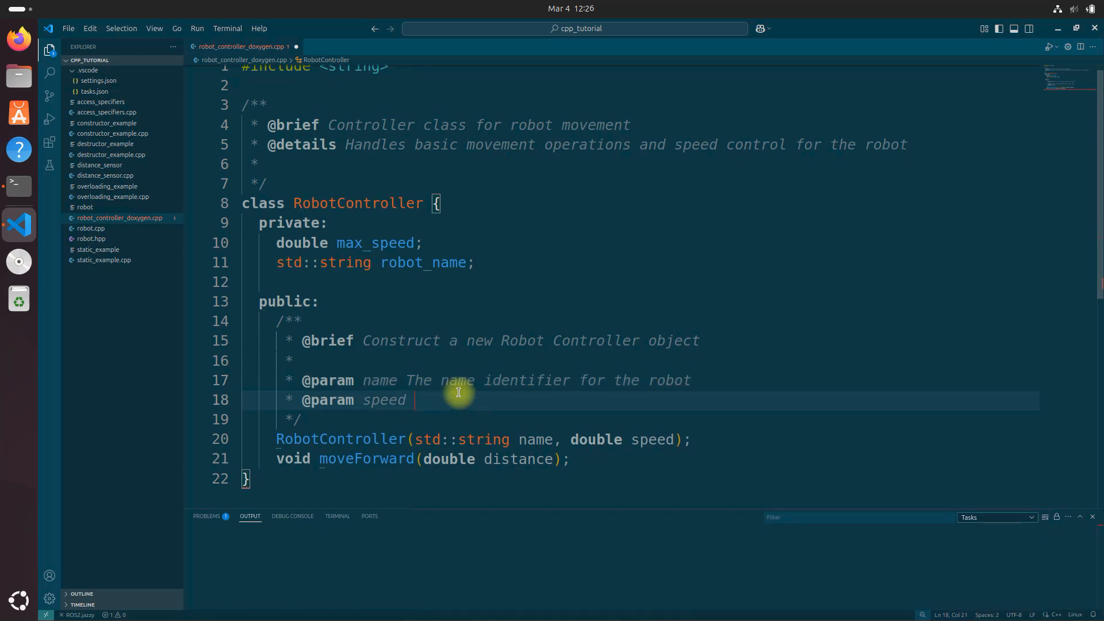
- Describe the speed parameter as the maximum speed in meters per second
{"action": "type", "text": "Th"}
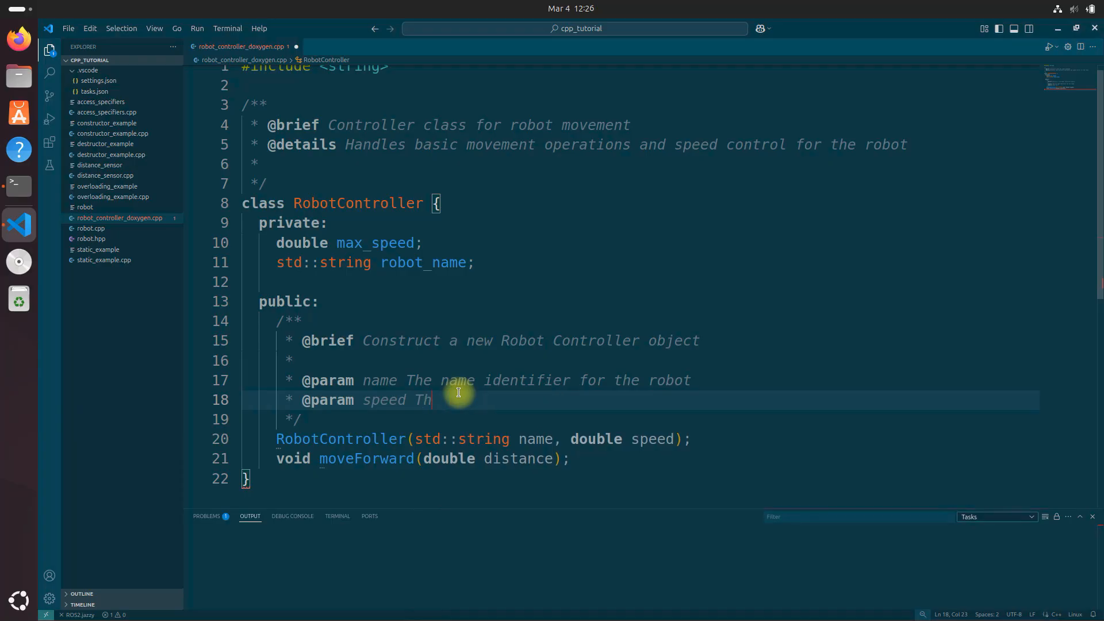
{"action": "type", "text": "e maximum speed in meters"}
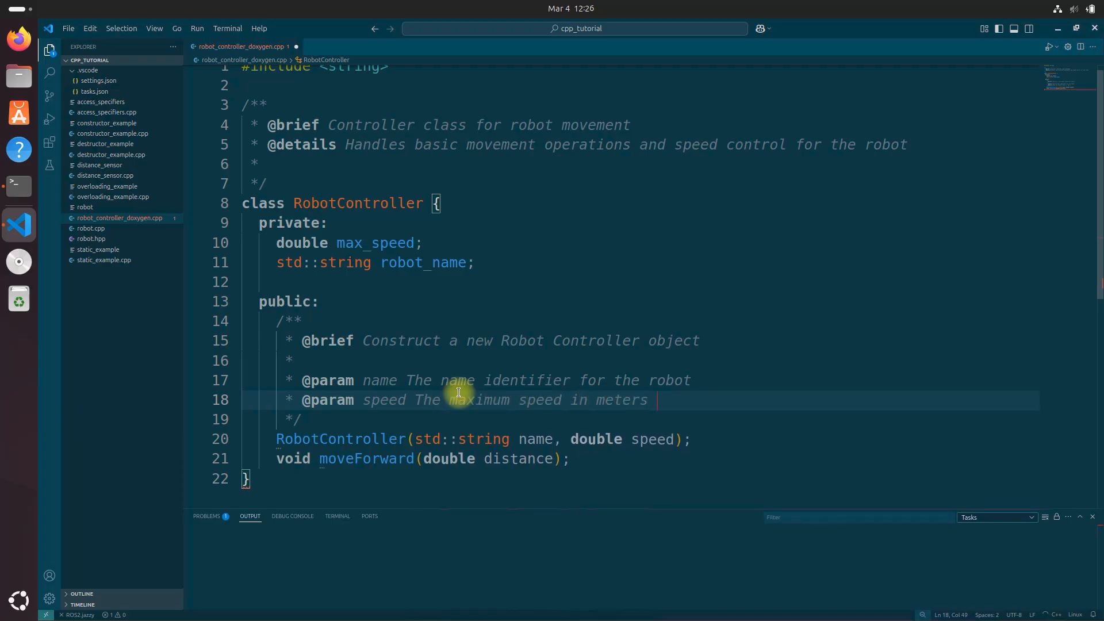
{"action": "type", "text": "per second"}
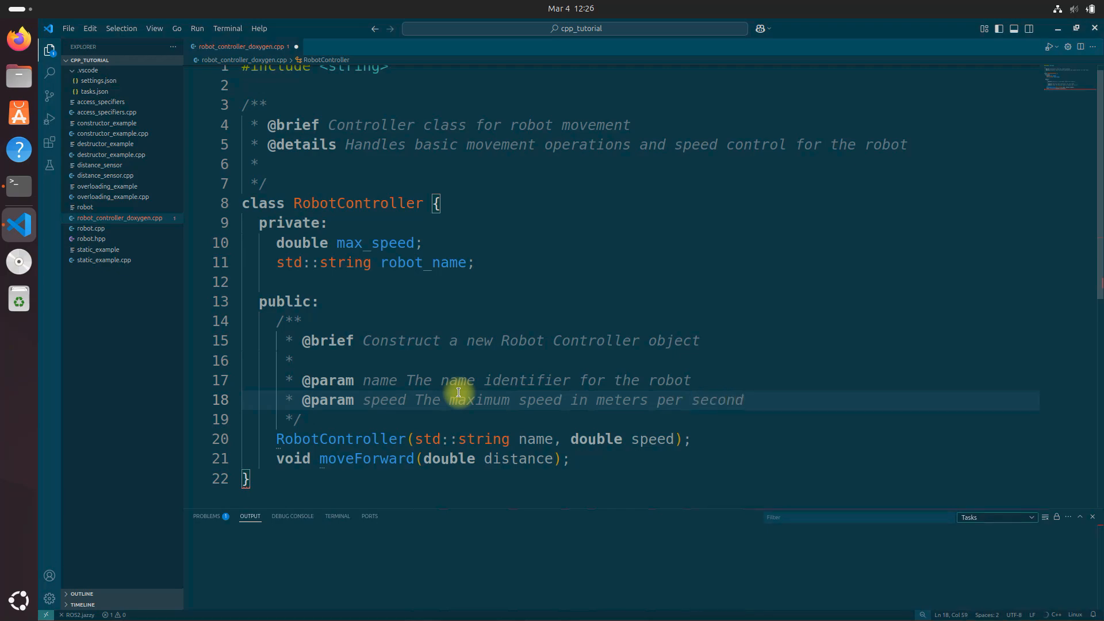
{"action": "mouse_move", "coordinate": [728, 439]}
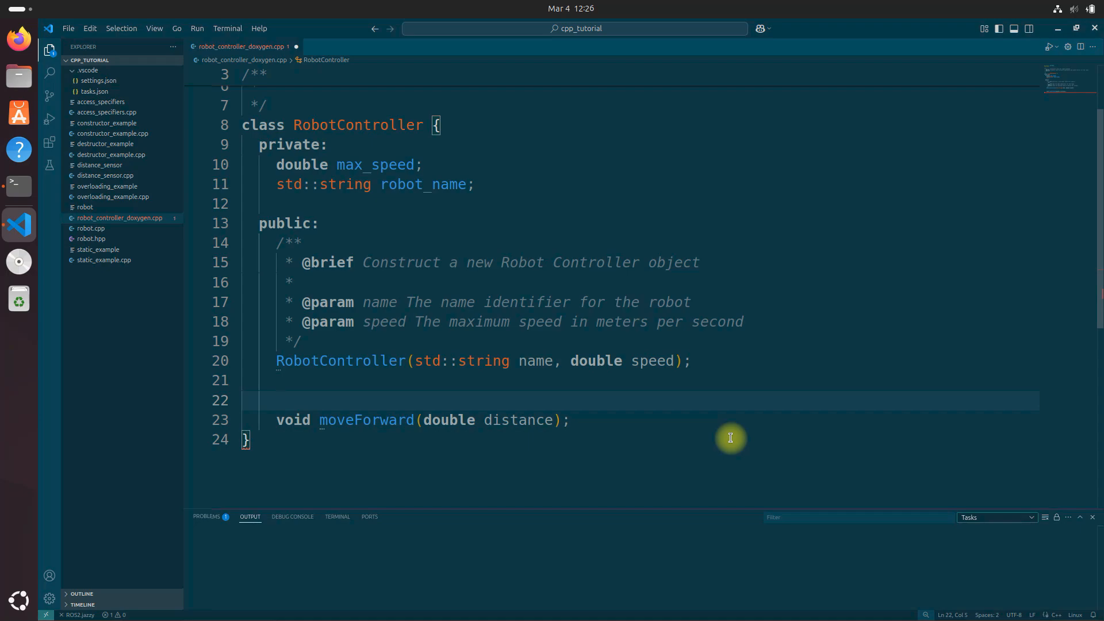
- Add a moveForward Doxygen block with brief 'Moves the robot forward by the specified distance'
{"action": "type", "text": "/"}
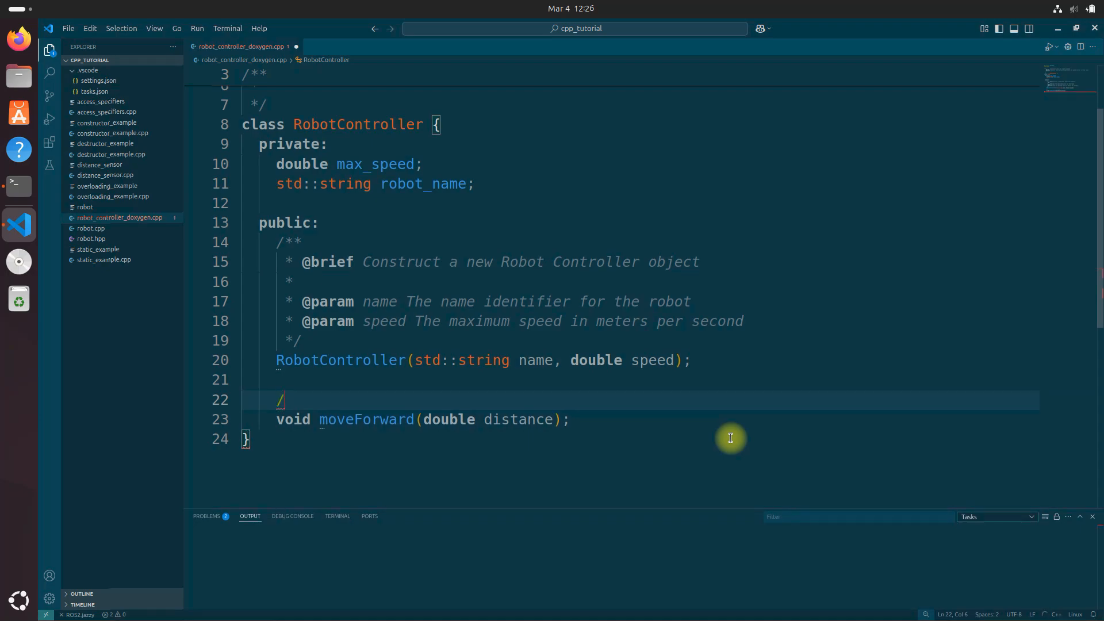
{"action": "type", "text": "/**"}
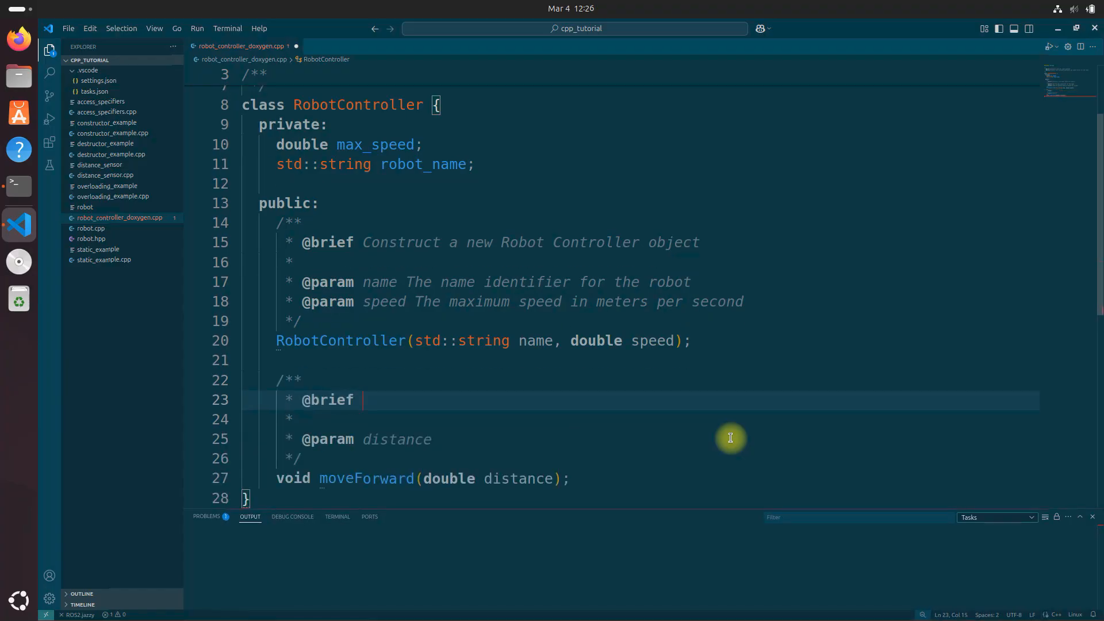
{"action": "type", "text": "Moves the"}
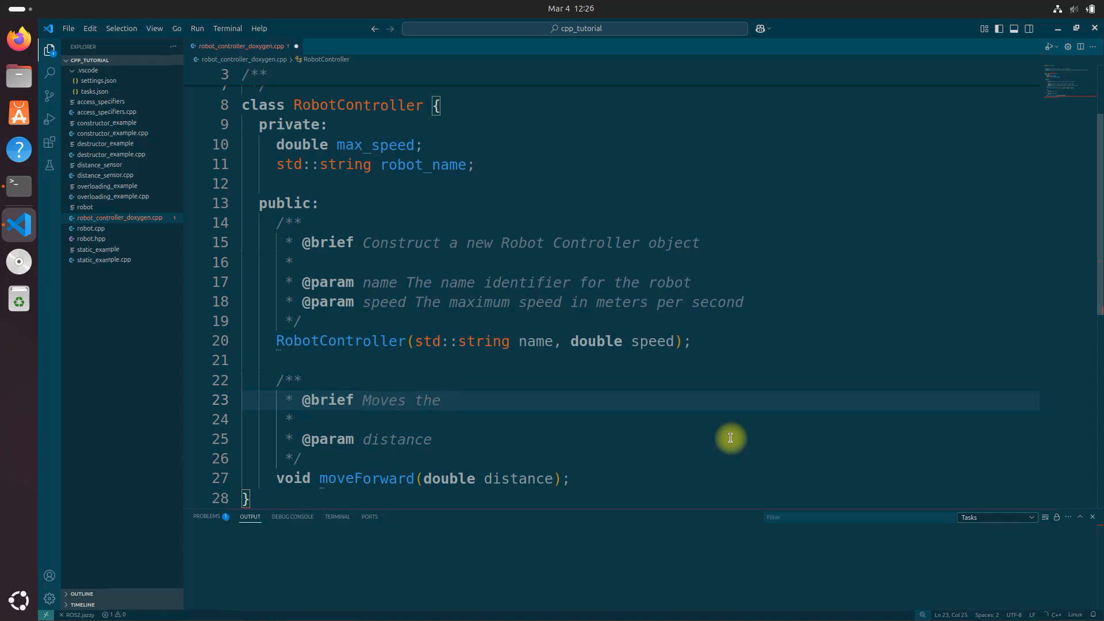
{"action": "type", "text": "robot forward"}
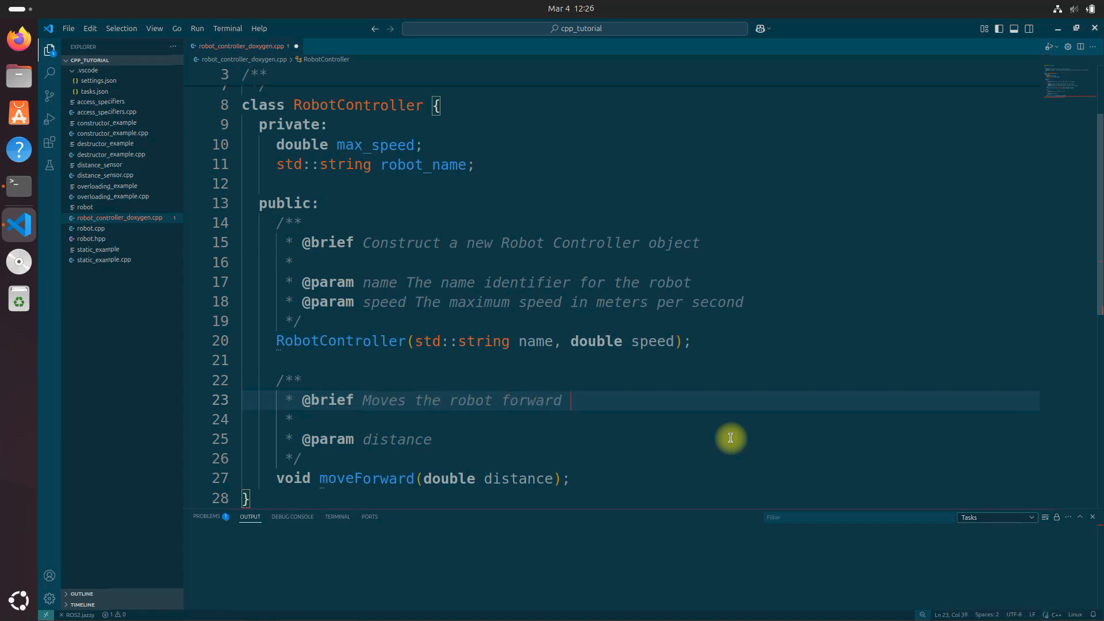
{"action": "type", "text": "by the"}
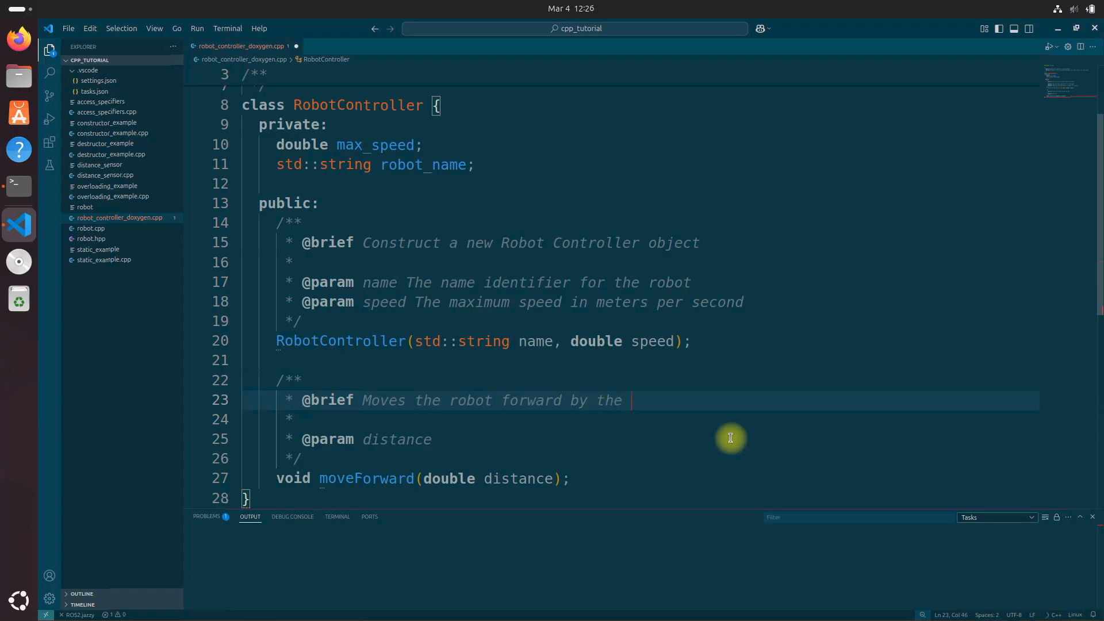
{"action": "type", "text": "specifi"}
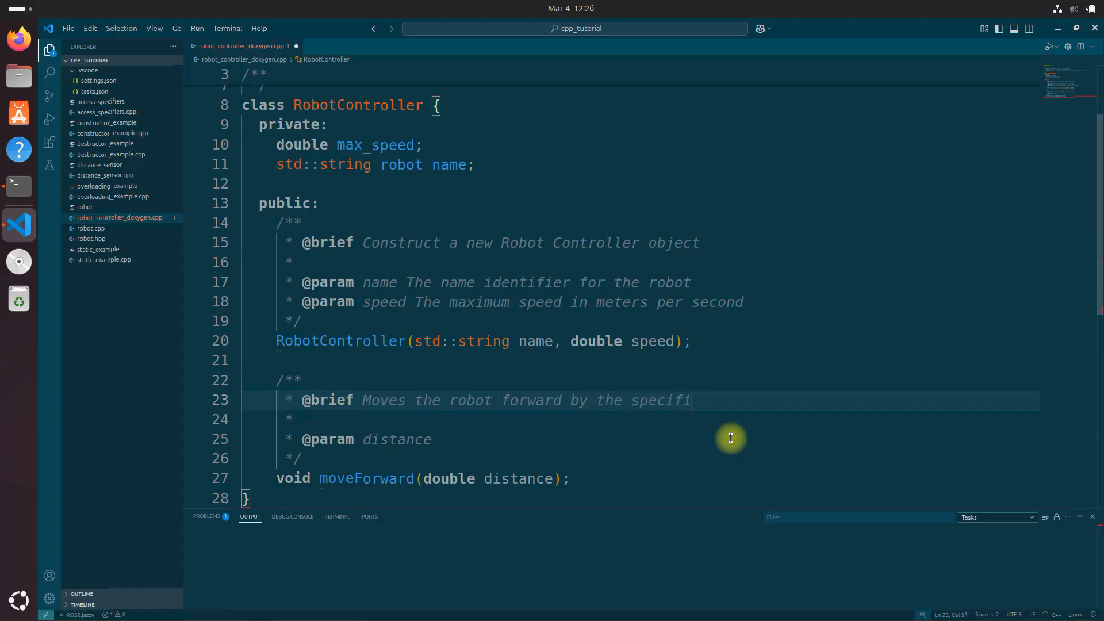
{"action": "type", "text": "ed distance"}
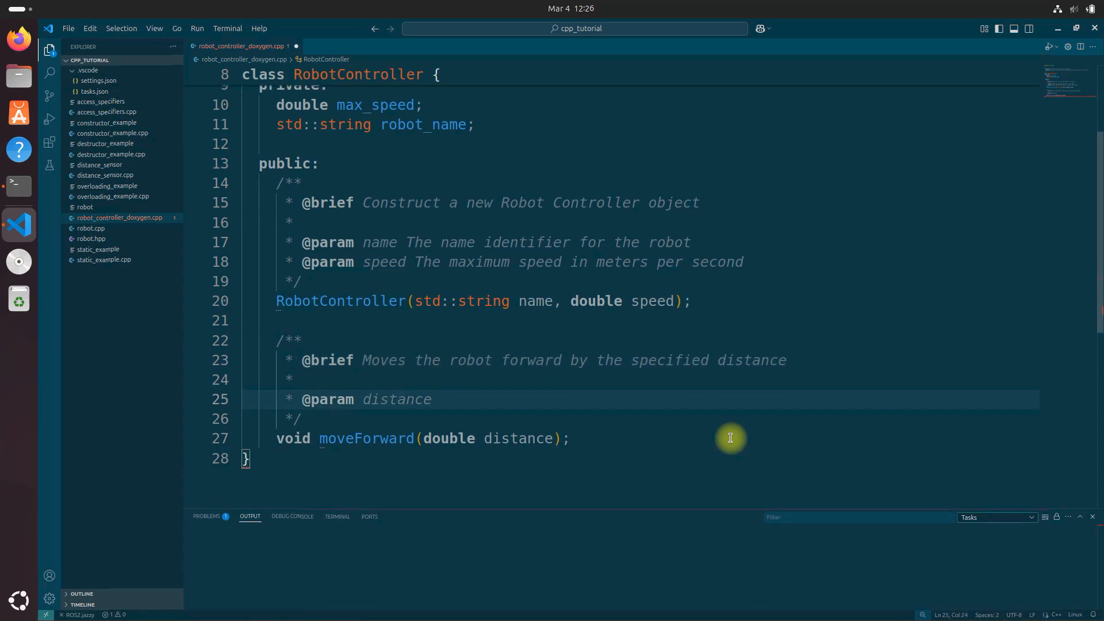
{"action": "type", "text": "The distance"}
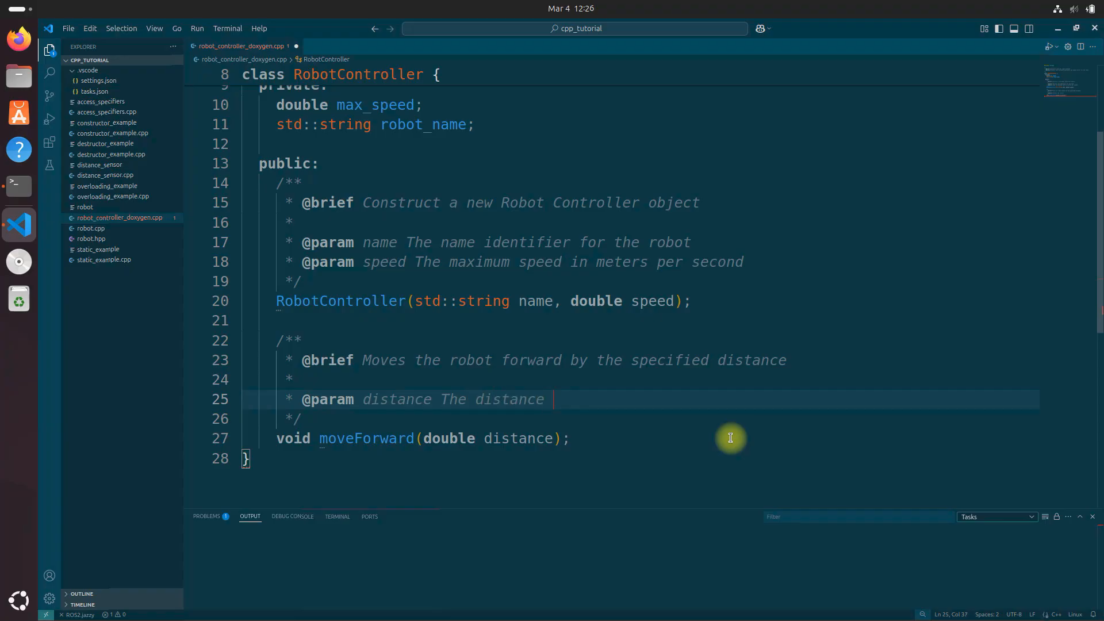
{"action": "type", "text": "to move in meters"}
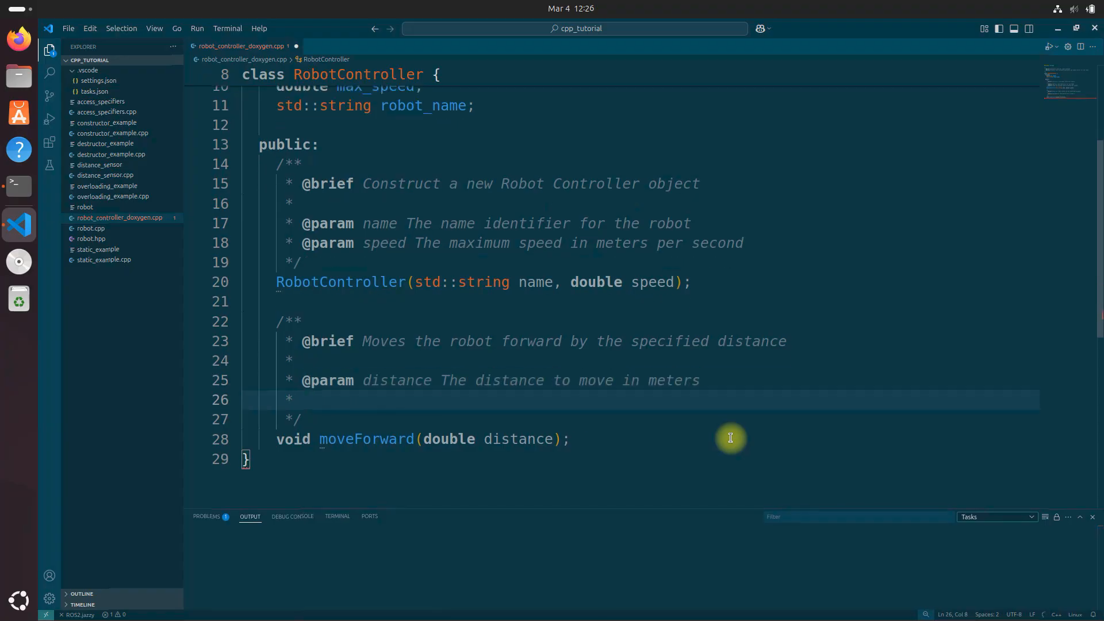
{"action": "type", "text": "@return"}
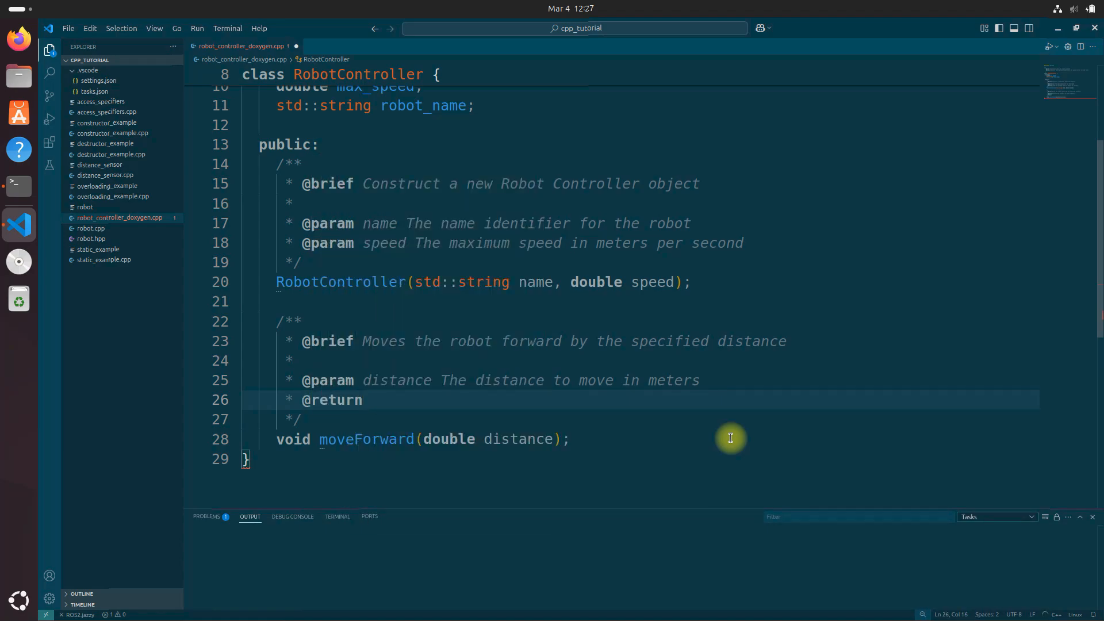
{"action": "type", "text": "void"}
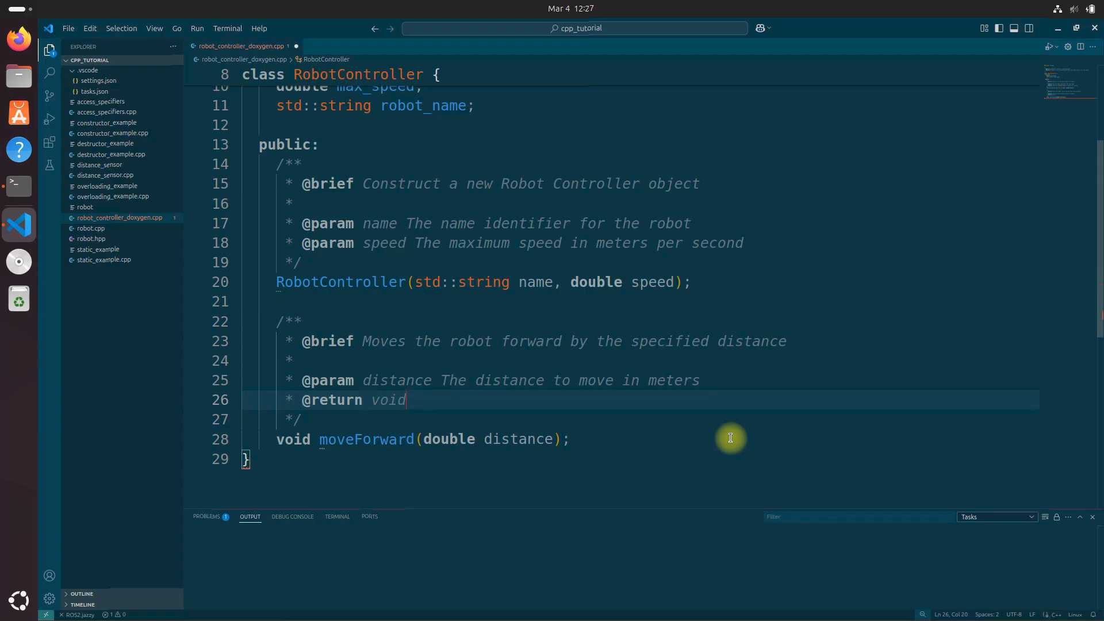
{"action": "mouse_move", "coordinate": [1079, 304]}
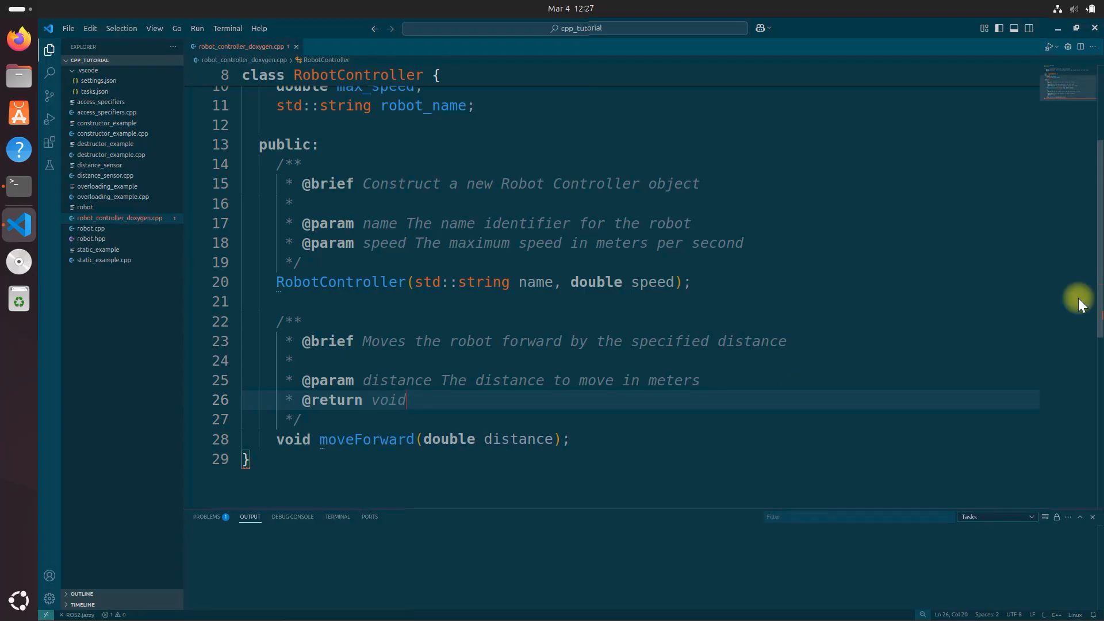
{"action": "scroll", "scroll_direction": "up", "scroll_amount": 3}
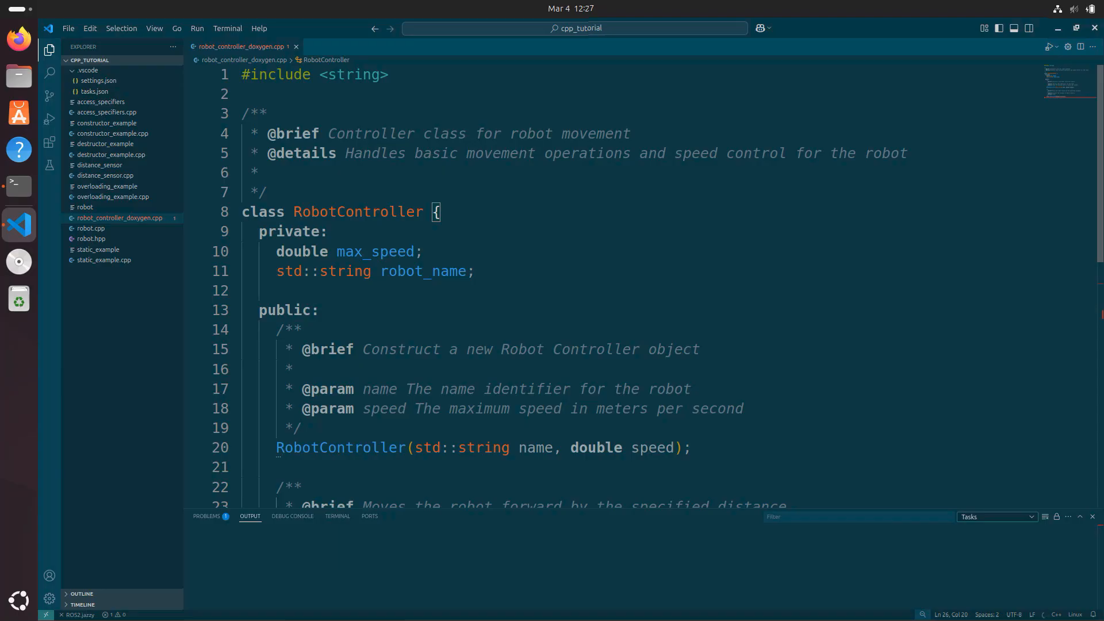
{"action": "mouse_move", "coordinate": [885, 343]}
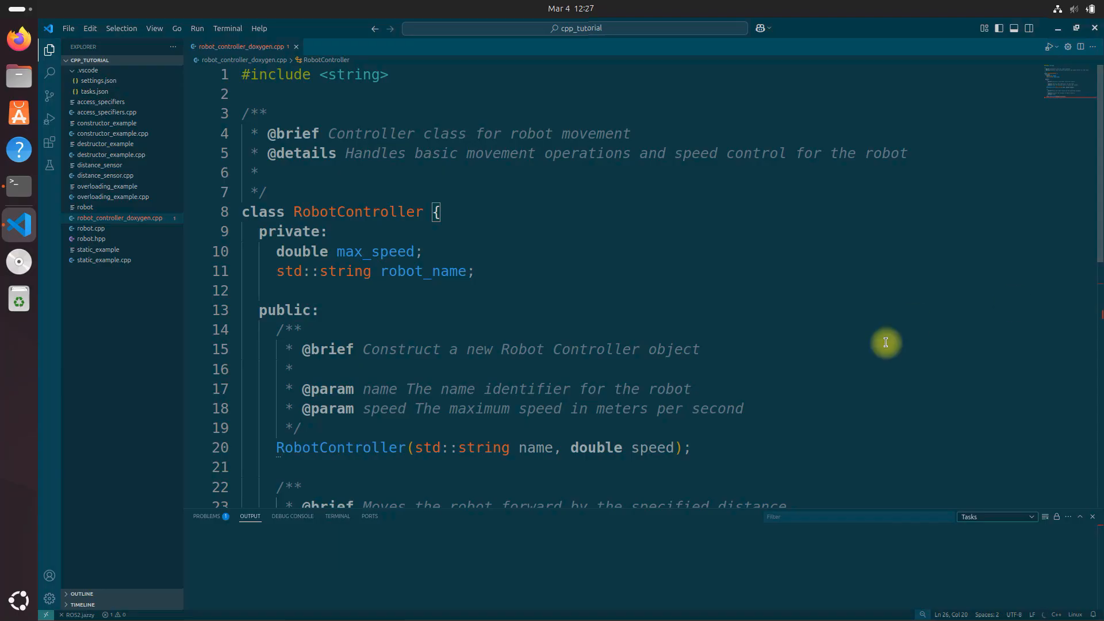
{"action": "mouse_move", "coordinate": [267, 138]}
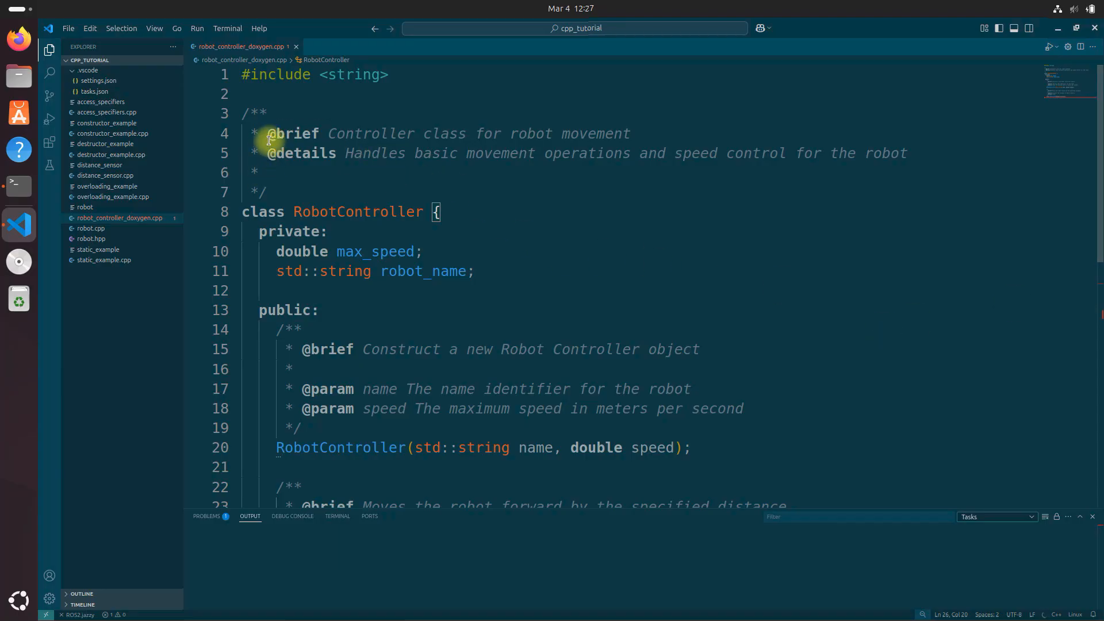
{"action": "mouse_move", "coordinate": [314, 129]}
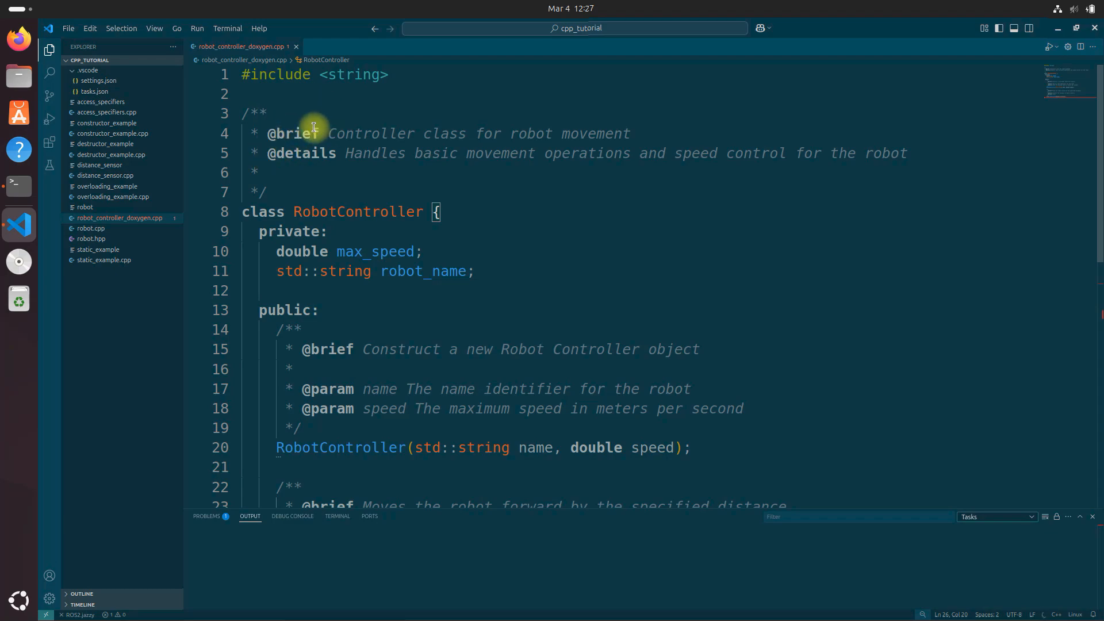
{"action": "mouse_move", "coordinate": [359, 349]}
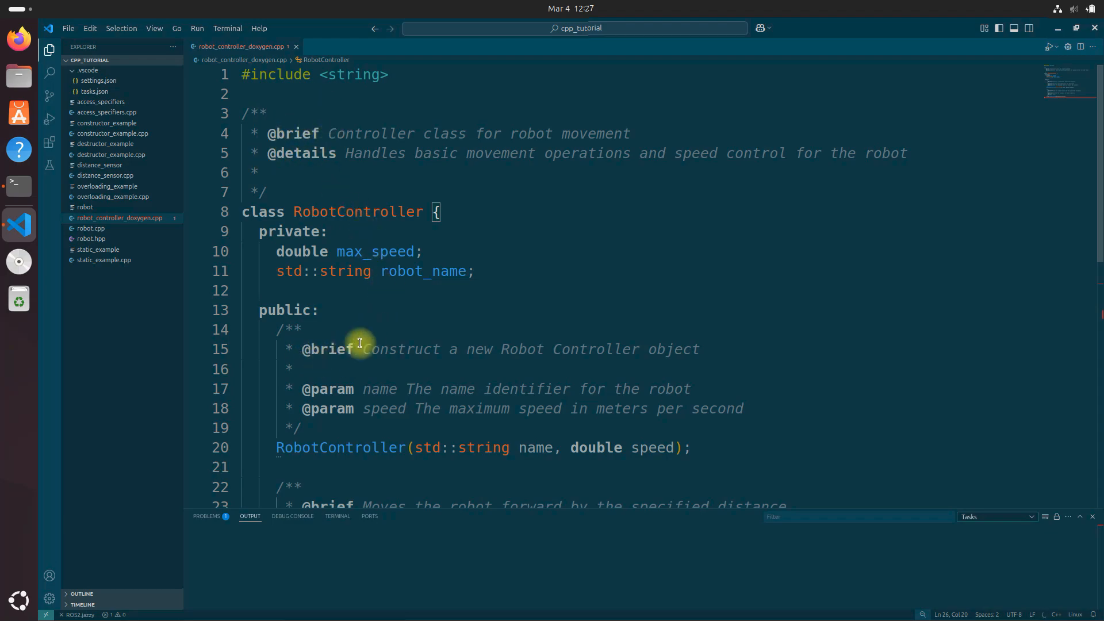
{"action": "mouse_move", "coordinate": [424, 346]}
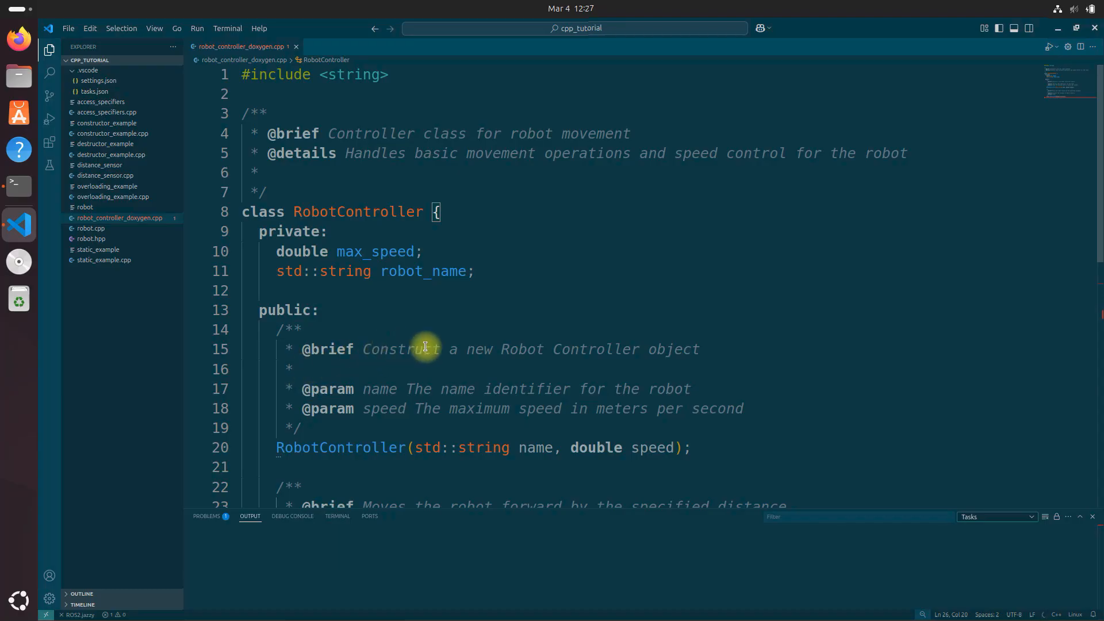
{"action": "mouse_move", "coordinate": [313, 369]}
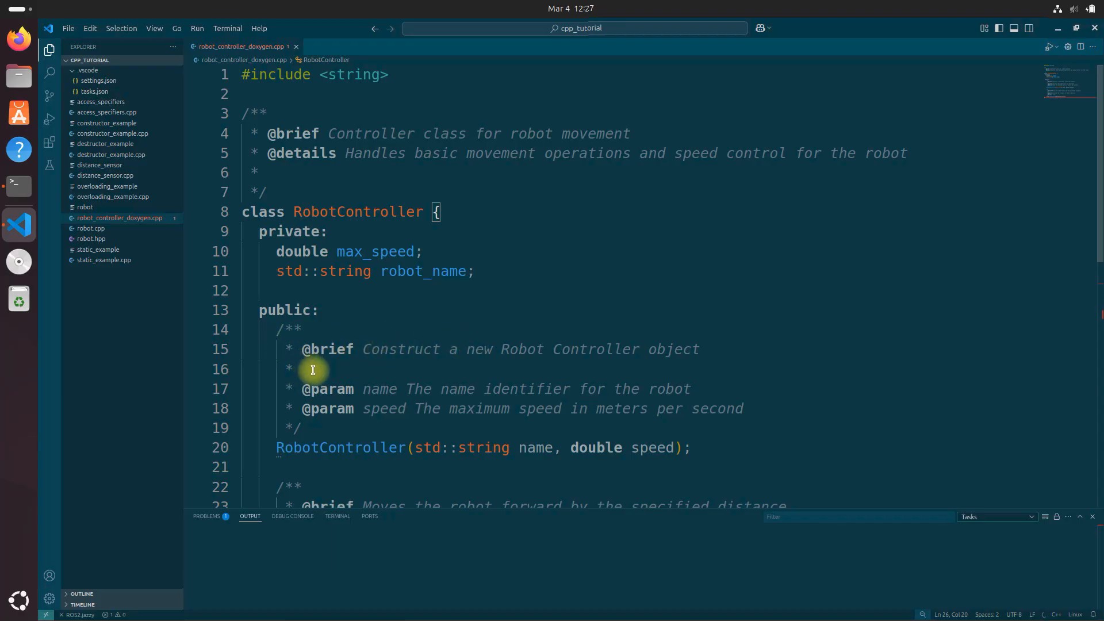
{"action": "mouse_move", "coordinate": [395, 357]}
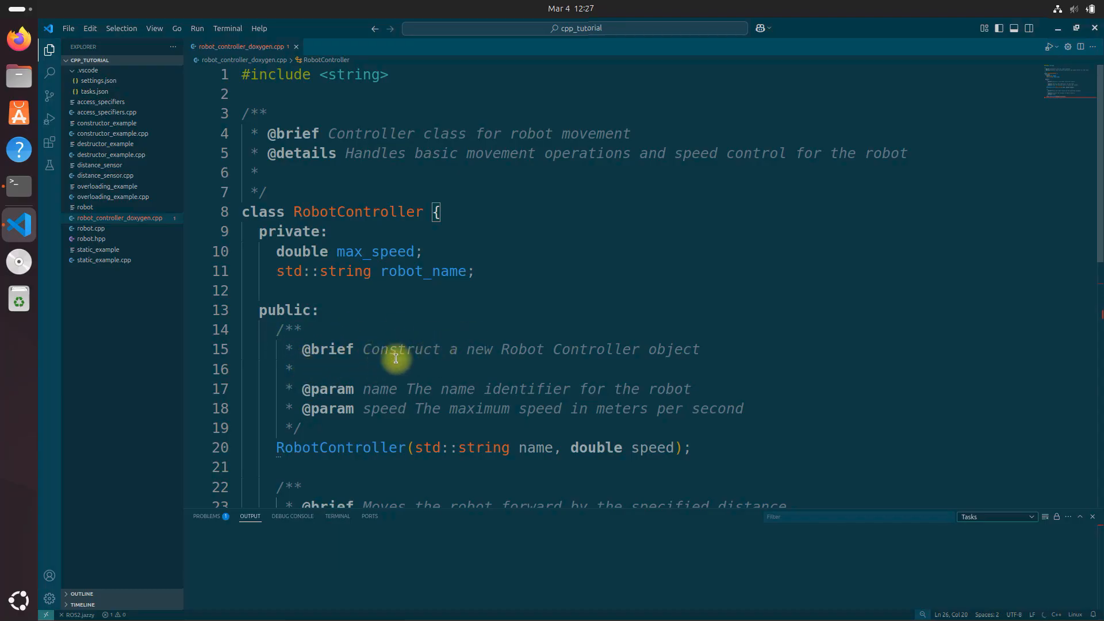
{"action": "mouse_move", "coordinate": [288, 447]}
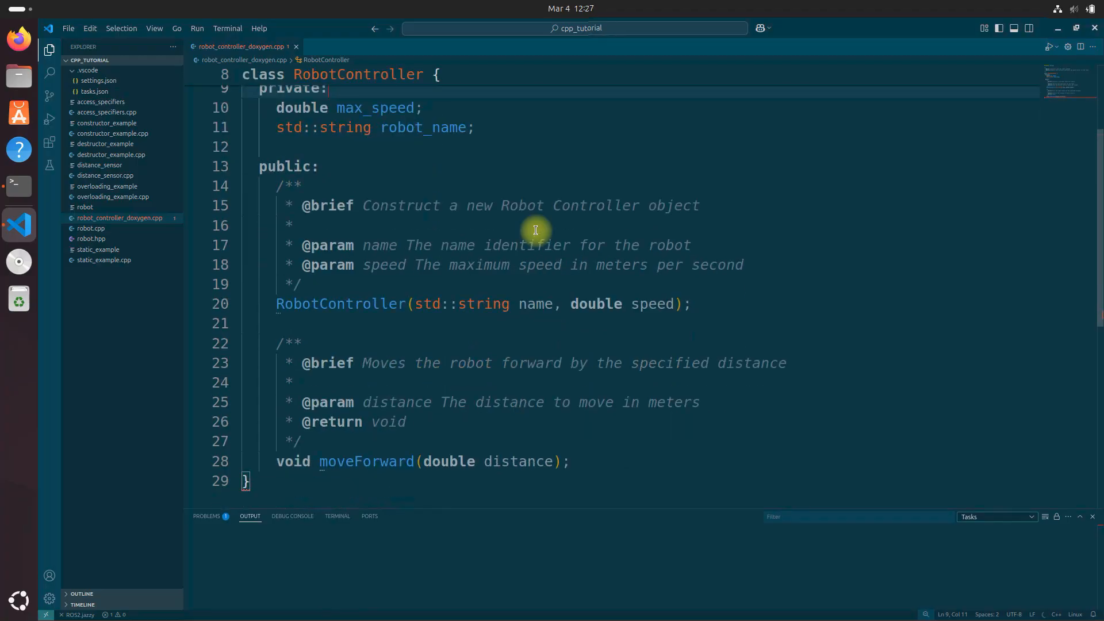
{"action": "scroll", "scroll_direction": "down", "scroll_amount": 3}
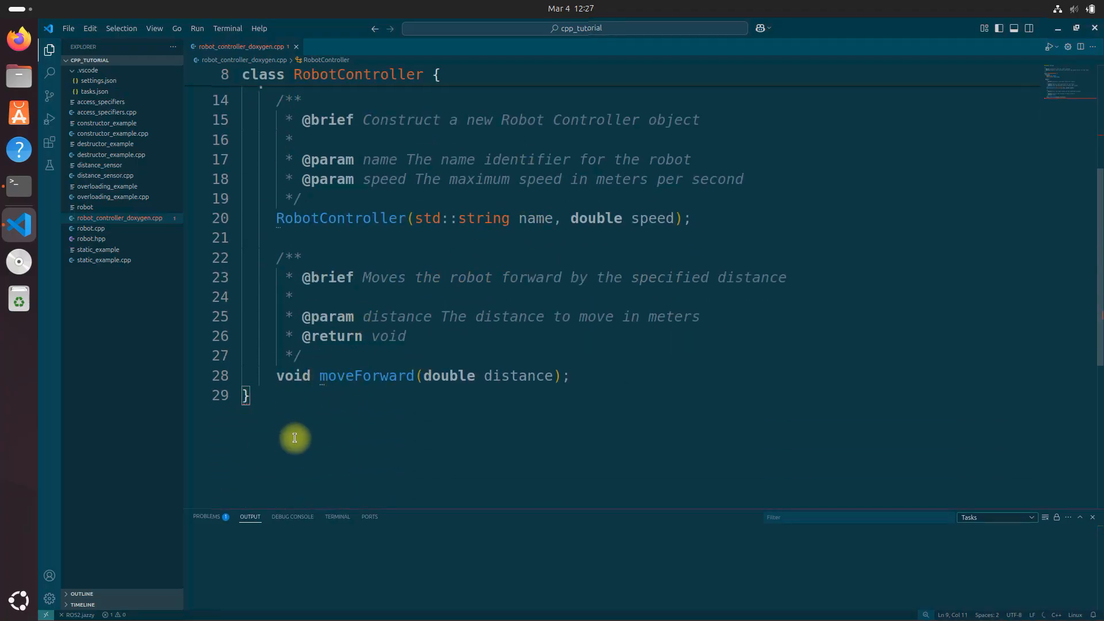
{"action": "mouse_move", "coordinate": [391, 303]}
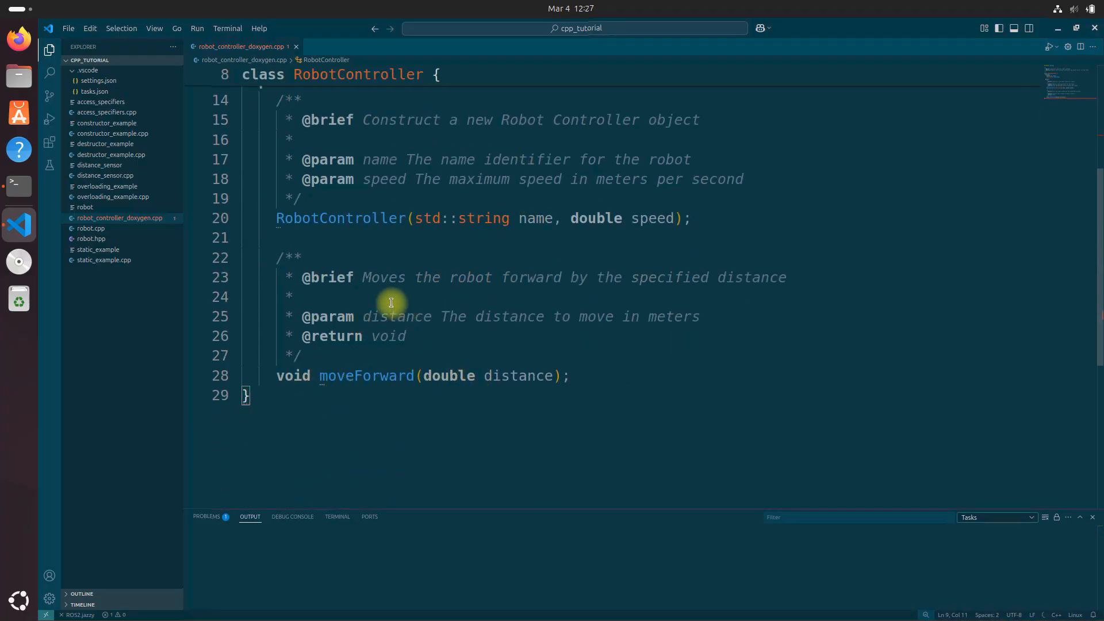
{"action": "mouse_move", "coordinate": [694, 276]}
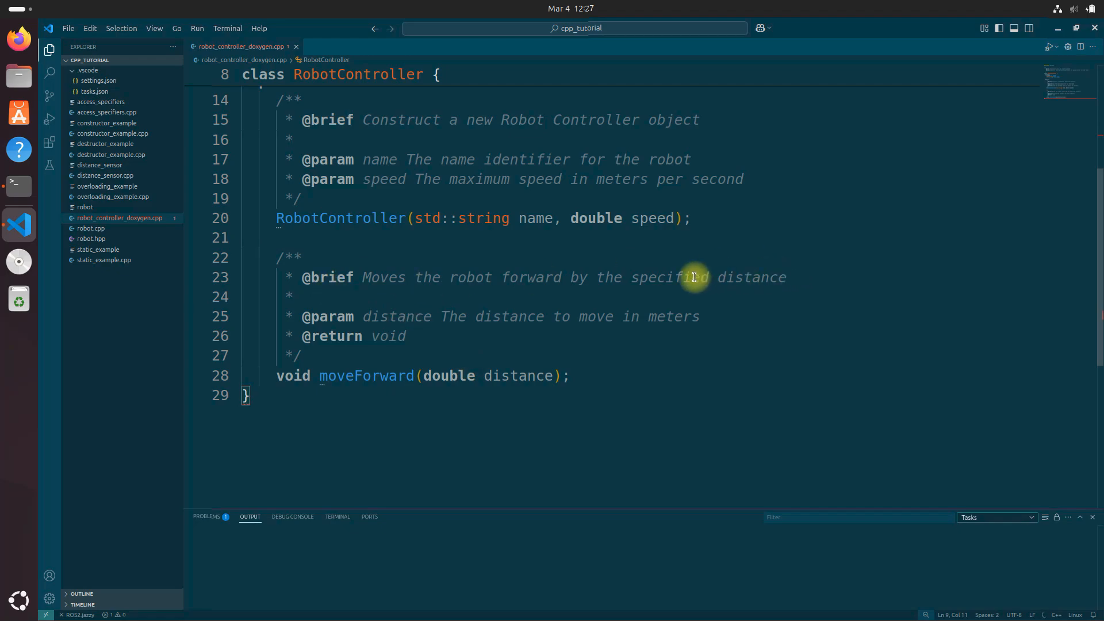
{"action": "mouse_move", "coordinate": [382, 277]}
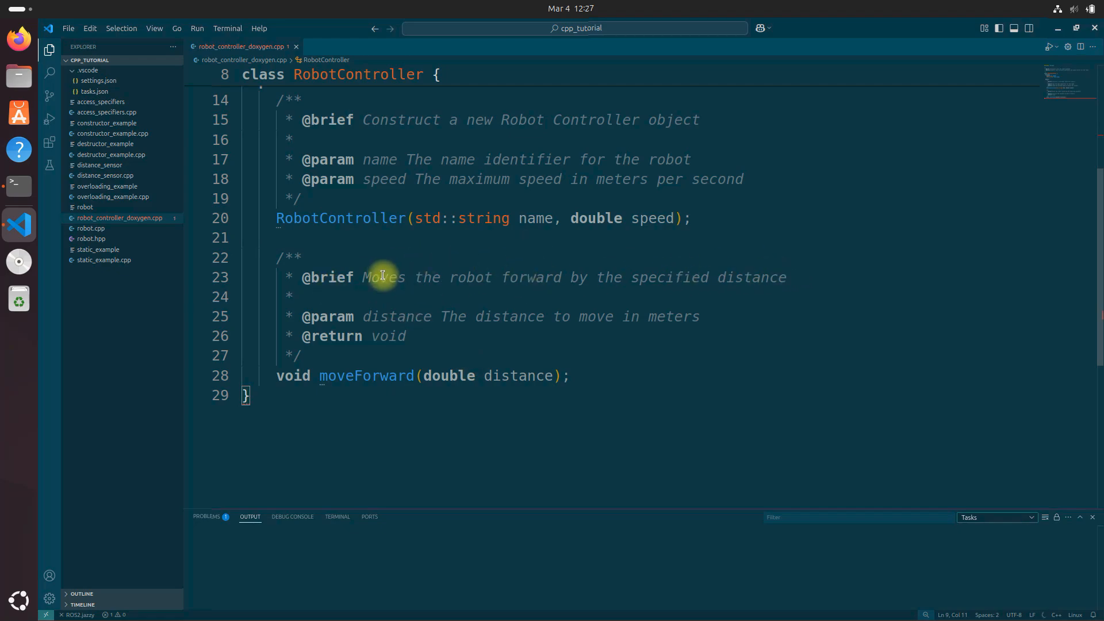
{"action": "scroll", "scroll_direction": "up", "scroll_amount": 3}
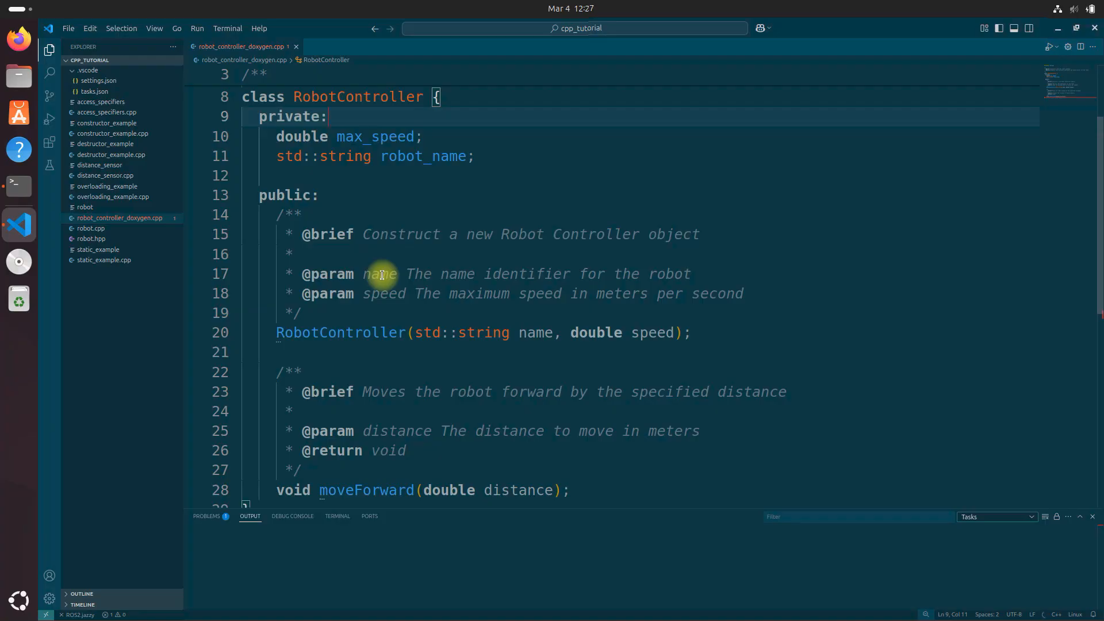
{"action": "scroll", "scroll_direction": "up", "scroll_amount": 3}
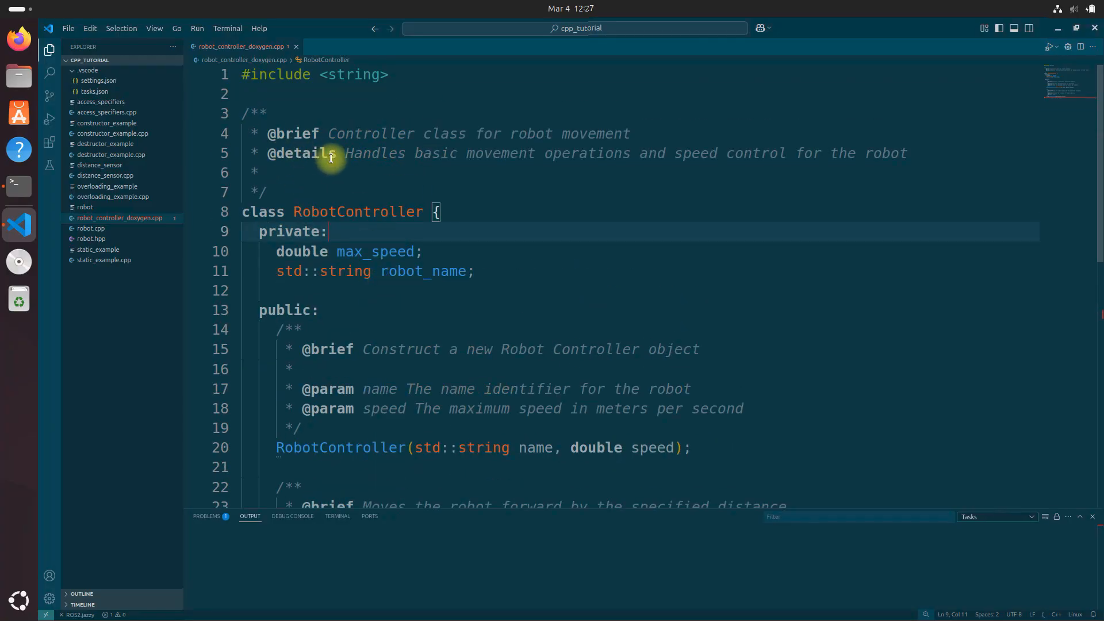
{"action": "mouse_move", "coordinate": [400, 179]}
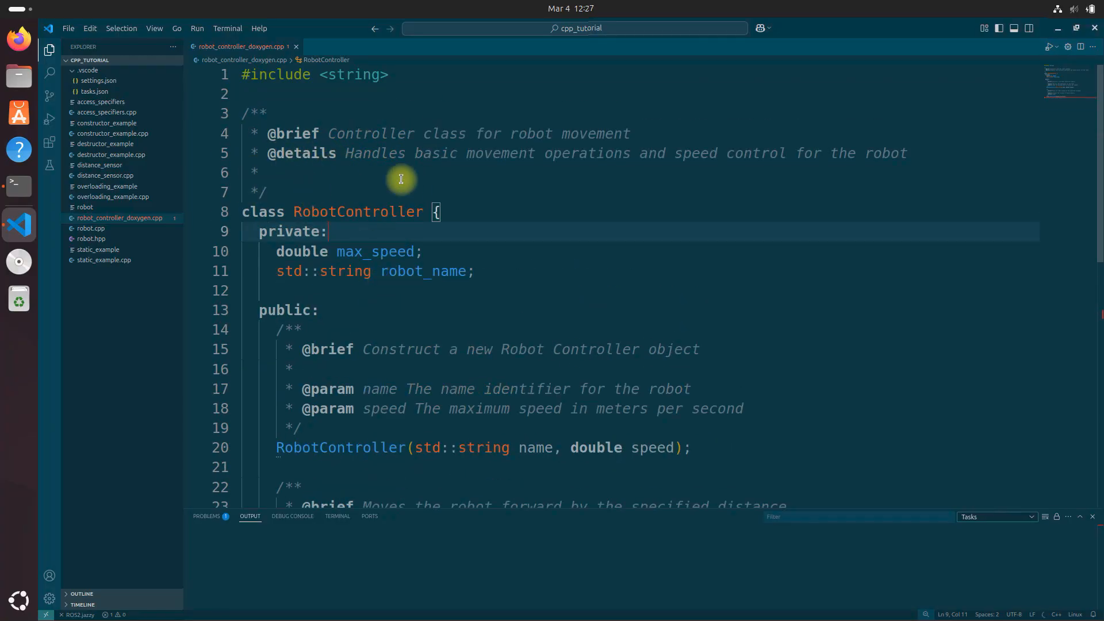
{"action": "mouse_move", "coordinate": [906, 198]}
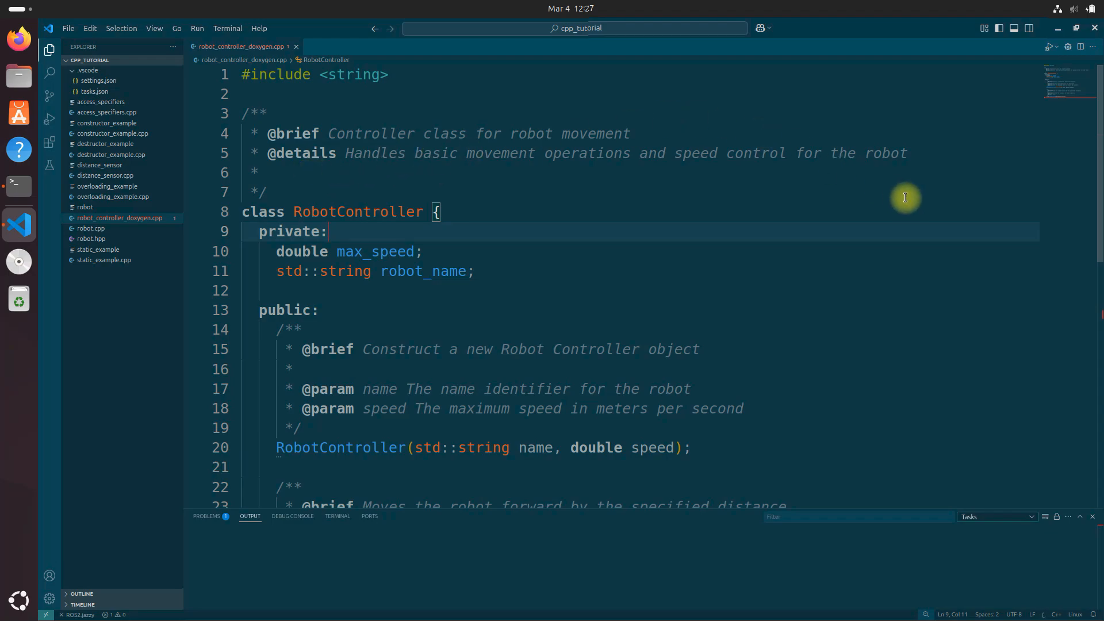
{"action": "mouse_move", "coordinate": [456, 163]}
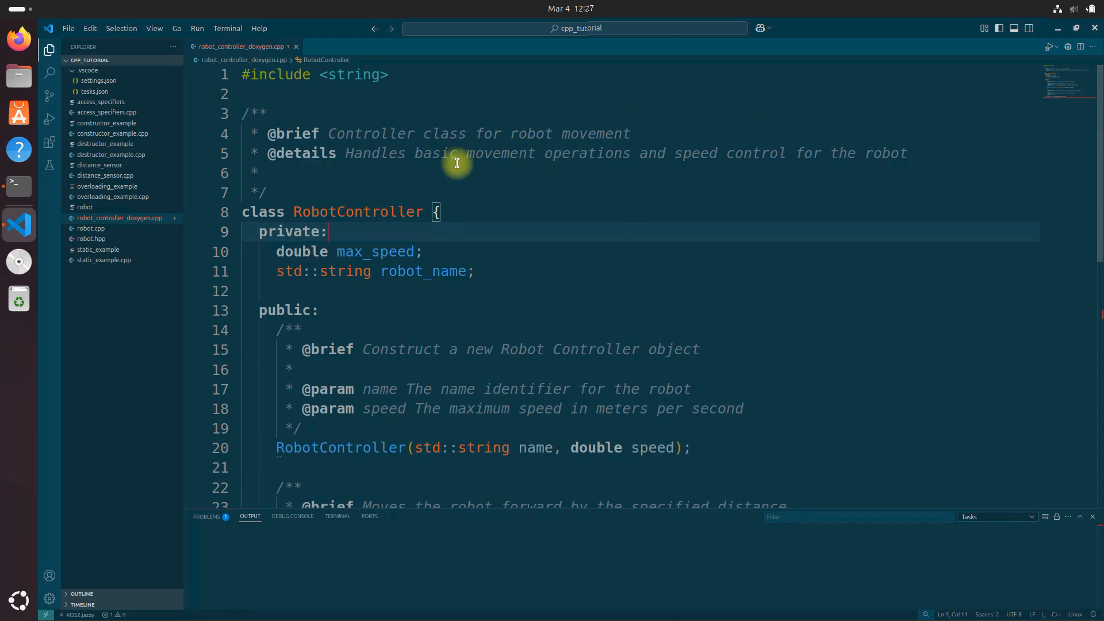
{"action": "mouse_move", "coordinate": [308, 179]}
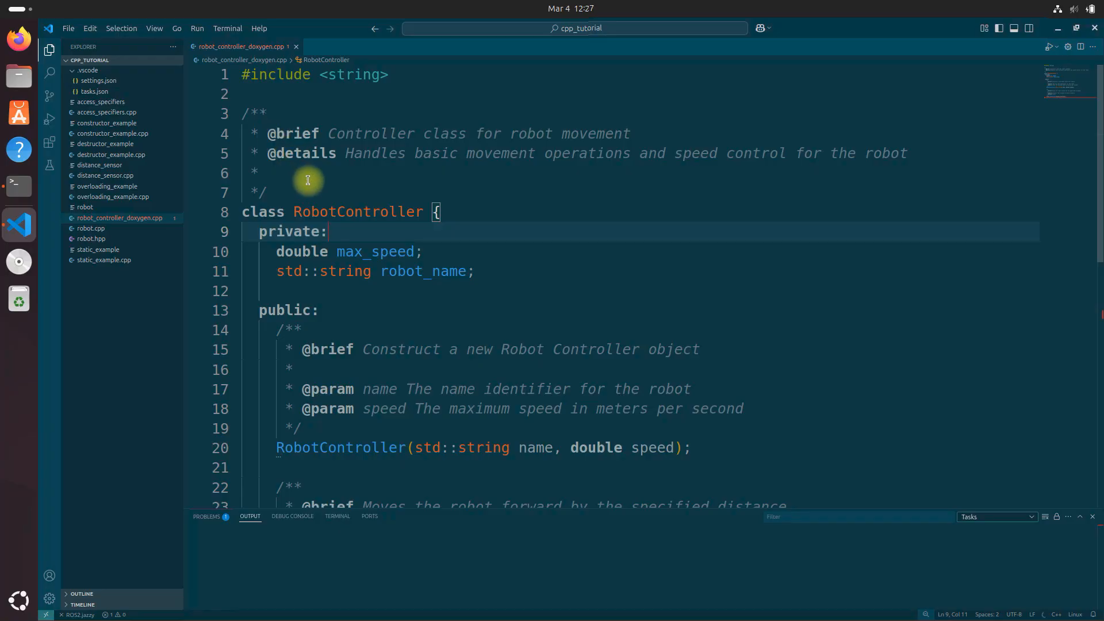
{"action": "scroll", "scroll_direction": "down", "scroll_amount": 3}
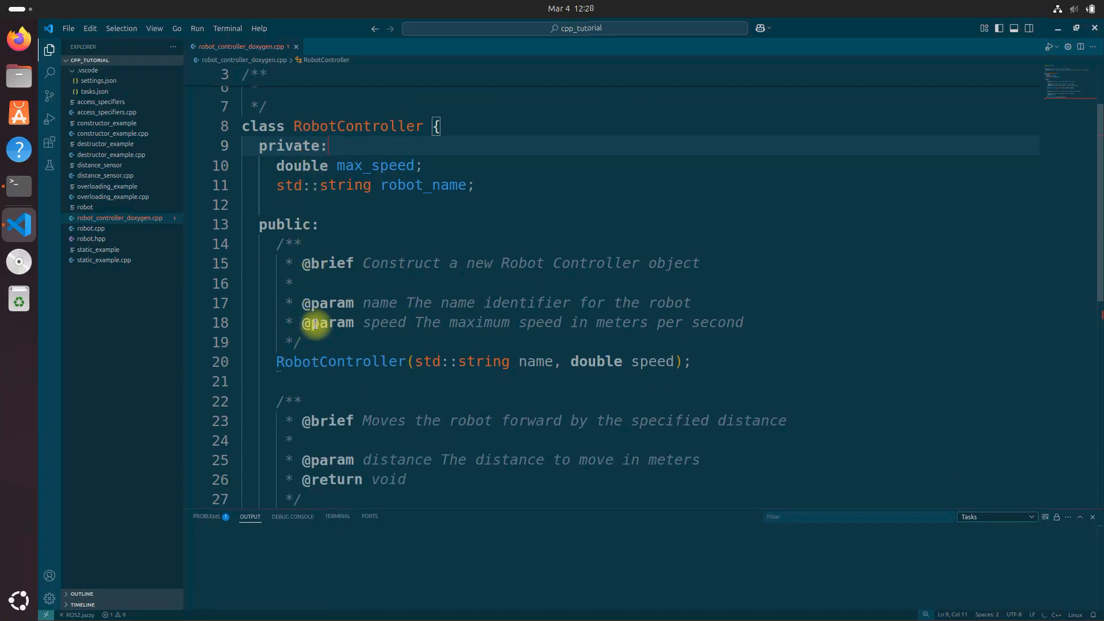
{"action": "mouse_move", "coordinate": [329, 331]}
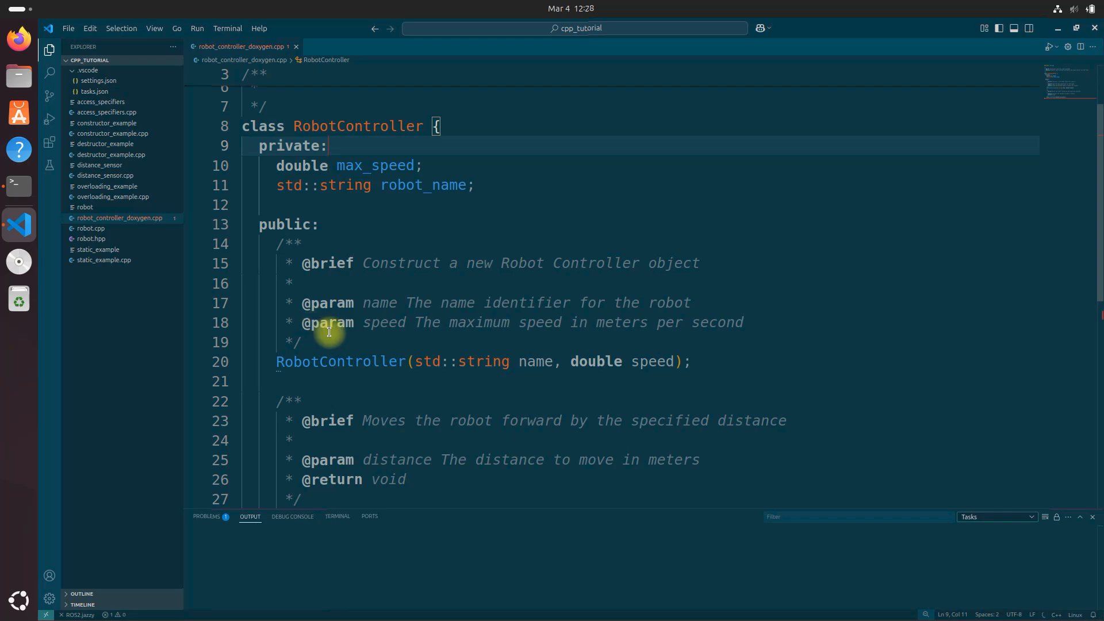
{"action": "scroll", "scroll_direction": "down", "scroll_amount": 3}
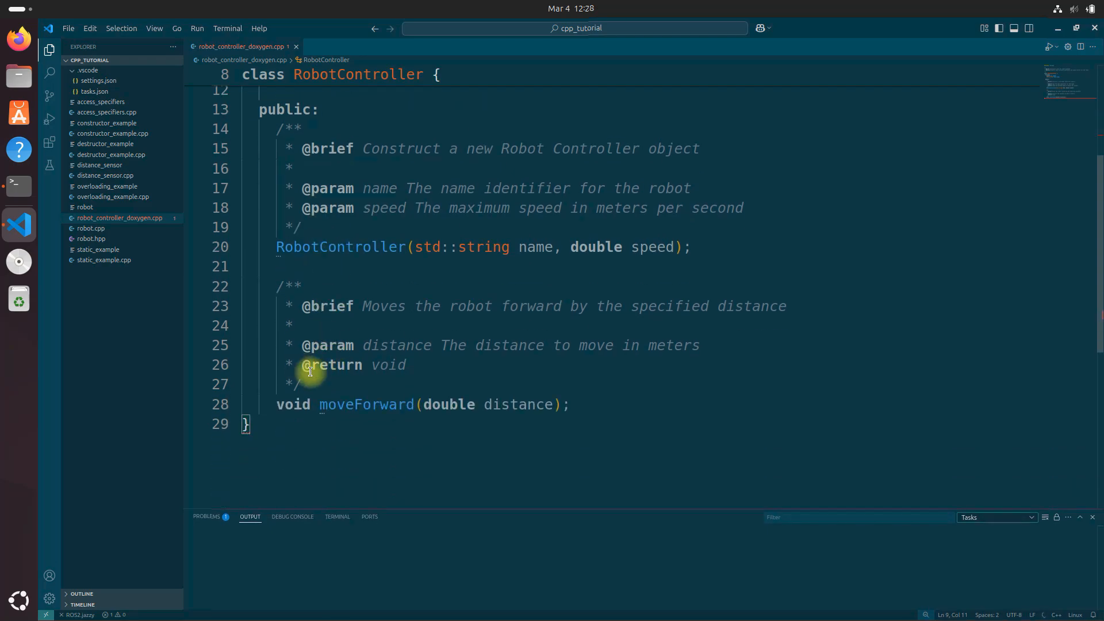
{"action": "mouse_move", "coordinate": [313, 389]}
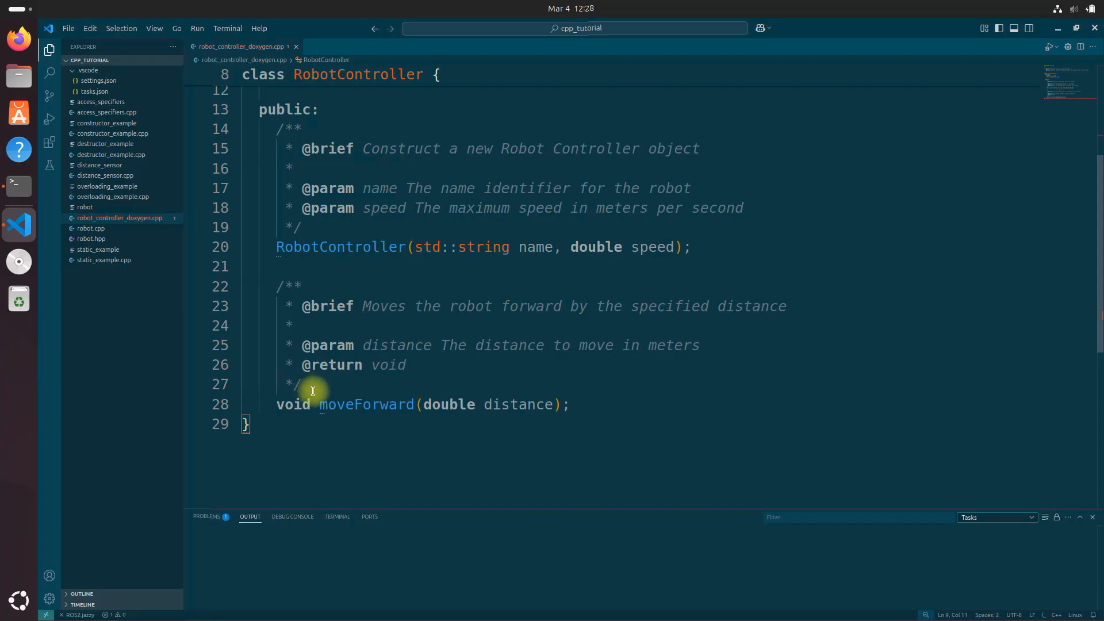
{"action": "mouse_move", "coordinate": [418, 374]}
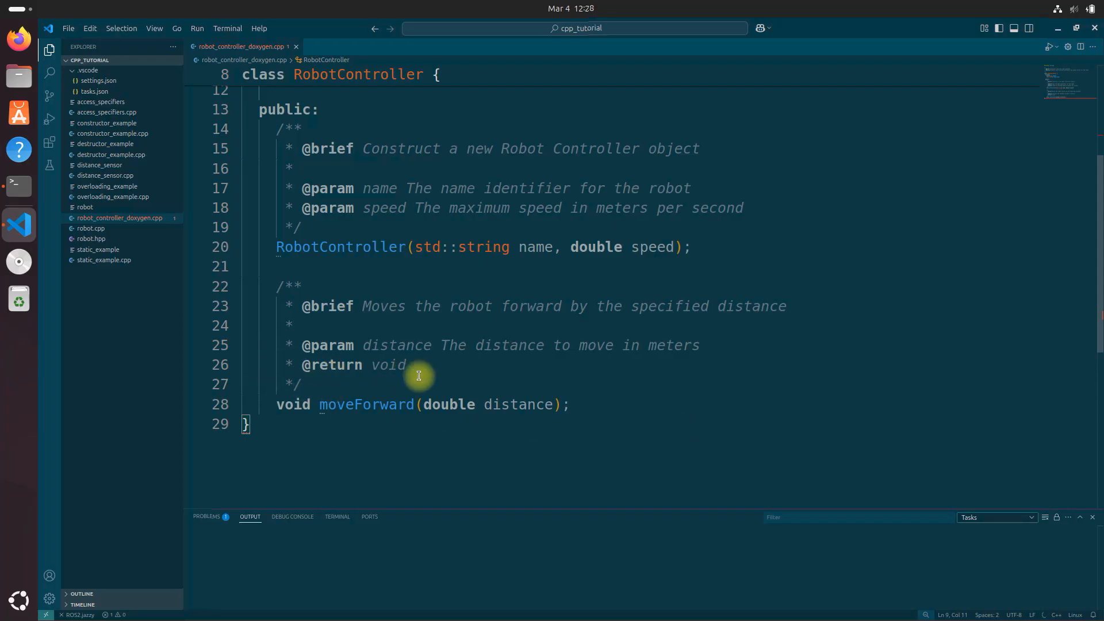
{"action": "mouse_move", "coordinate": [447, 354]}
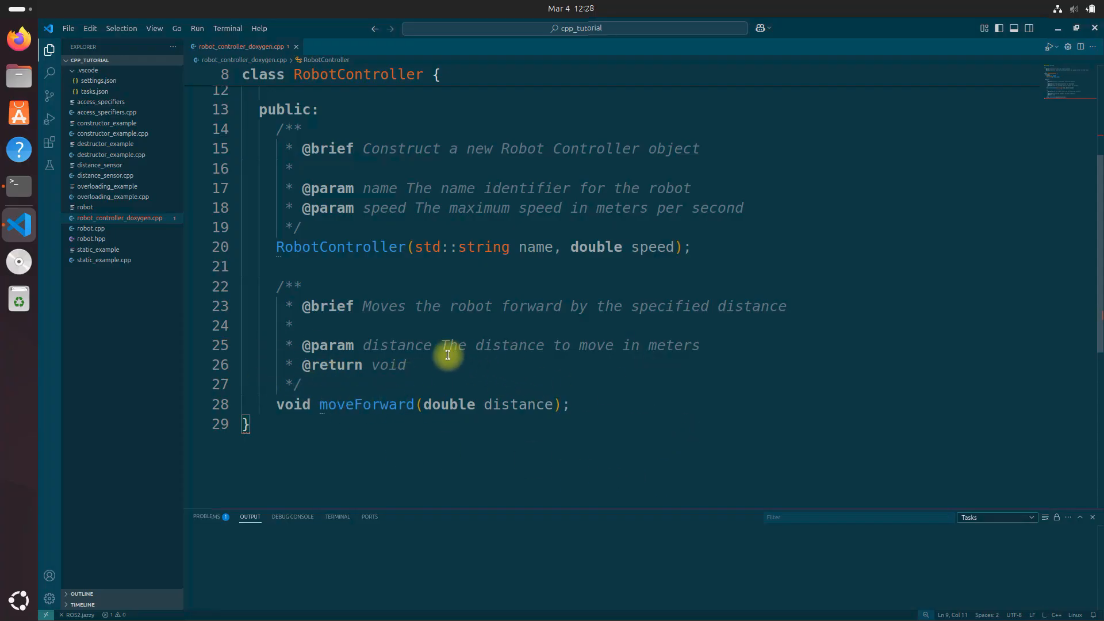
{"action": "mouse_move", "coordinate": [433, 349]}
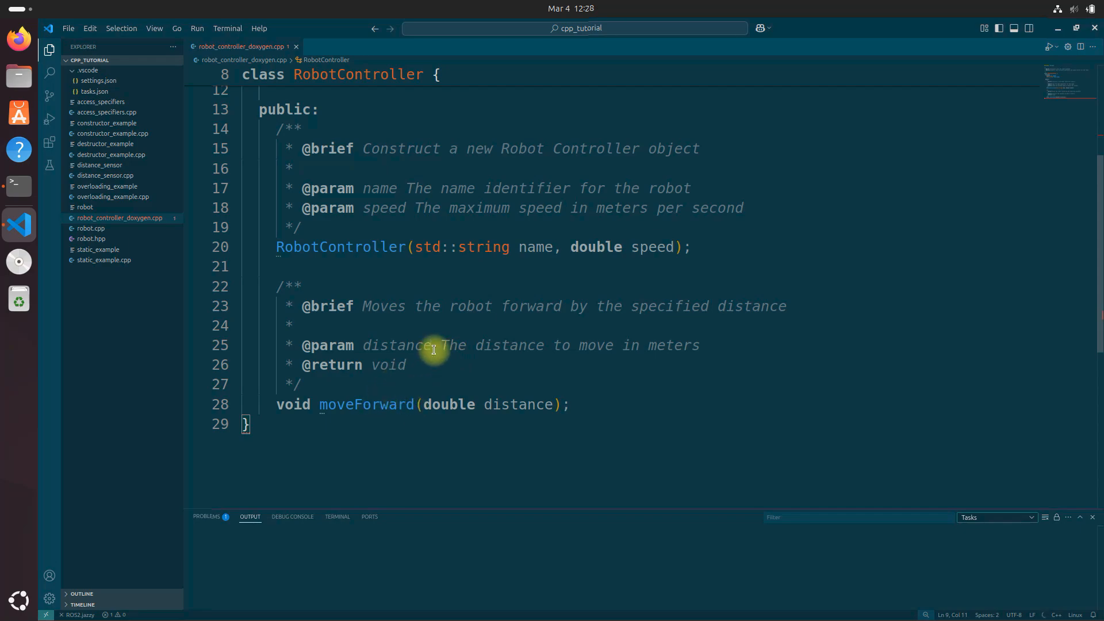
{"action": "mouse_move", "coordinate": [182, 138]}
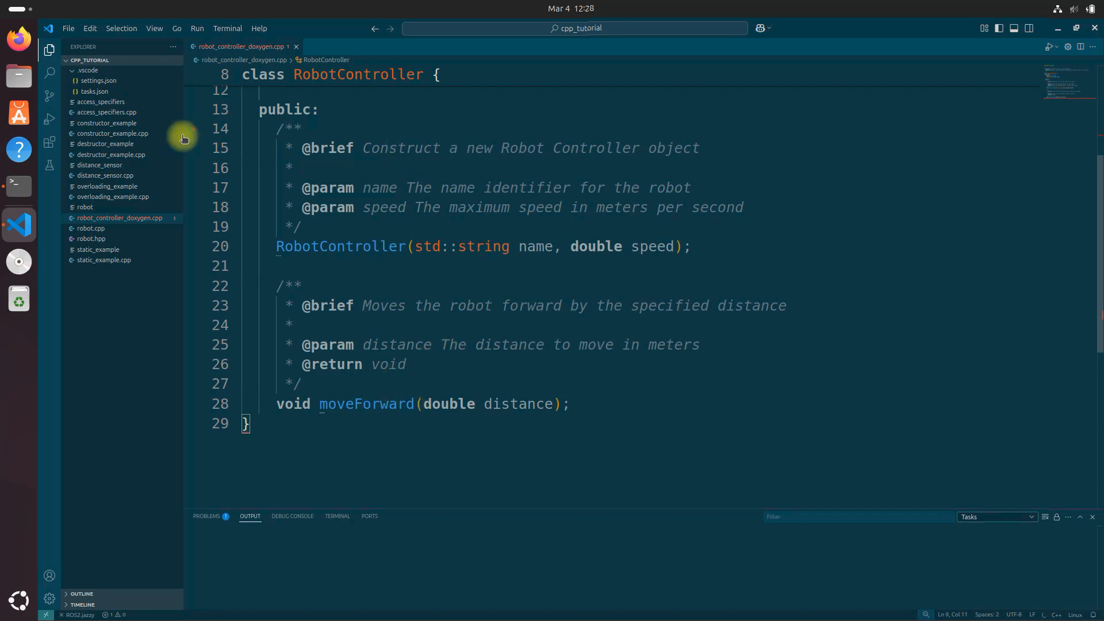
{"action": "mouse_move", "coordinate": [421, 288]}
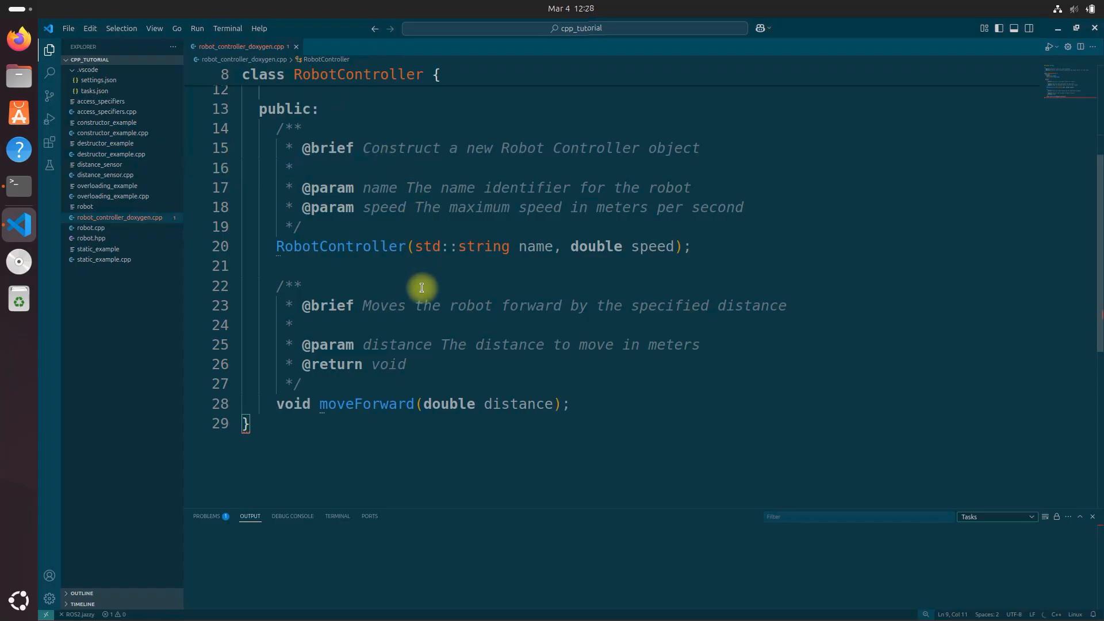
{"action": "mouse_move", "coordinate": [440, 301]}
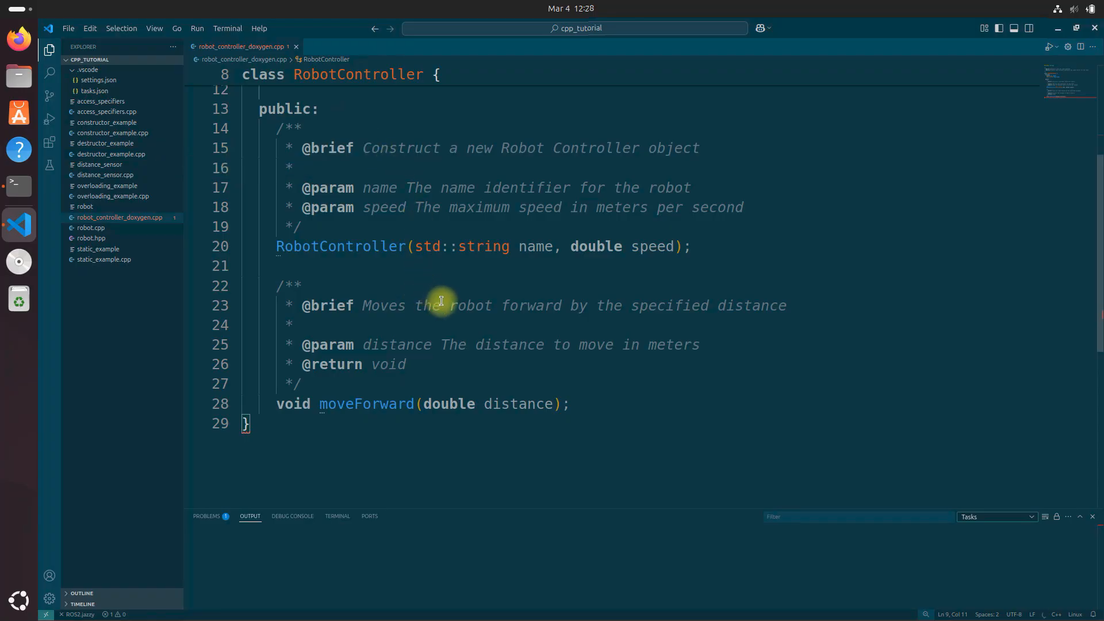
{"action": "mouse_move", "coordinate": [483, 316]}
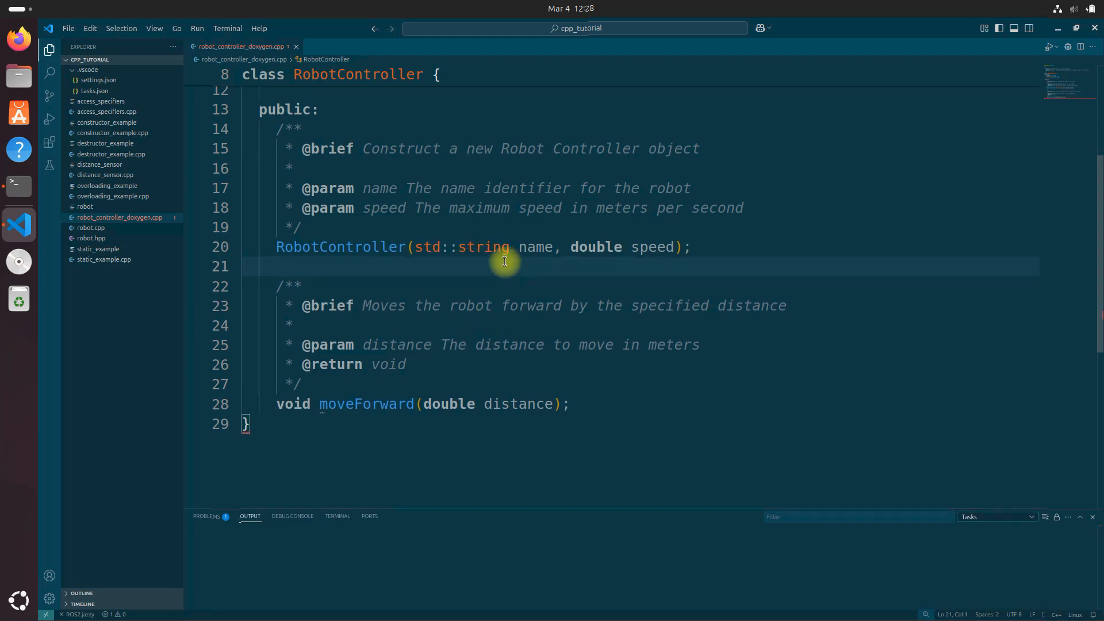
{"action": "scroll", "scroll_direction": "up", "scroll_amount": 3}
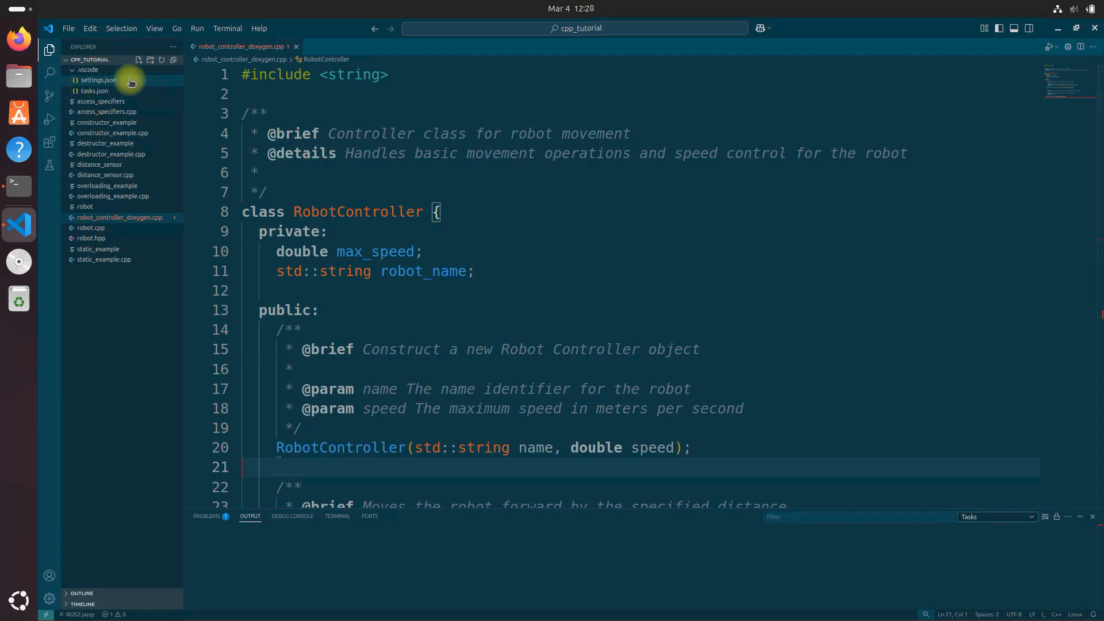
{"action": "mouse_move", "coordinate": [49, 145]}
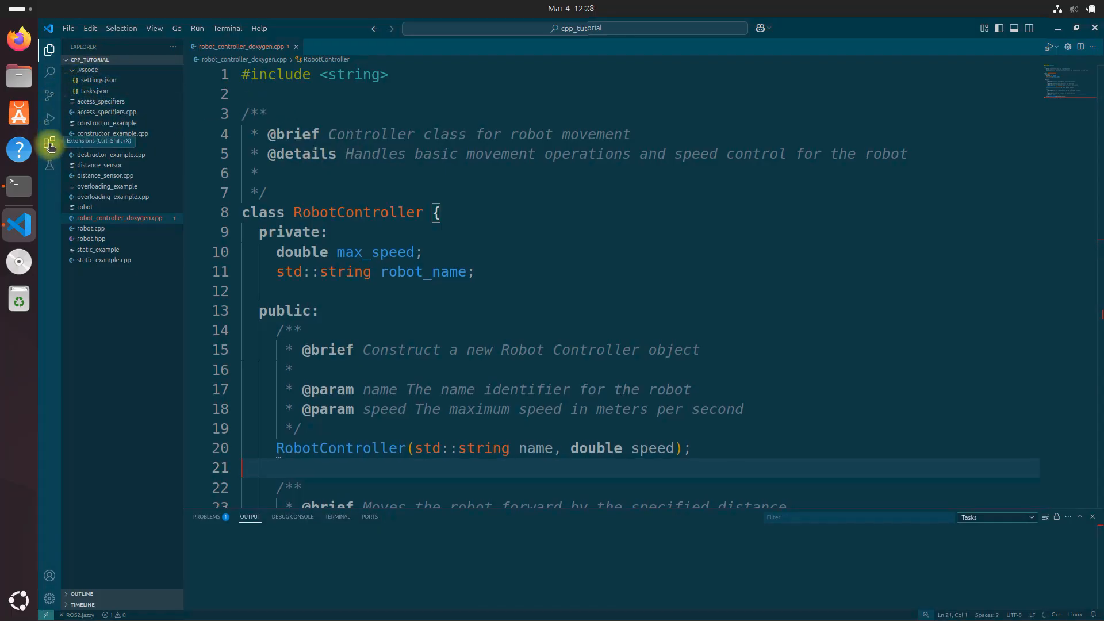
- Show the Doxygen Documentation Generator extension details, then return to the Explorer file list
{"action": "left_click", "coordinate": [48, 142]}
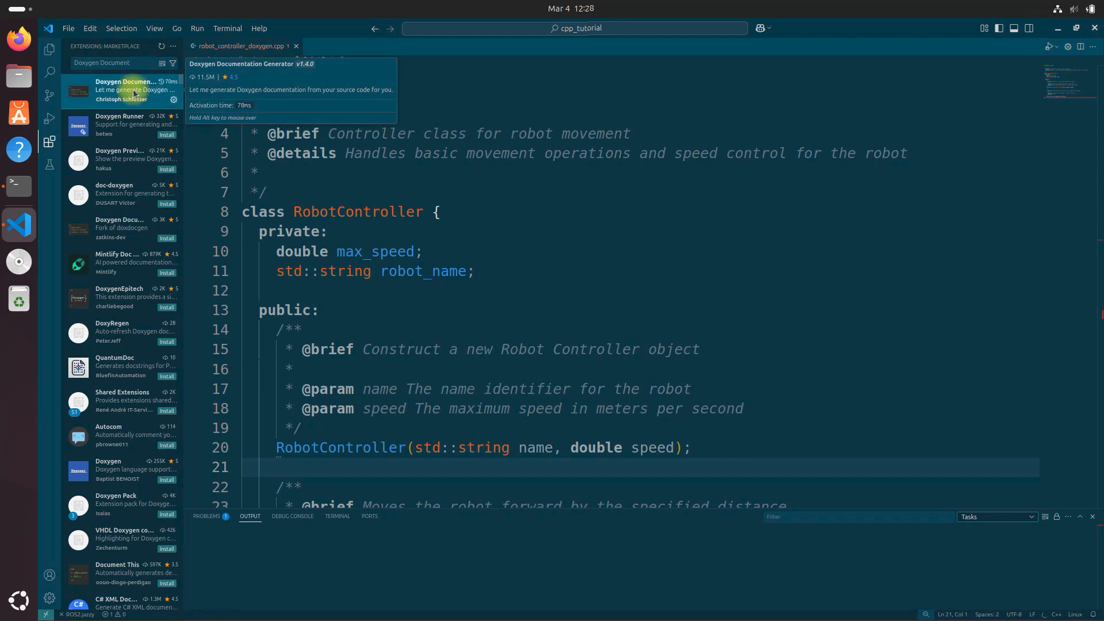
{"action": "left_click", "coordinate": [119, 90]}
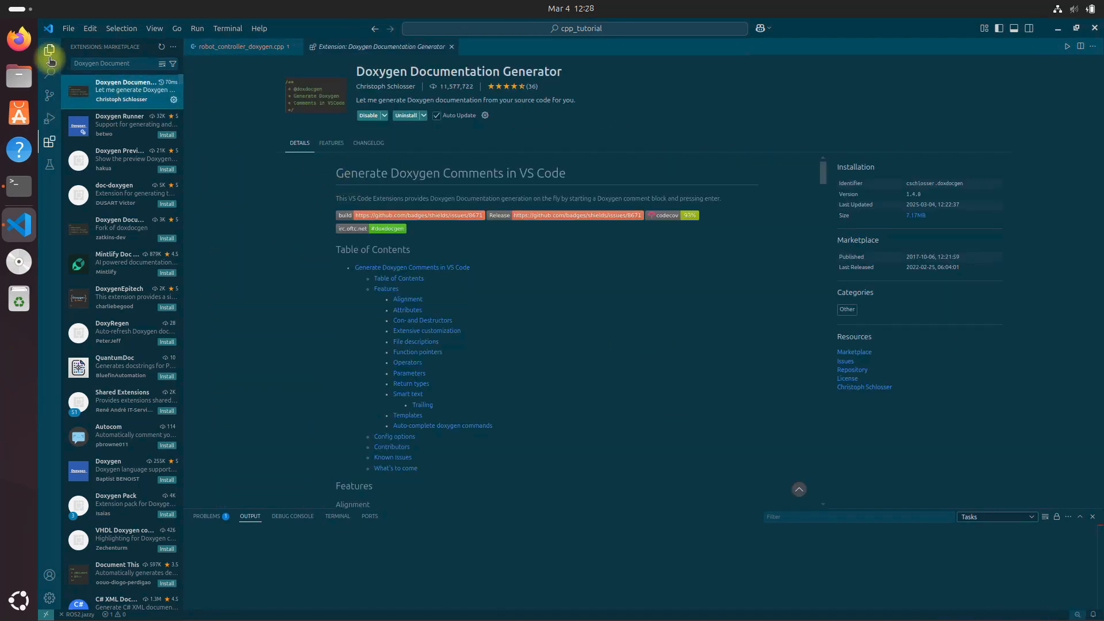
{"action": "left_click", "coordinate": [48, 49]}
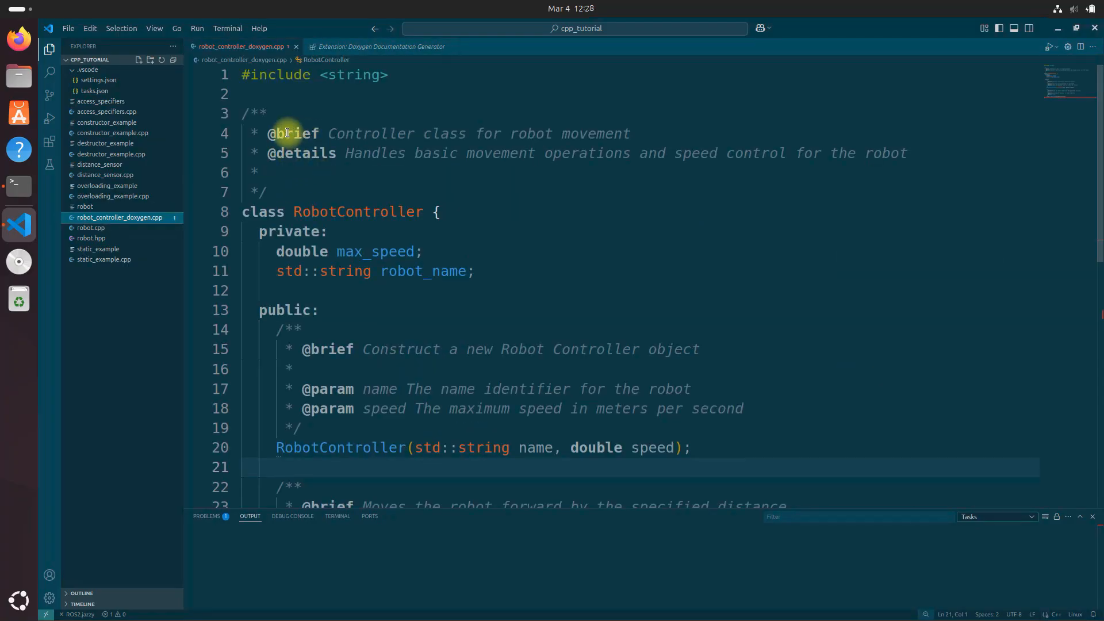
{"action": "mouse_move", "coordinate": [238, 113]}
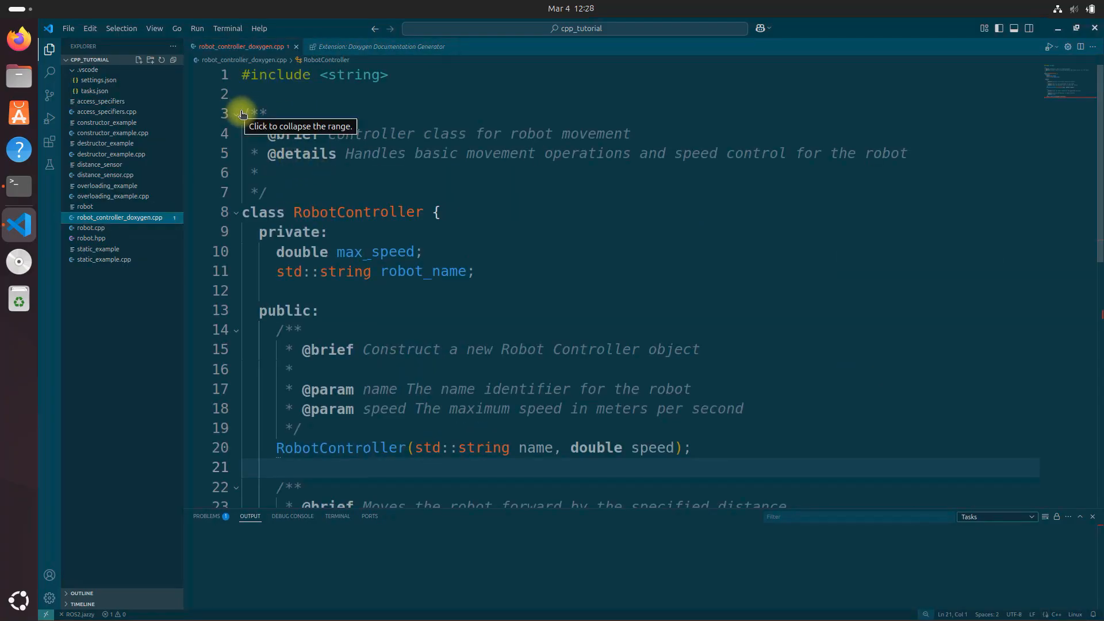
{"action": "mouse_move", "coordinate": [255, 219]}
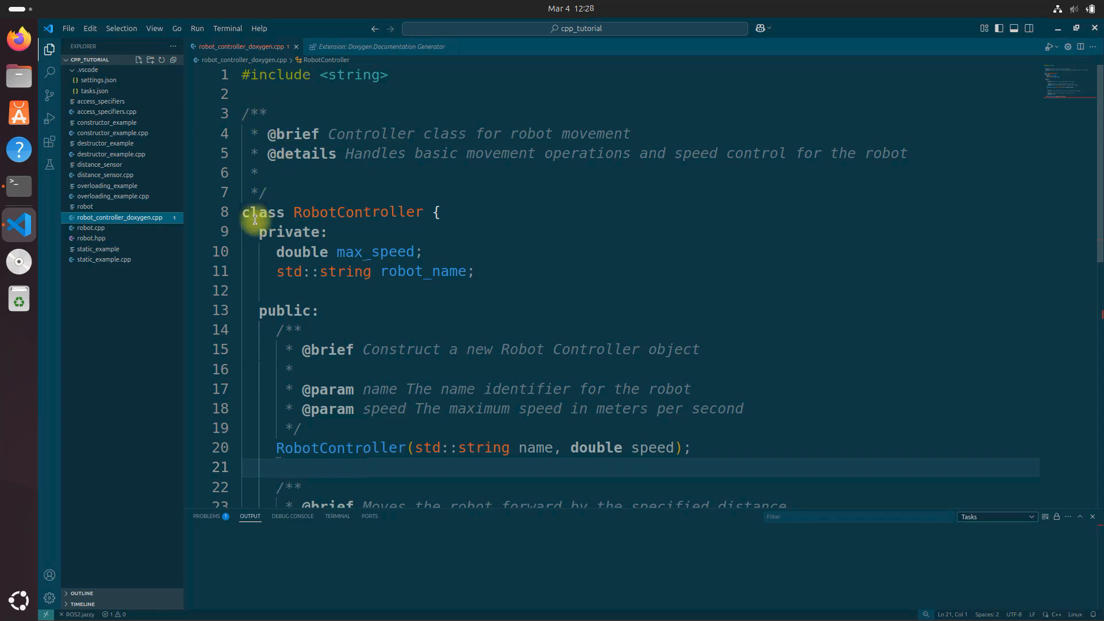
{"action": "mouse_move", "coordinate": [289, 118]}
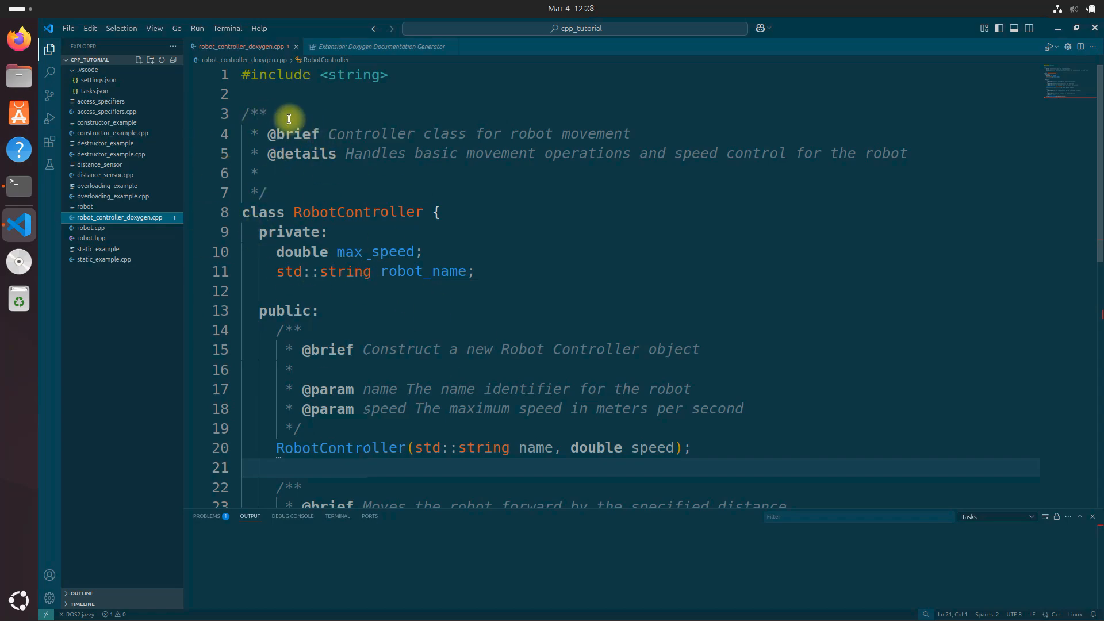
{"action": "mouse_move", "coordinate": [445, 148]}
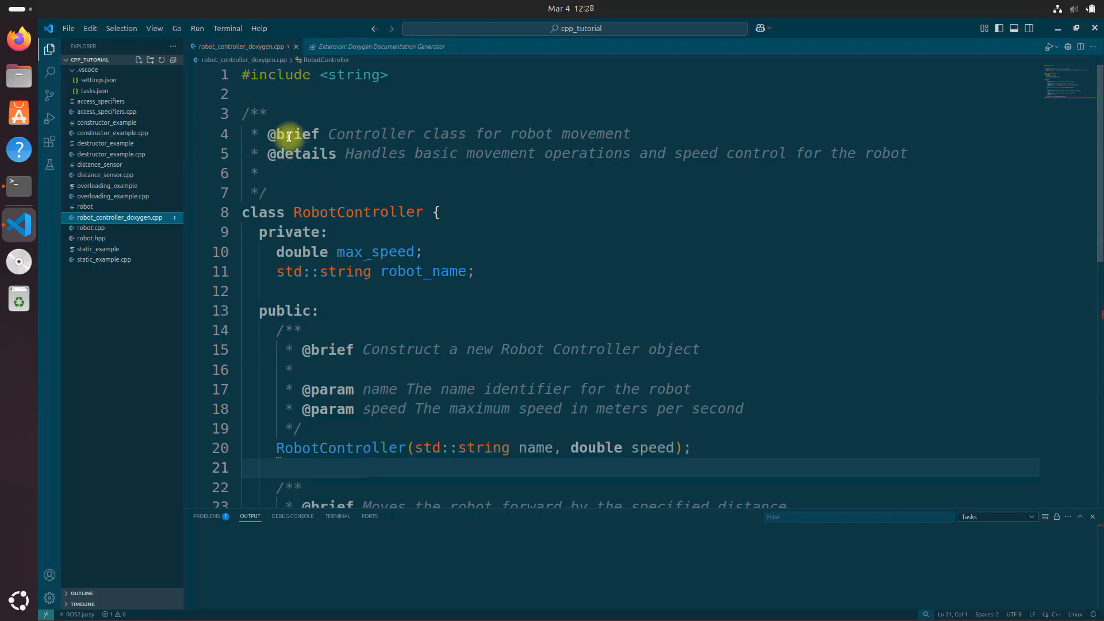
{"action": "mouse_move", "coordinate": [341, 408]}
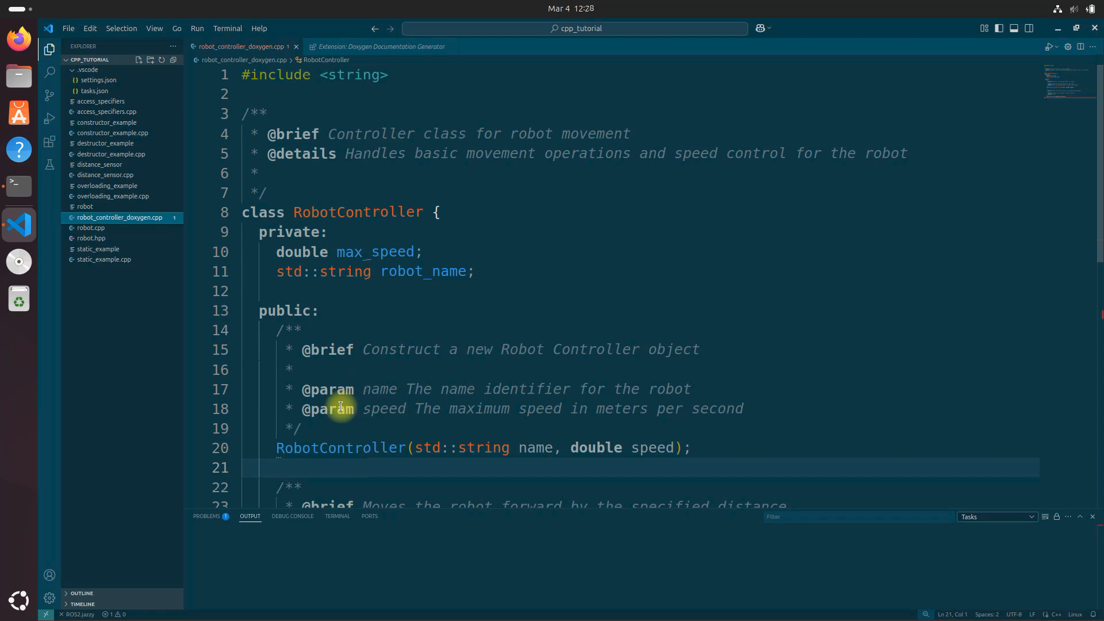
{"action": "scroll", "scroll_direction": "down", "scroll_amount": 3}
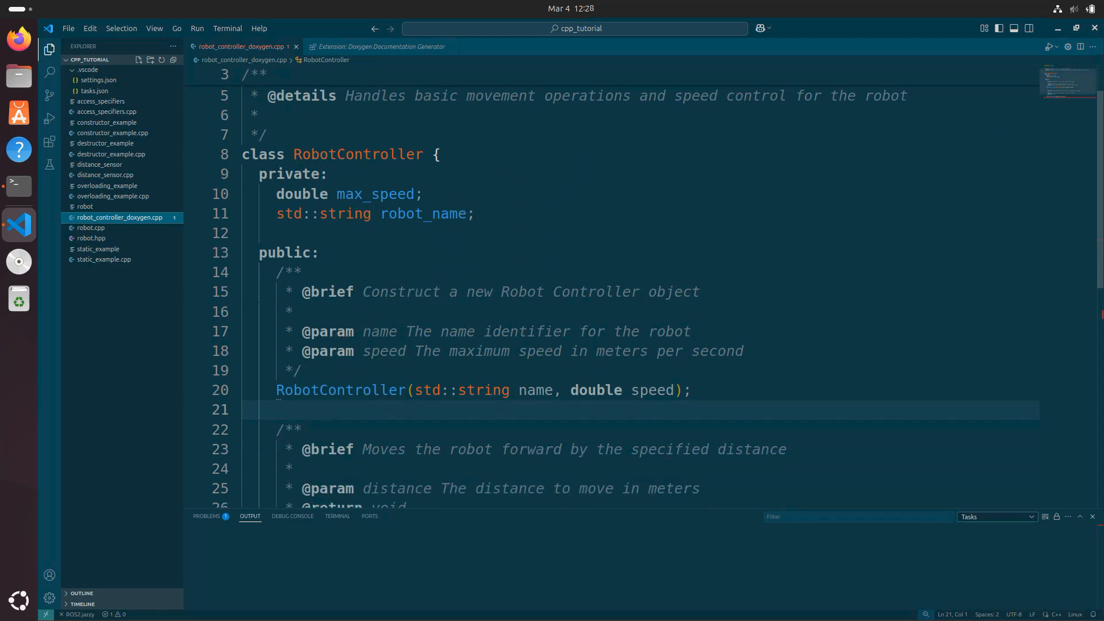
{"action": "scroll", "scroll_direction": "down", "scroll_amount": 3}
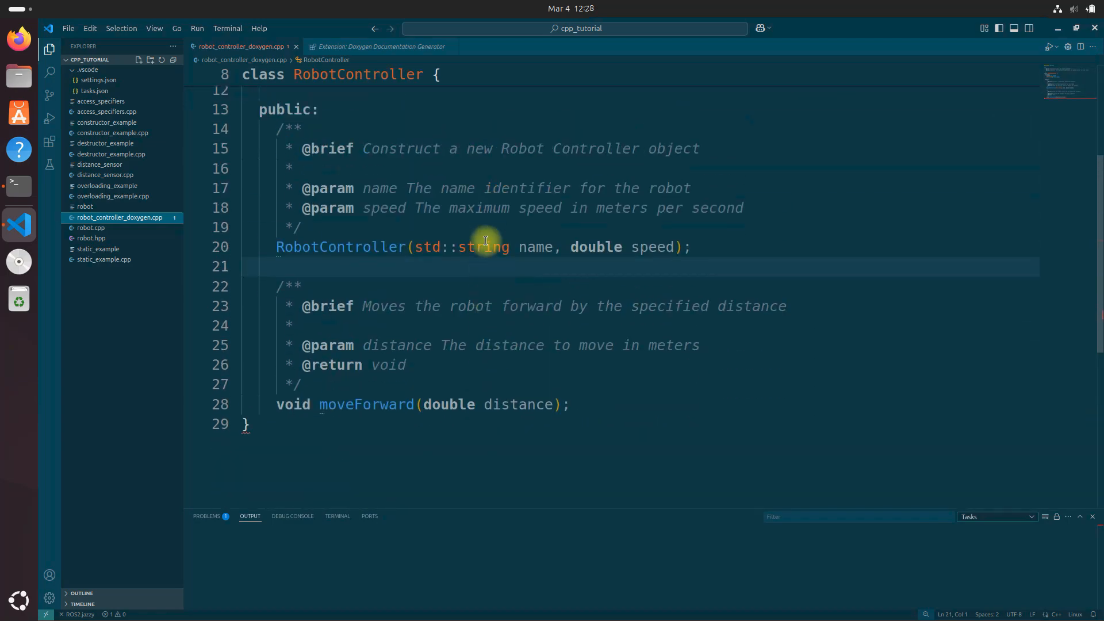
{"action": "mouse_move", "coordinate": [468, 247]}
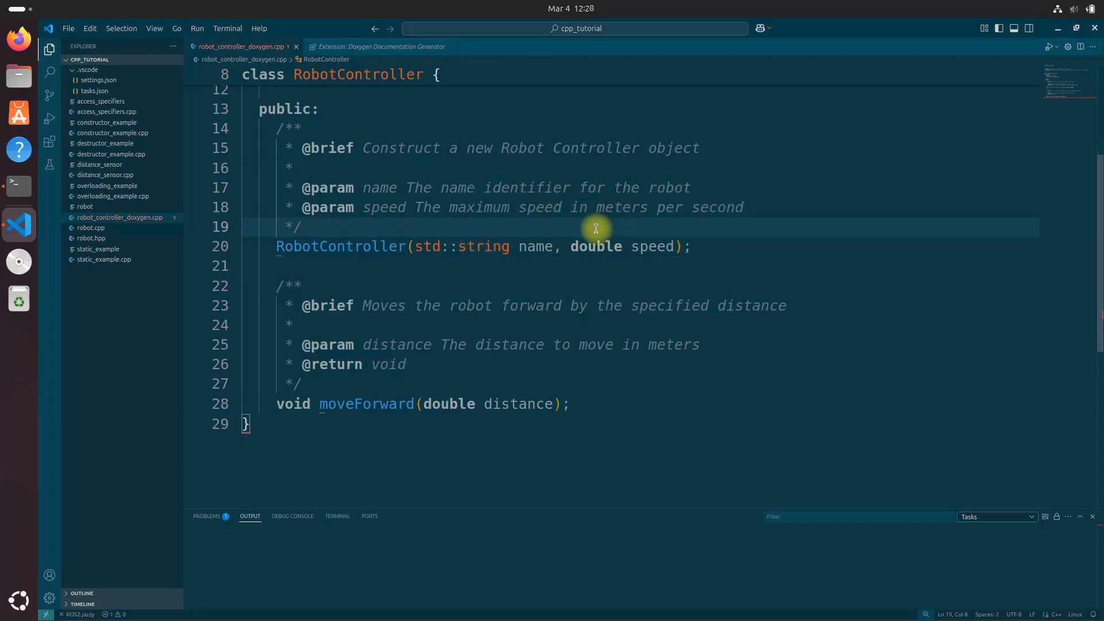
{"action": "scroll", "scroll_direction": "up", "scroll_amount": 3}
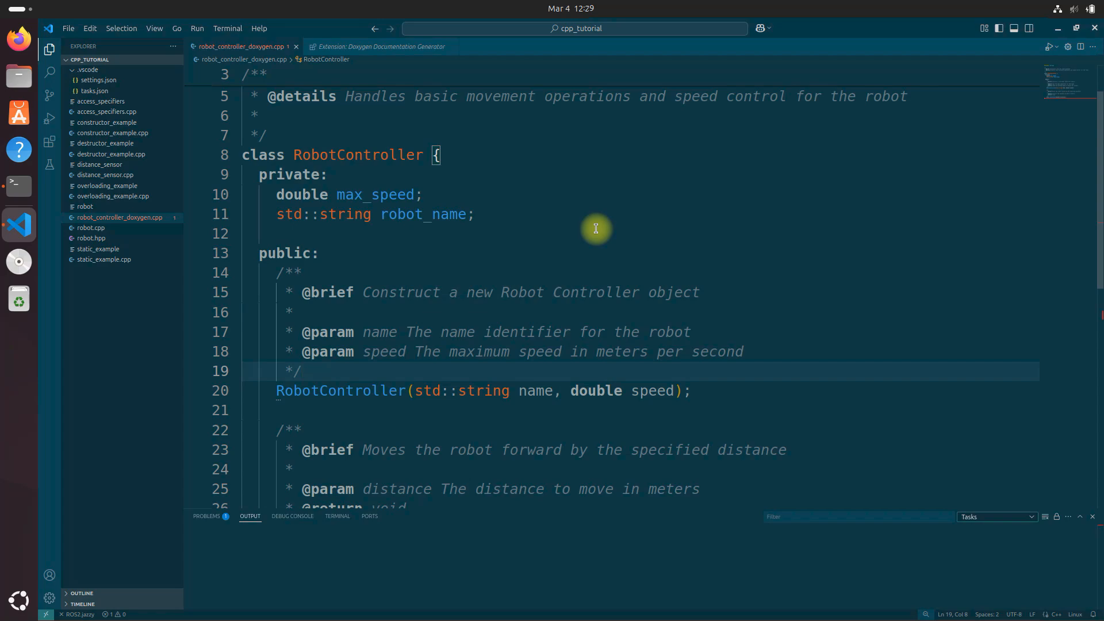
{"action": "mouse_move", "coordinate": [595, 228]}
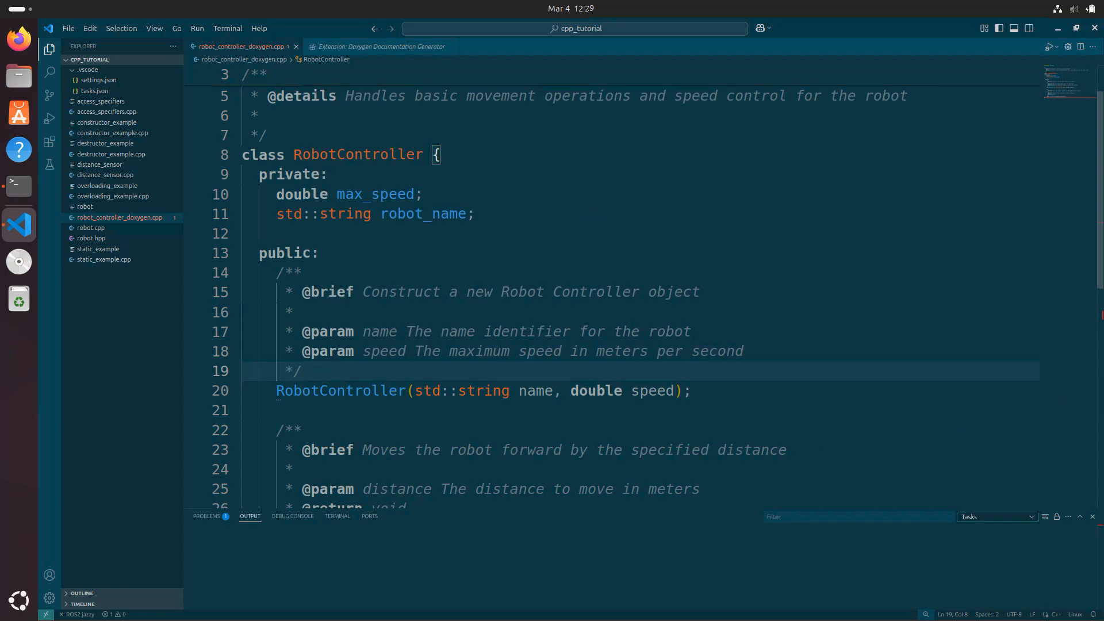